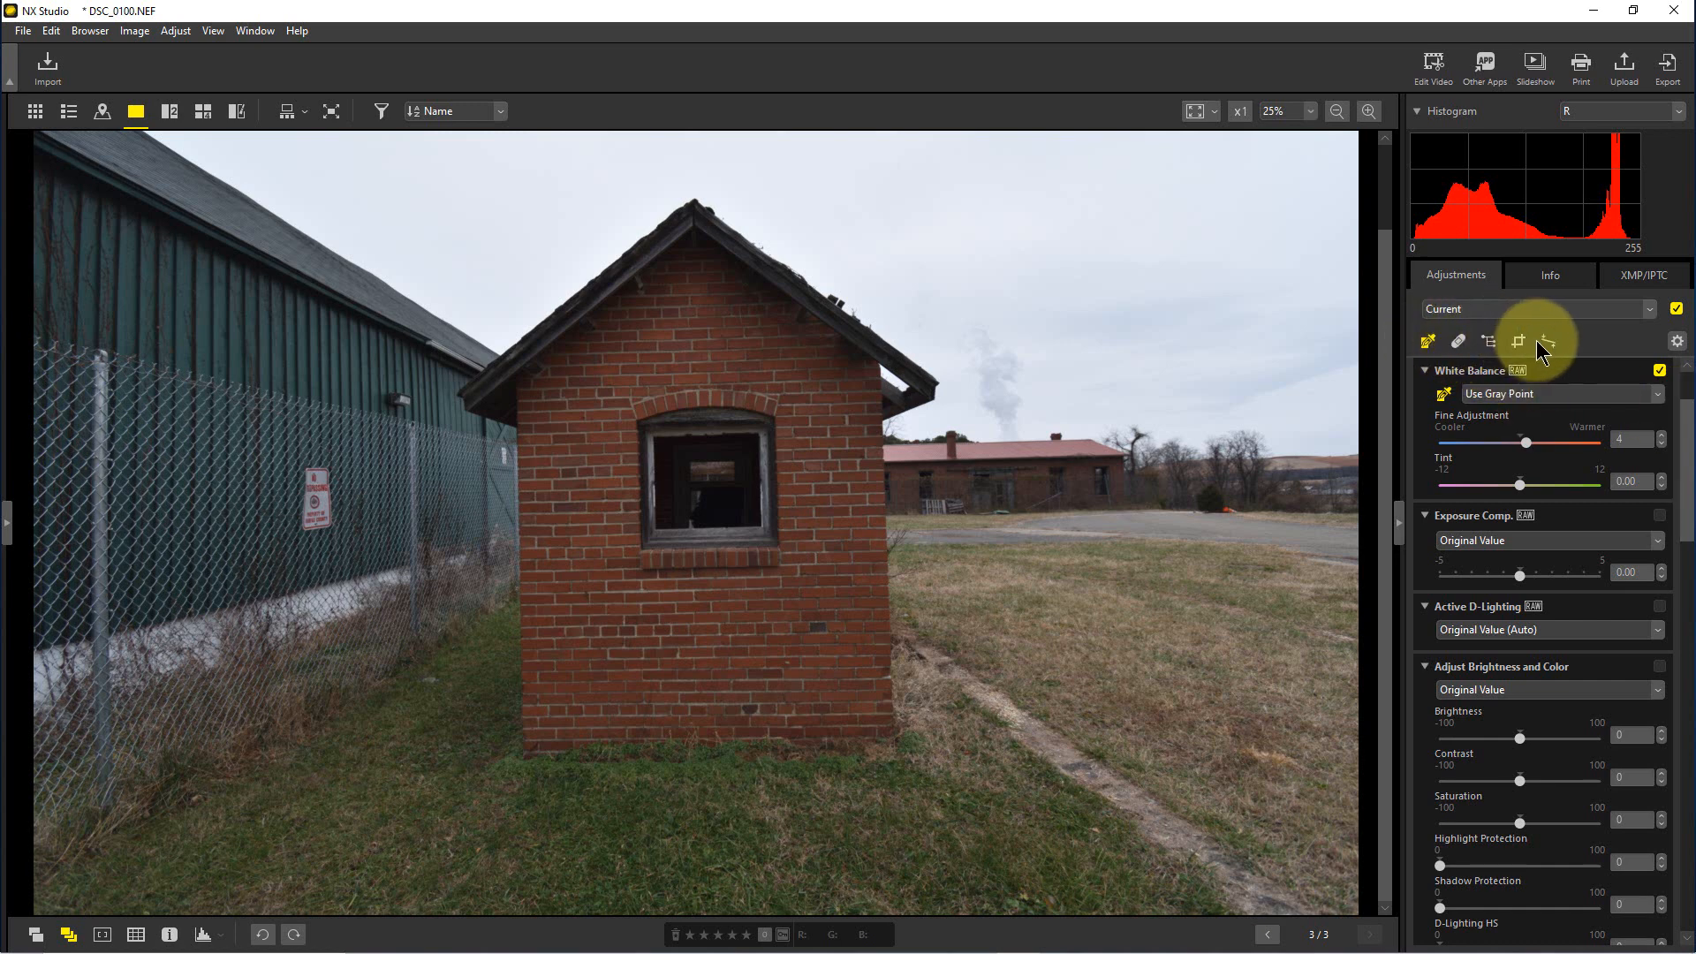
pyautogui.moveTo(1519, 341)
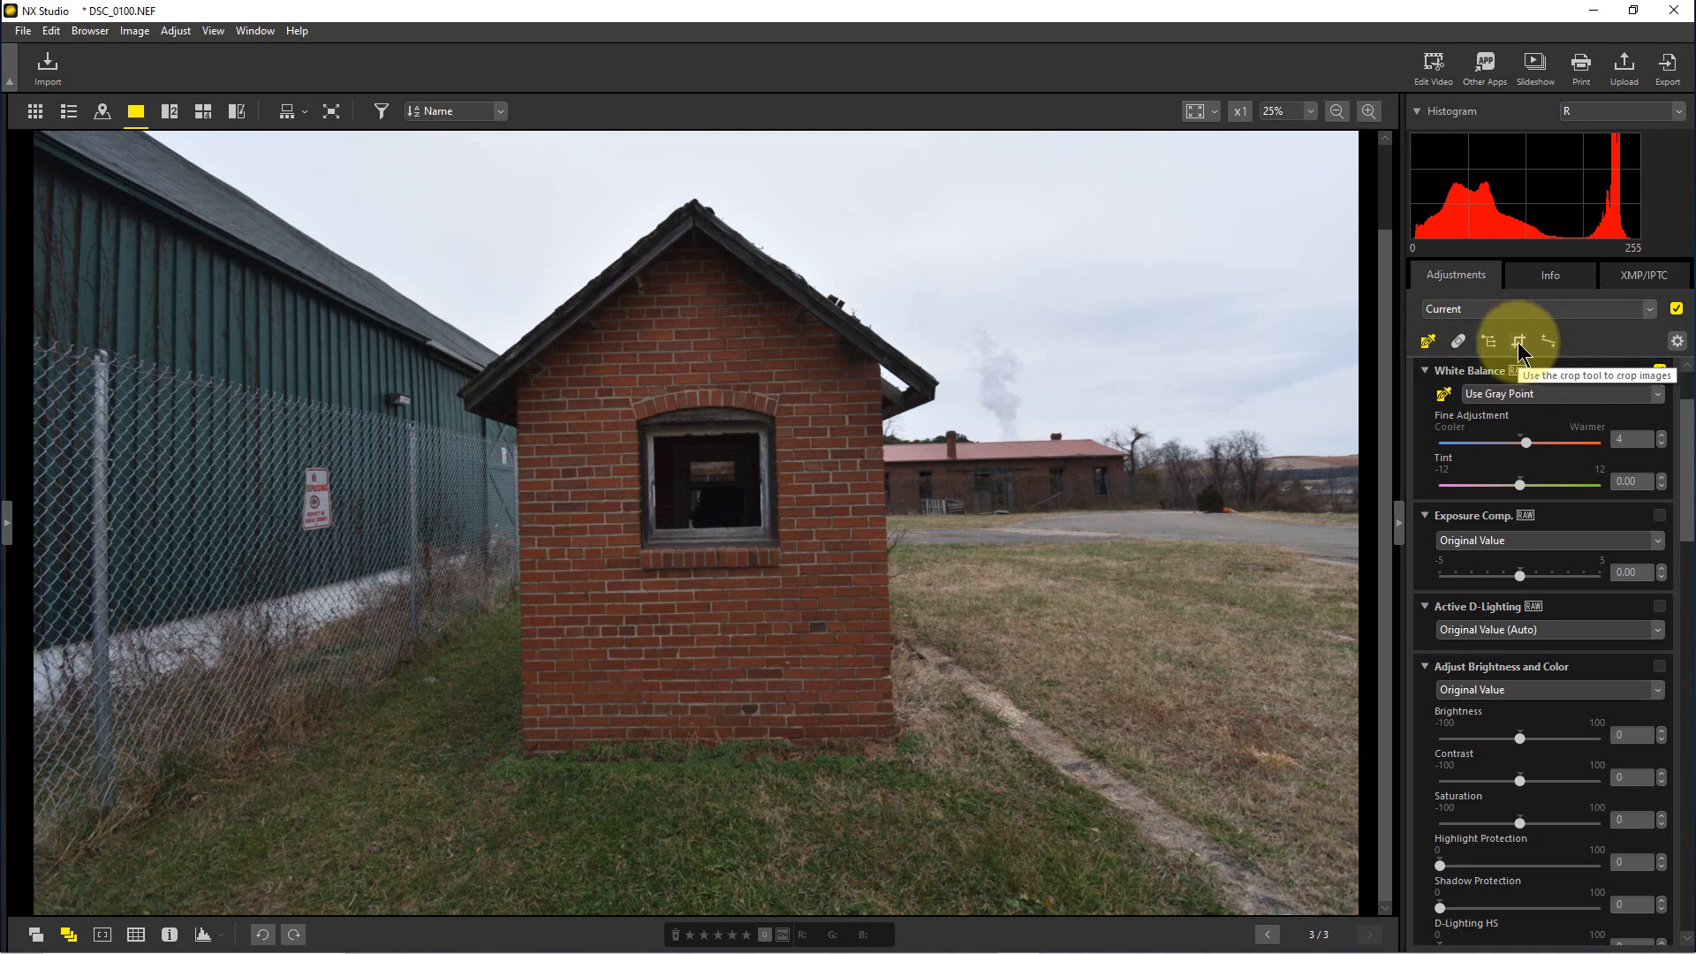
# Step: Show the Crop, Straighten and Perspective Control sections and fit the shed photo to the view
pyautogui.click(1518, 341)
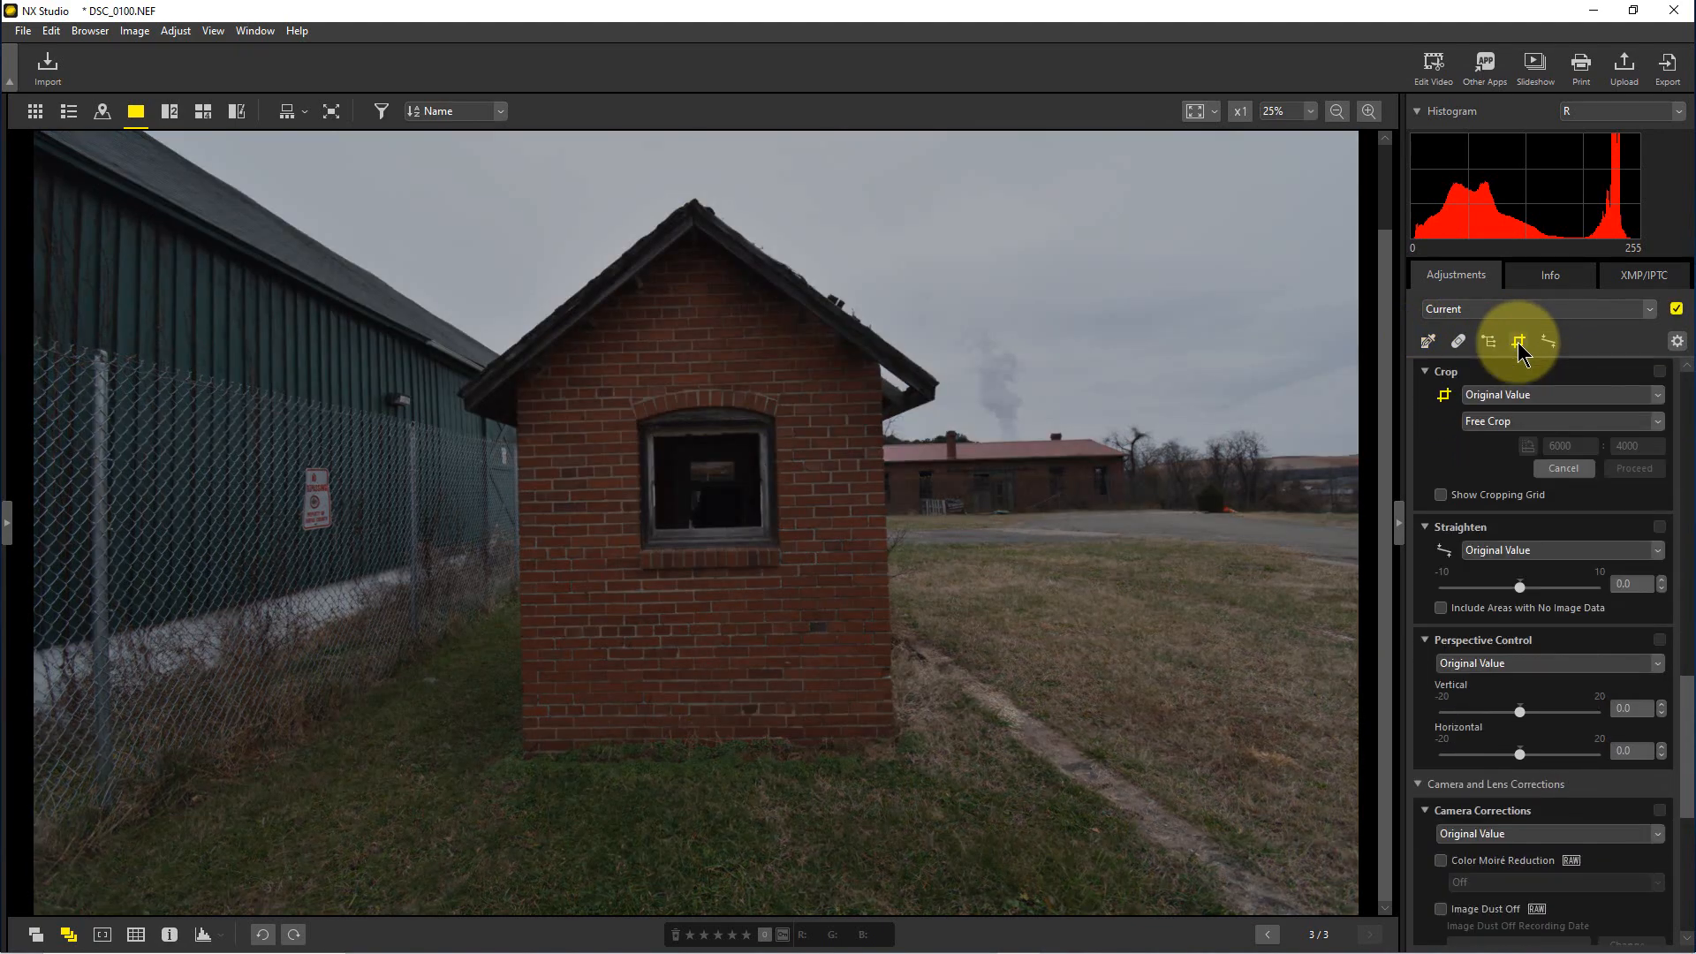
pyautogui.click(1337, 112)
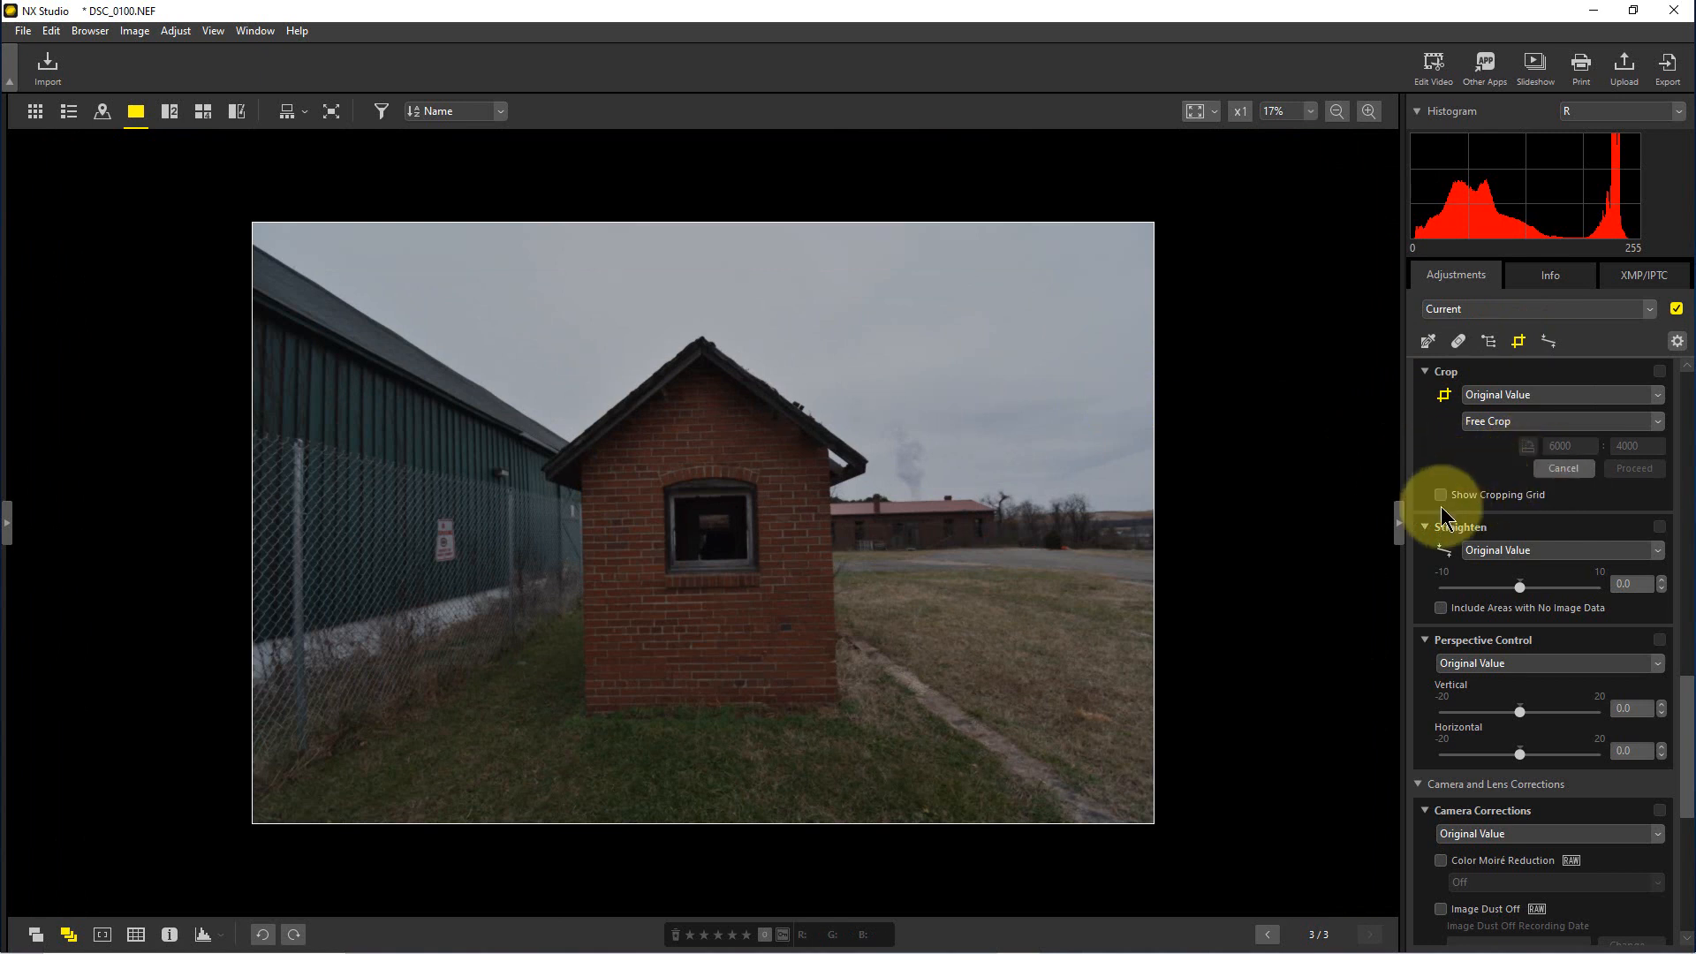
# Step: Enable Show Cropping Grid to overlay a three-by-three grid on the shed photo
pyautogui.click(1441, 494)
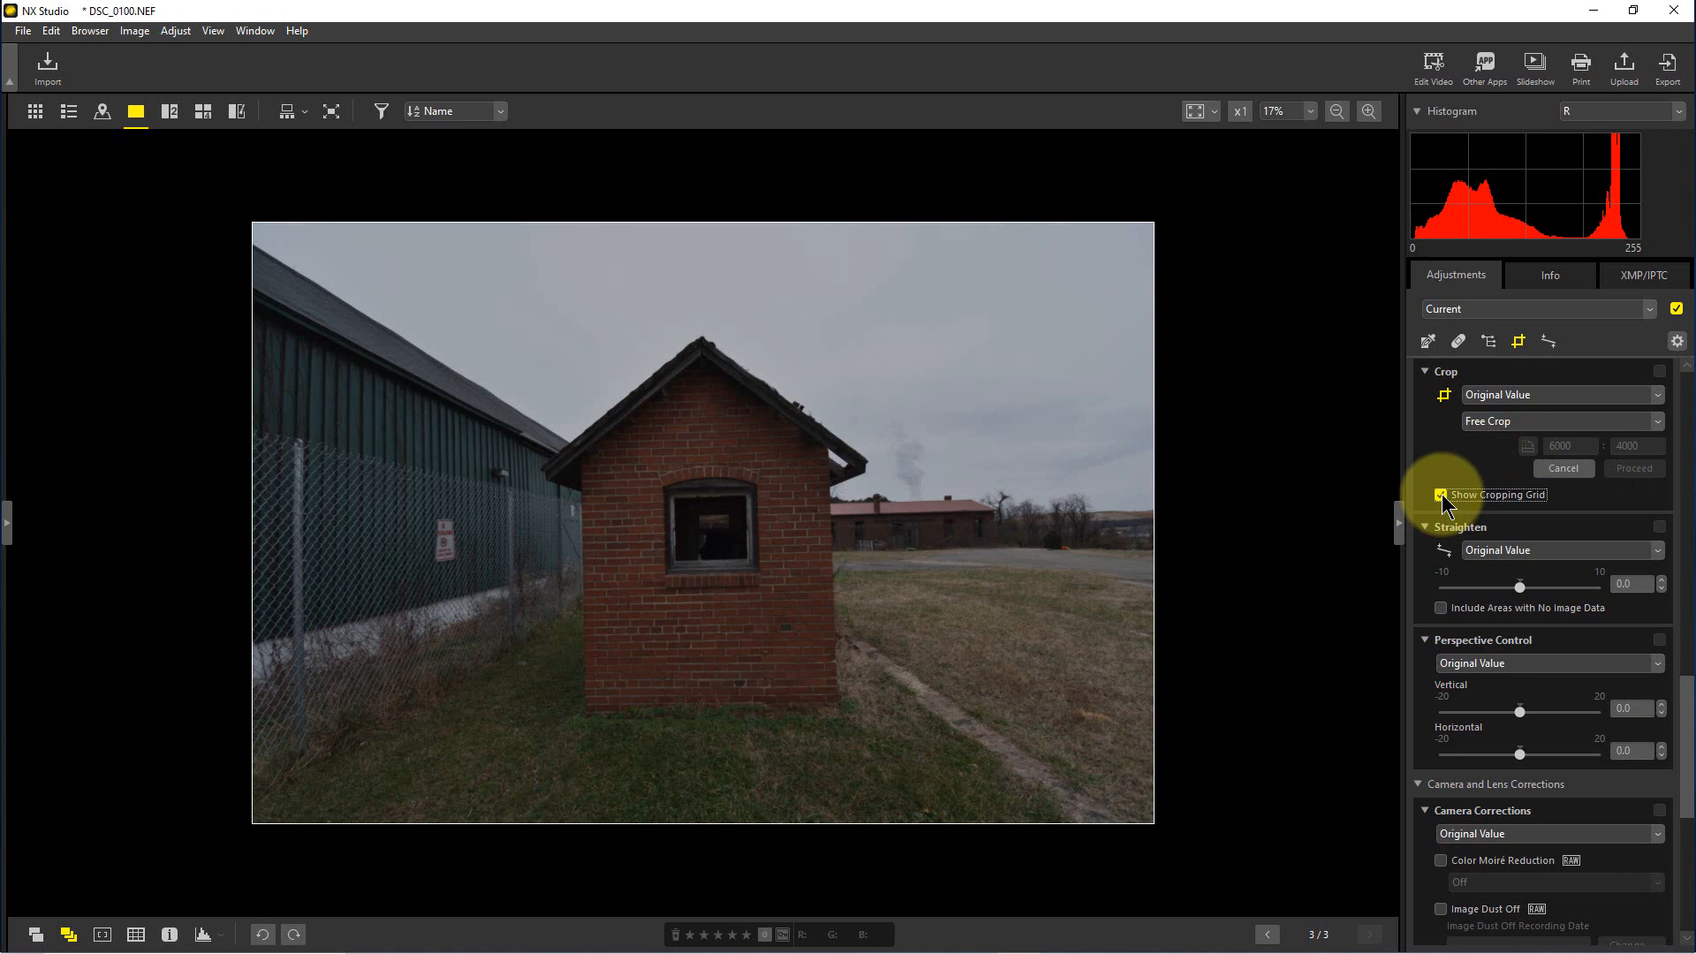
pyautogui.click(1441, 495)
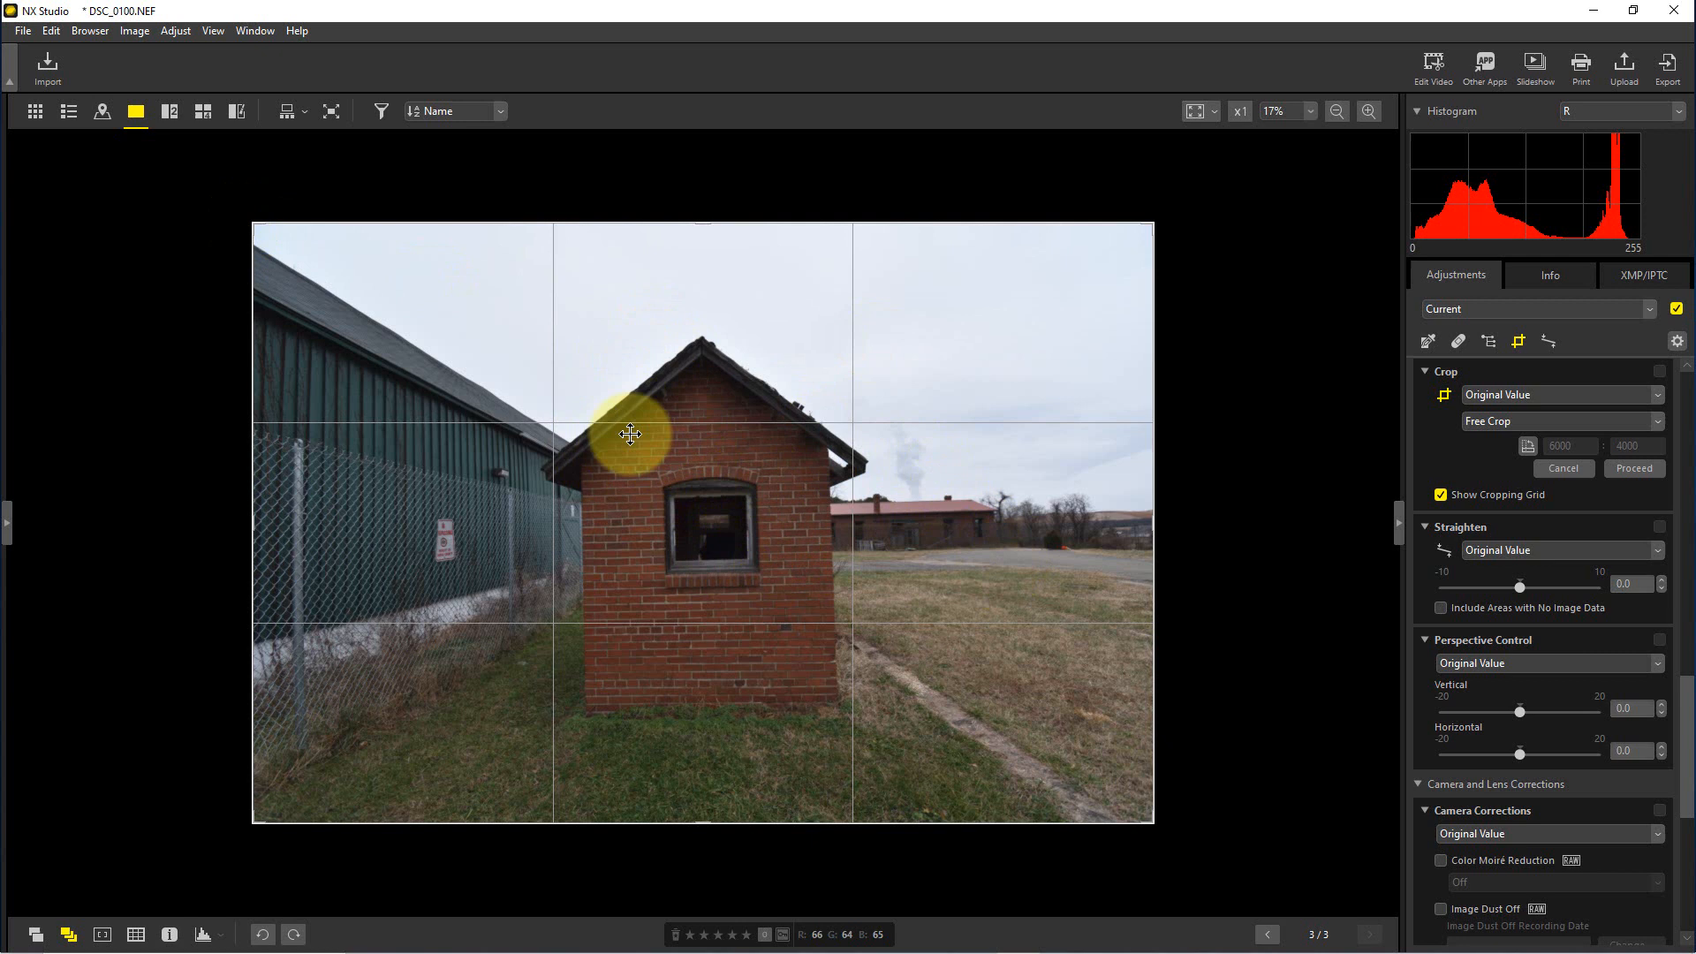
pyautogui.moveTo(847, 525)
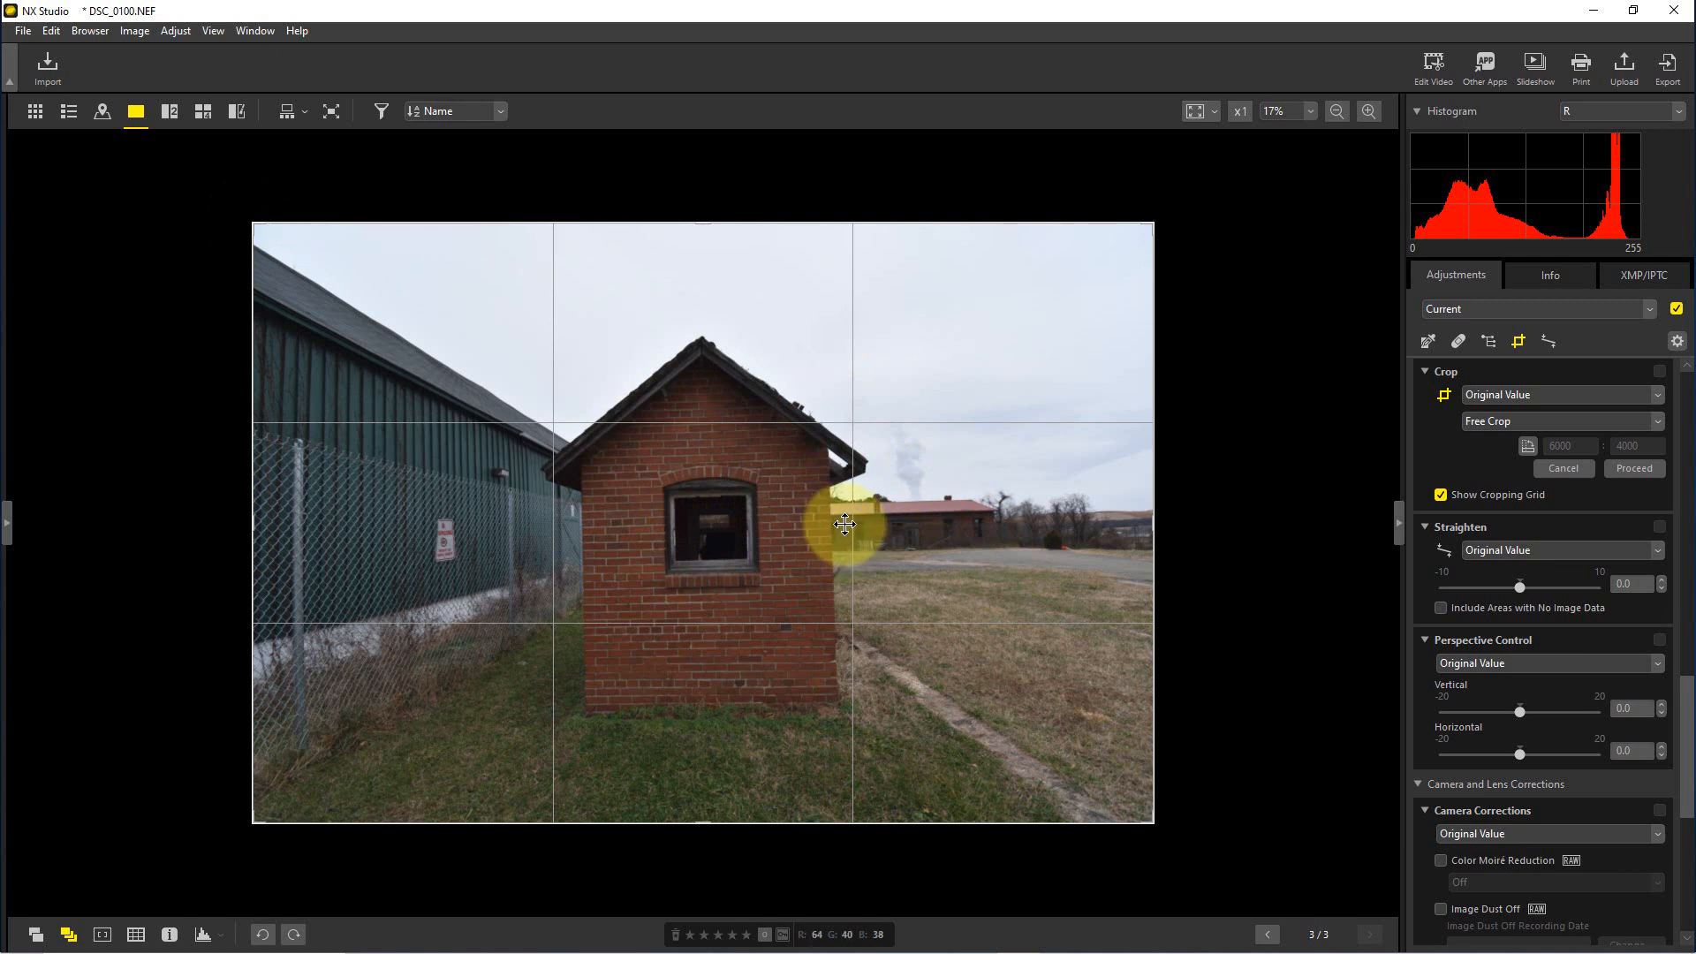
pyautogui.moveTo(1420, 595)
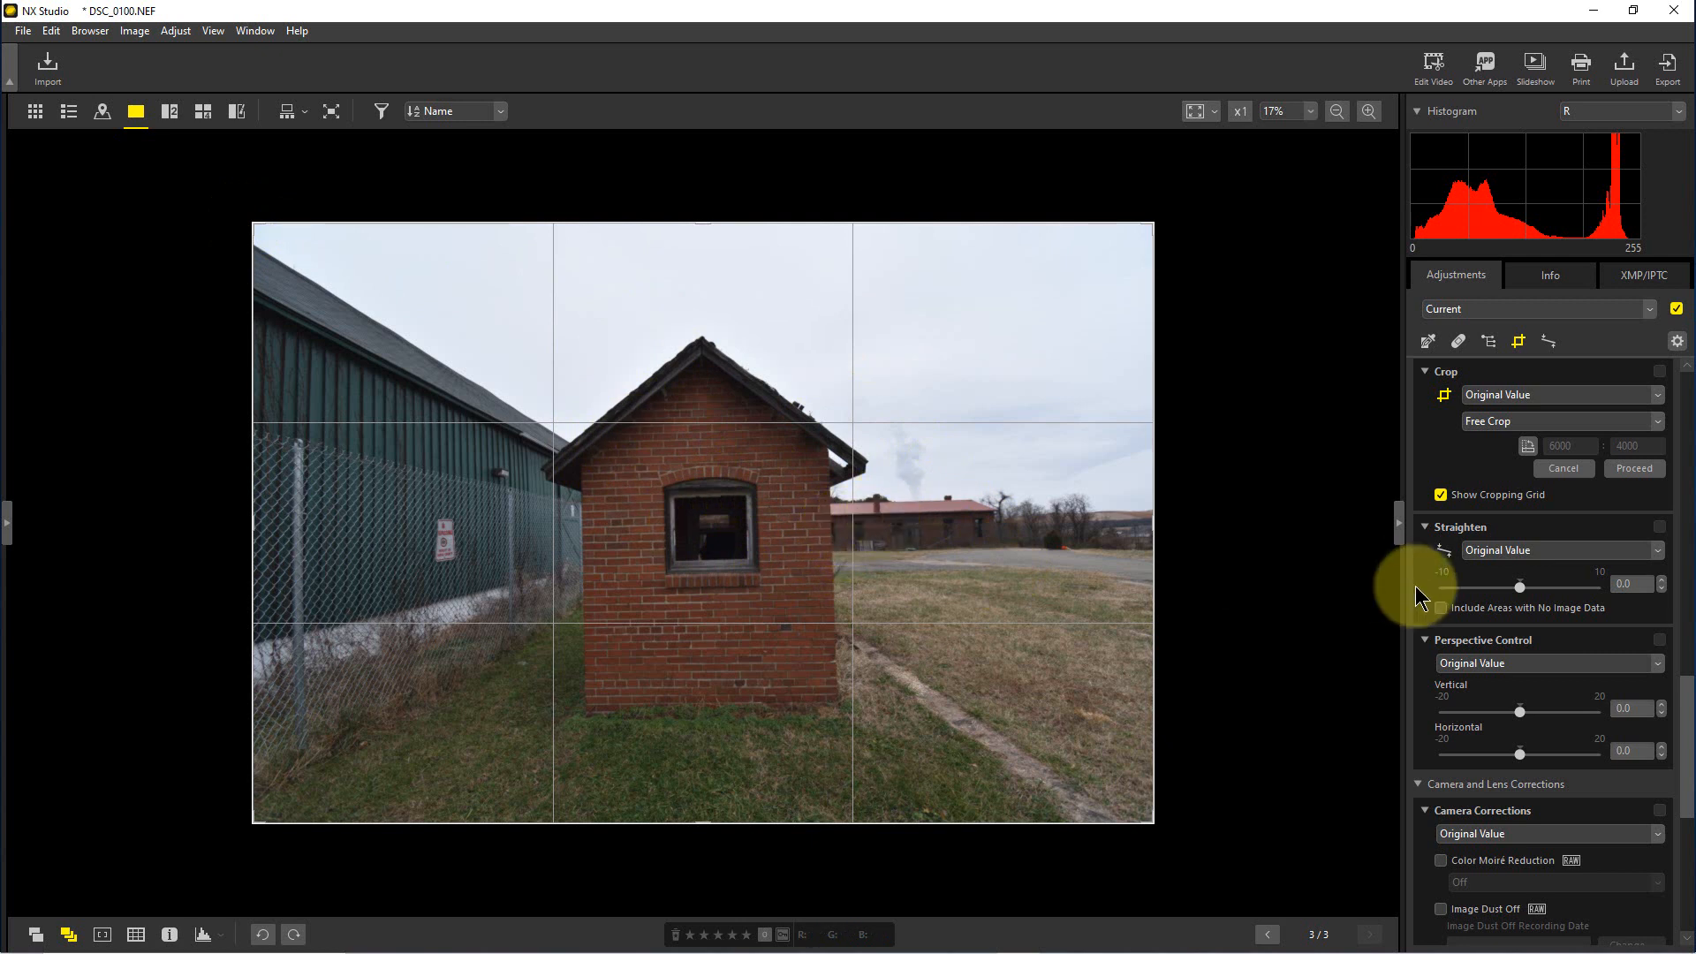
pyautogui.moveTo(864, 426)
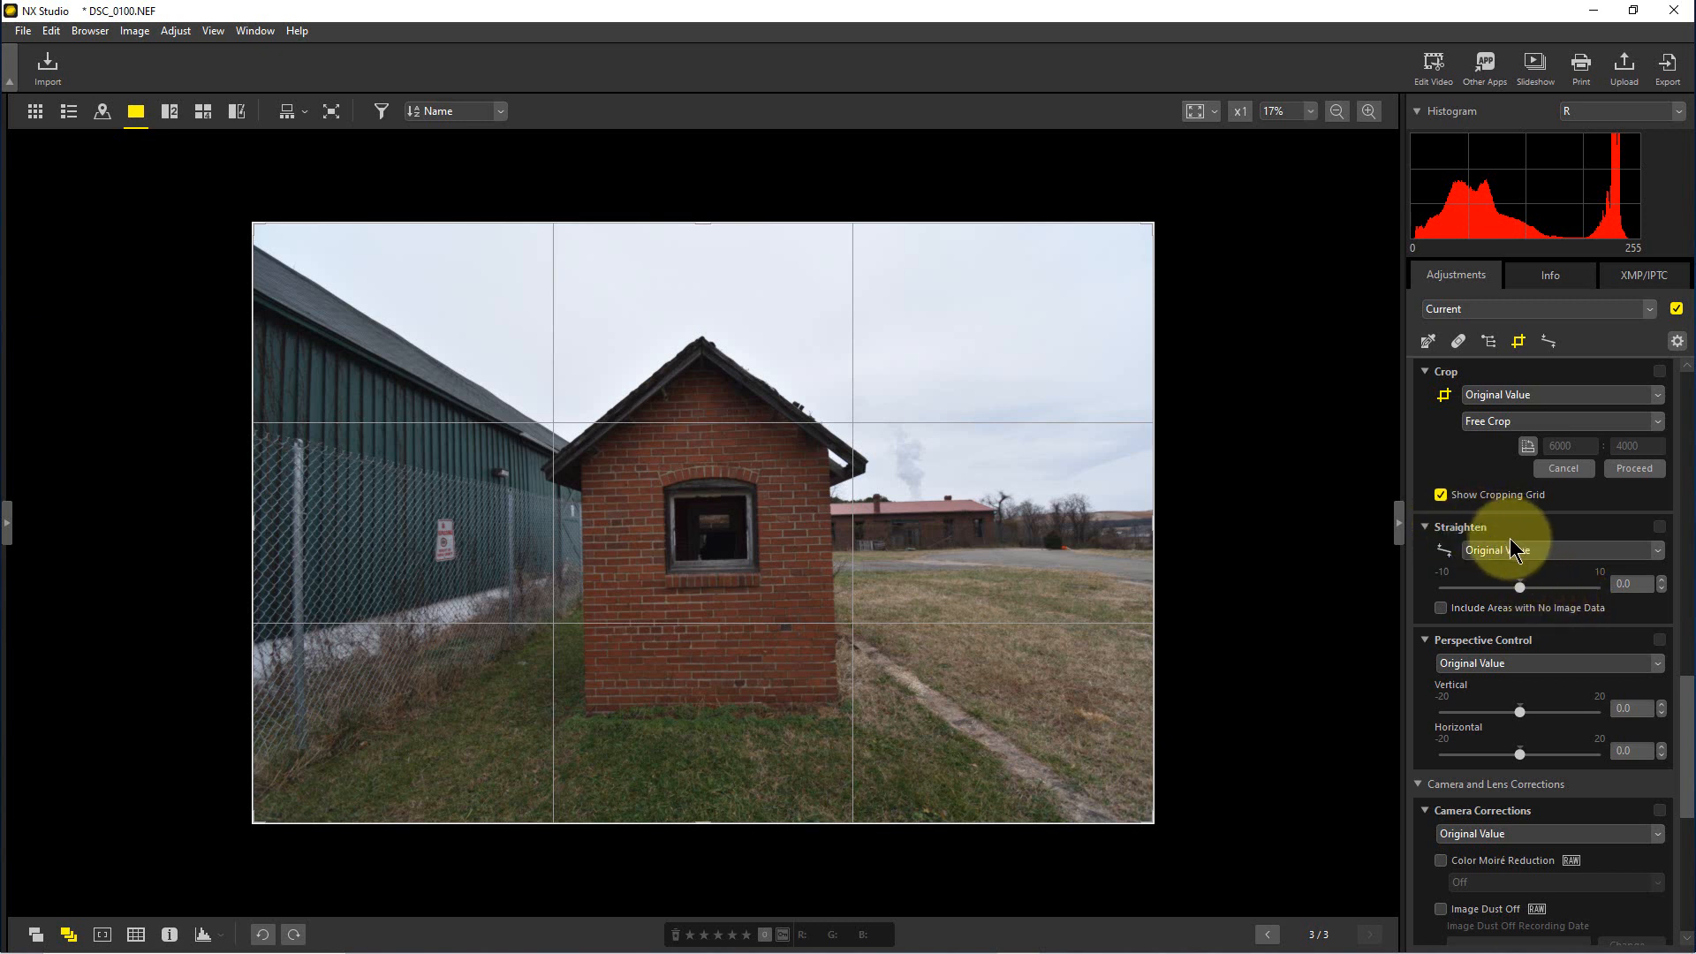
pyautogui.moveTo(819, 461)
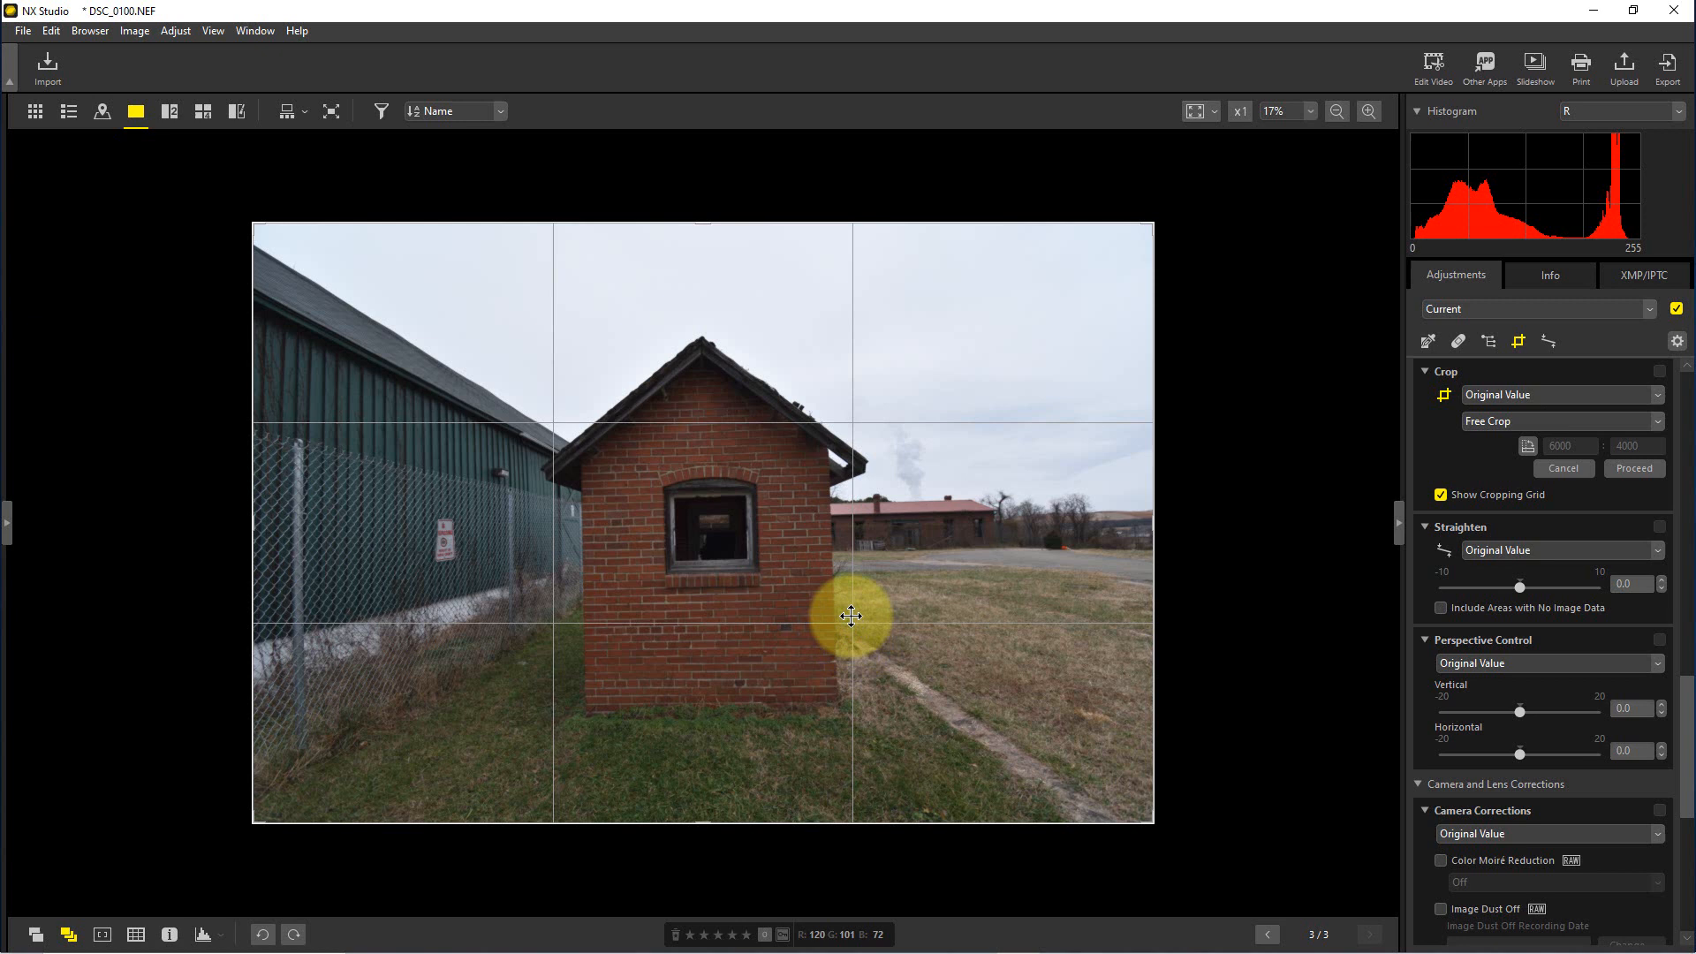
pyautogui.moveTo(628, 551)
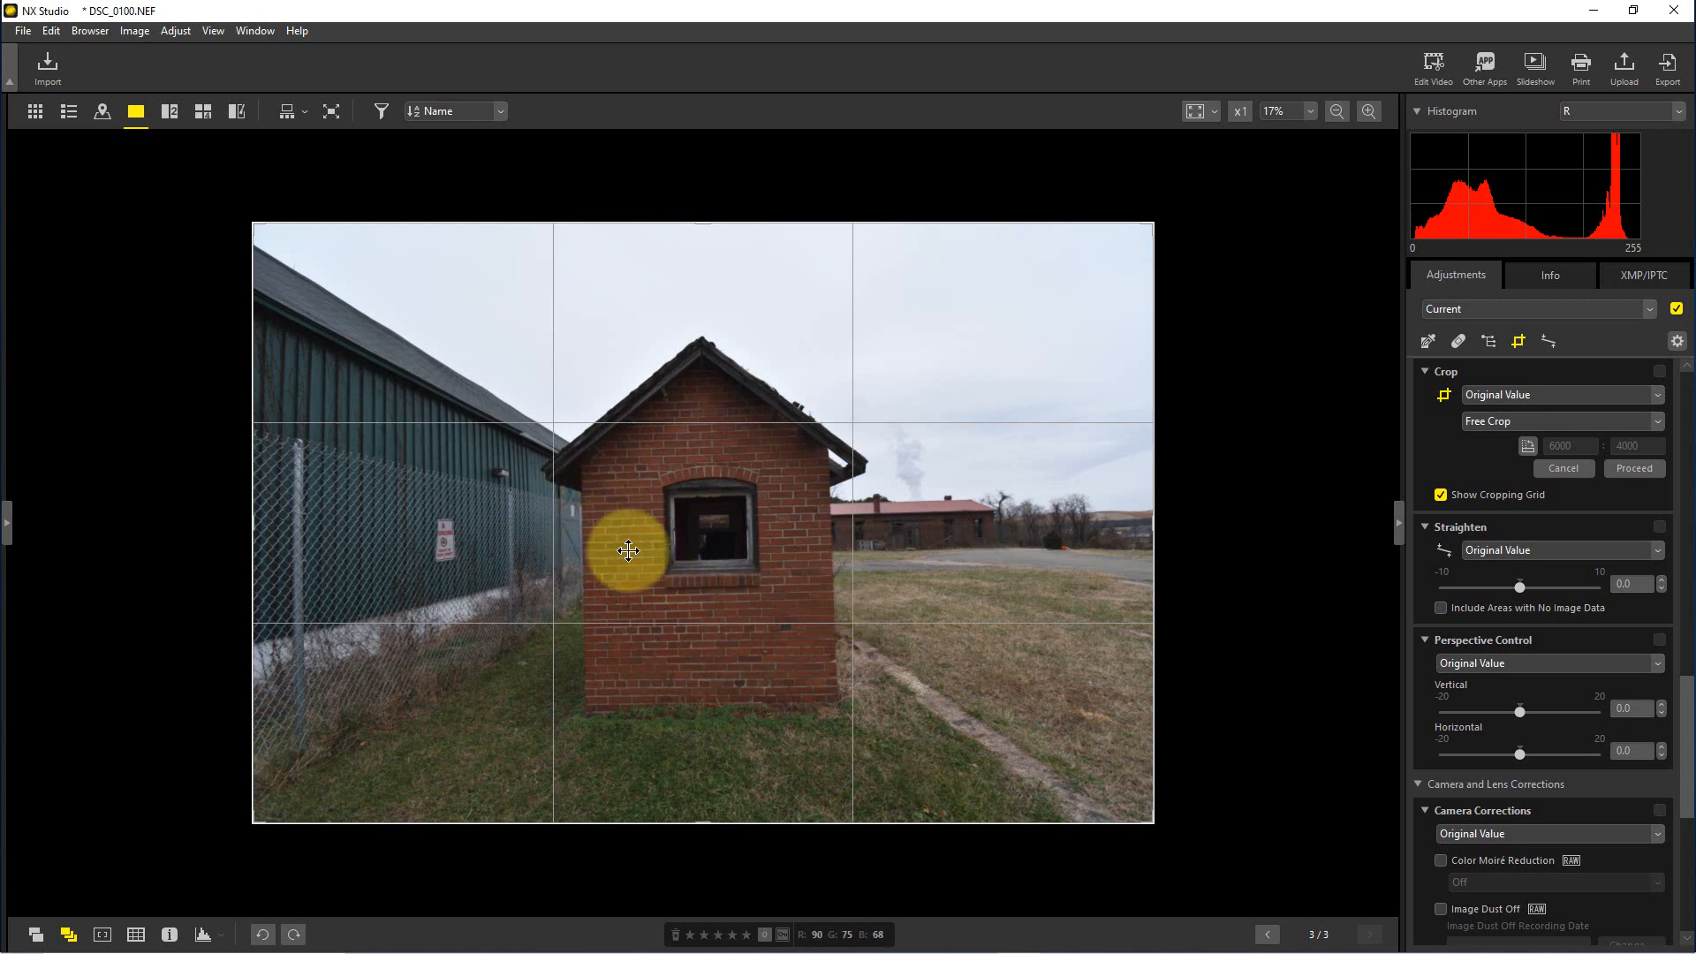
pyautogui.moveTo(1155, 676)
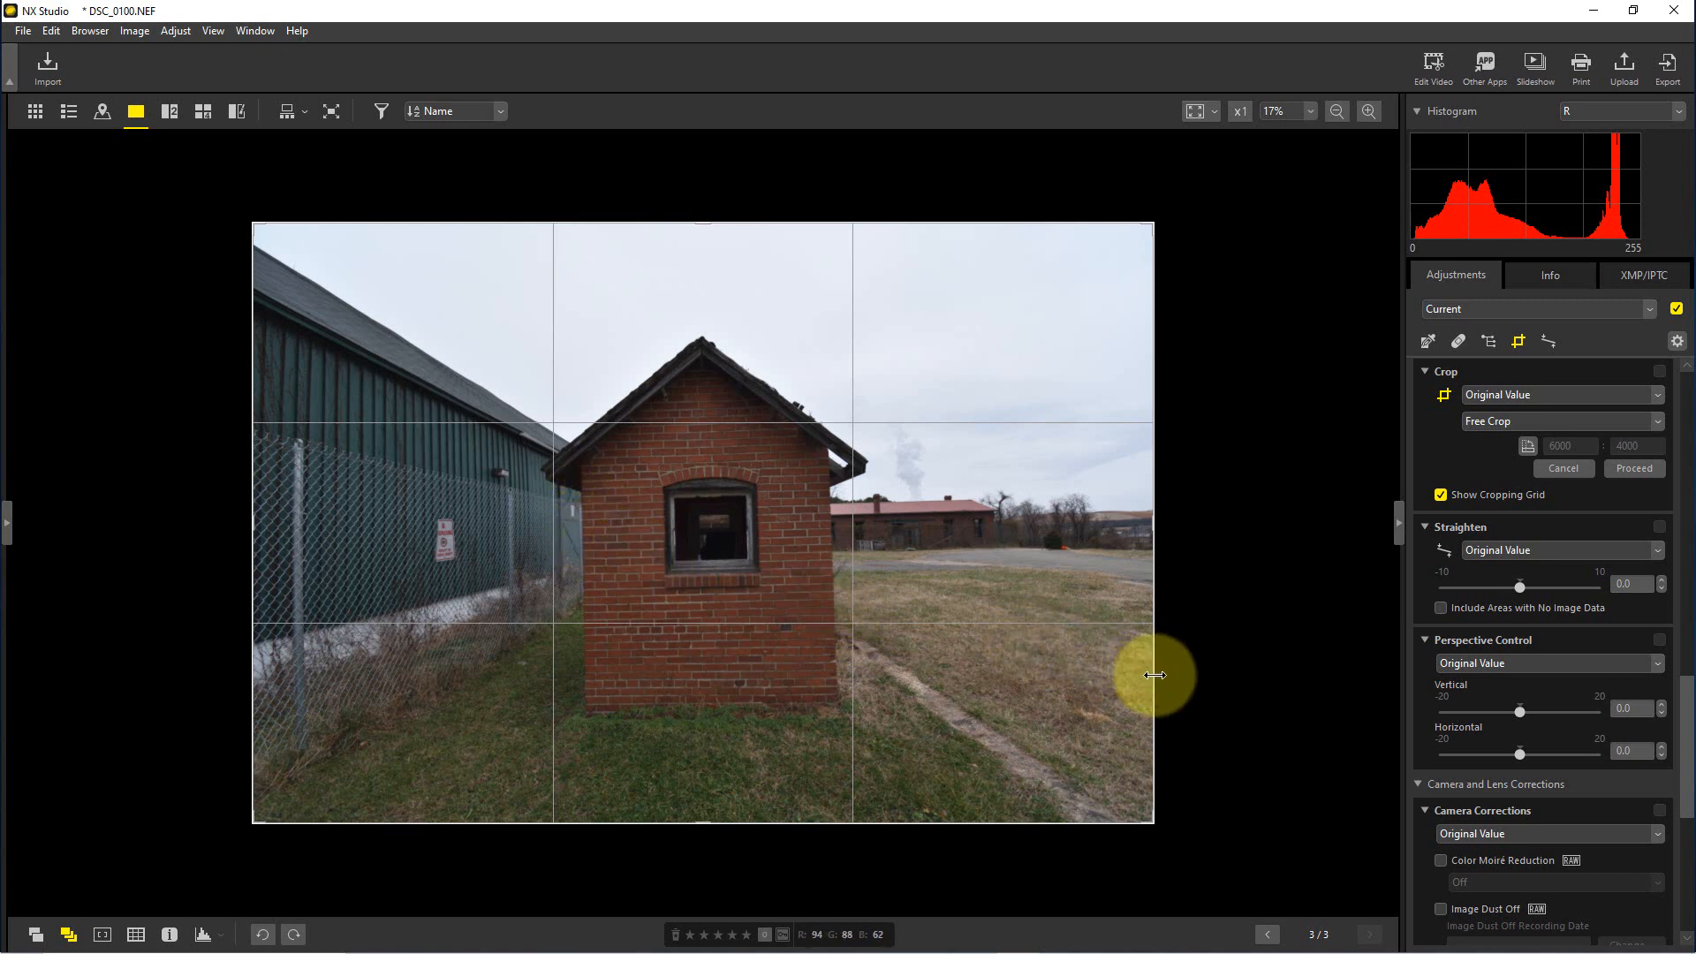
pyautogui.moveTo(1528, 689)
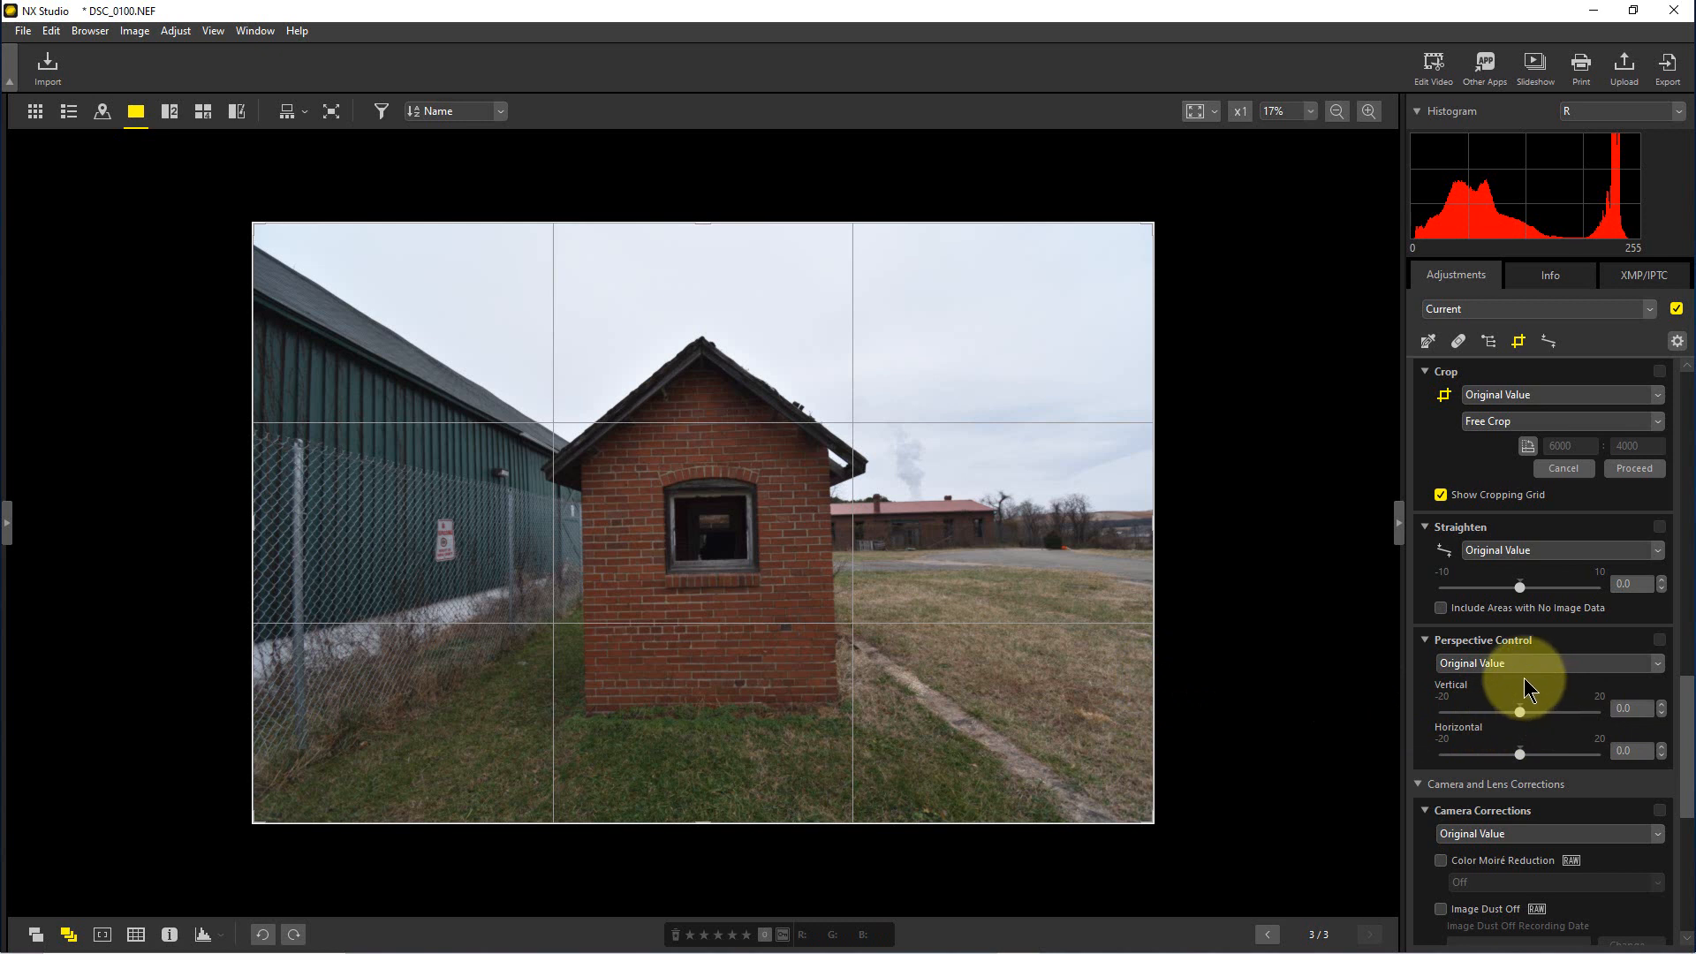
pyautogui.moveTo(1524, 683)
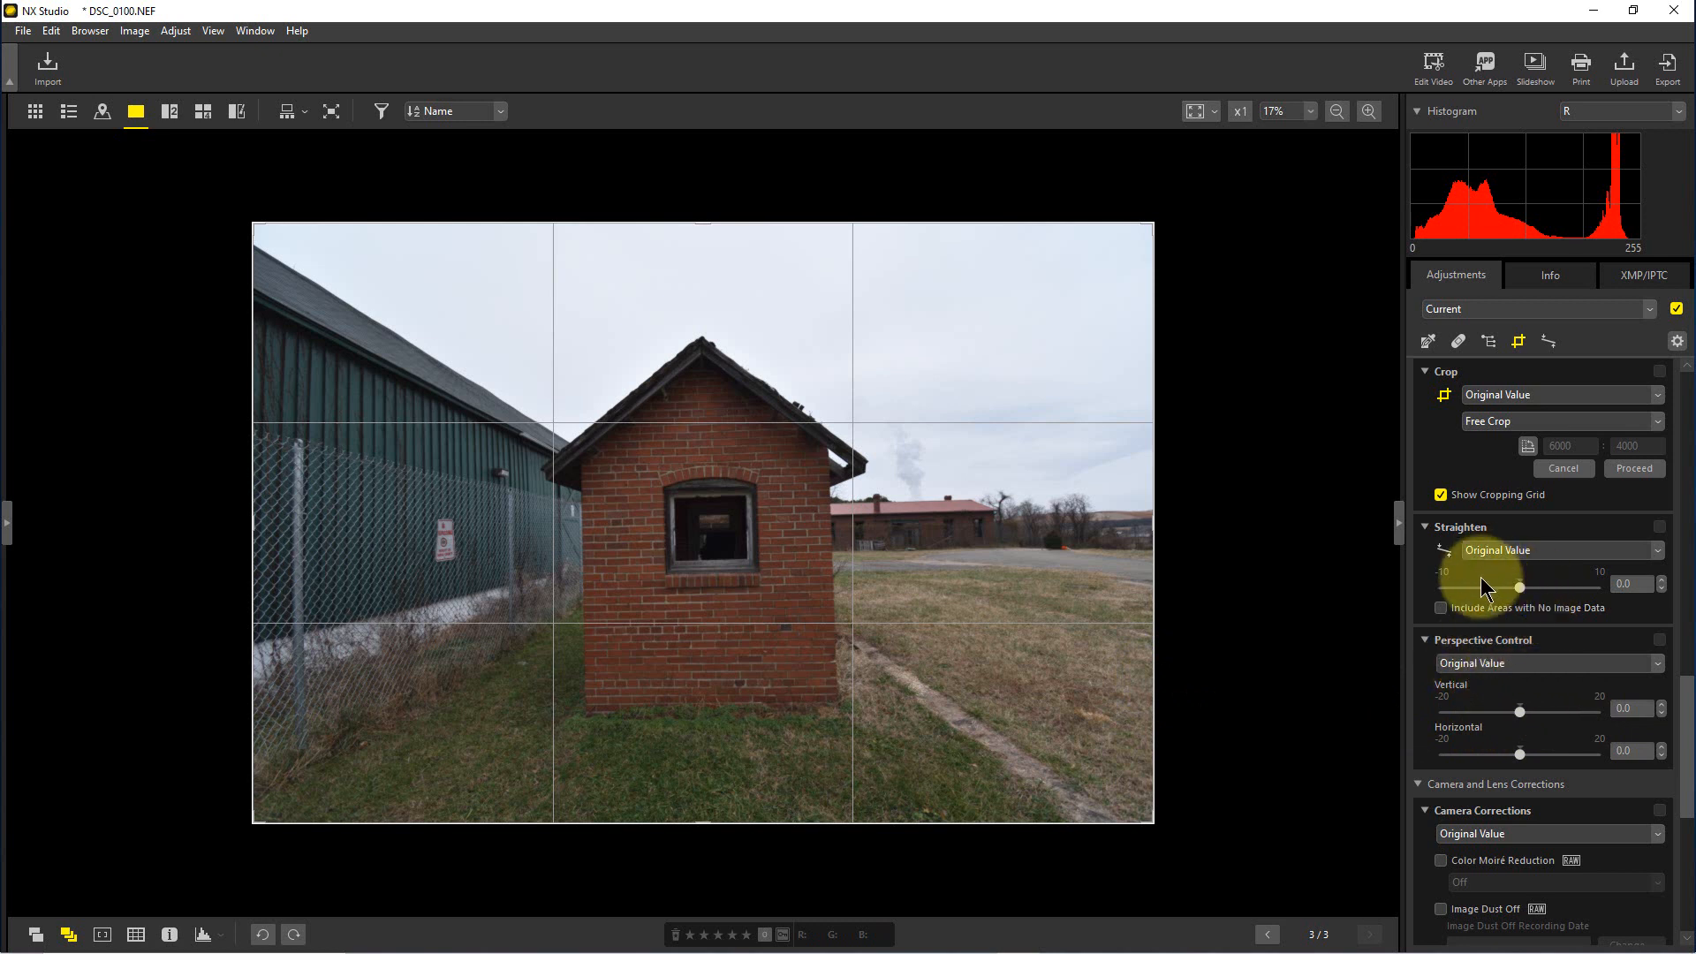
# Step: Set Straighten to 1.5 degrees so the shed stands level
pyautogui.moveTo(1519, 587); pyautogui.dragTo(1524, 587)
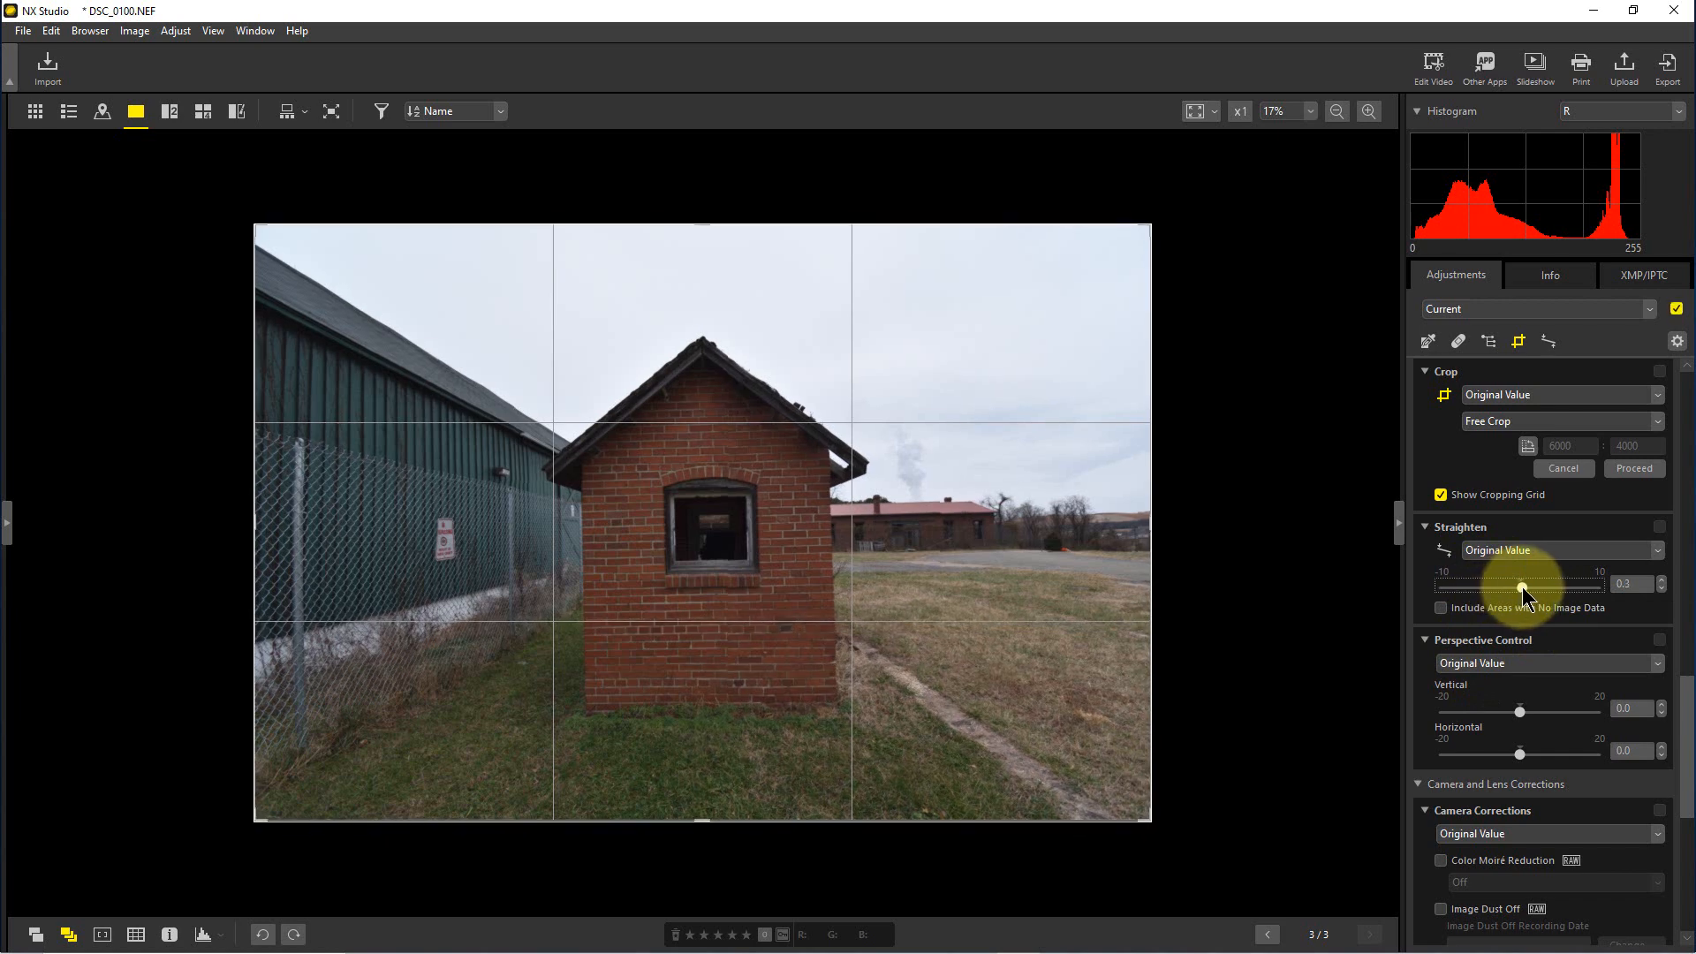
pyautogui.moveTo(1491, 585); pyautogui.dragTo(1530, 585)
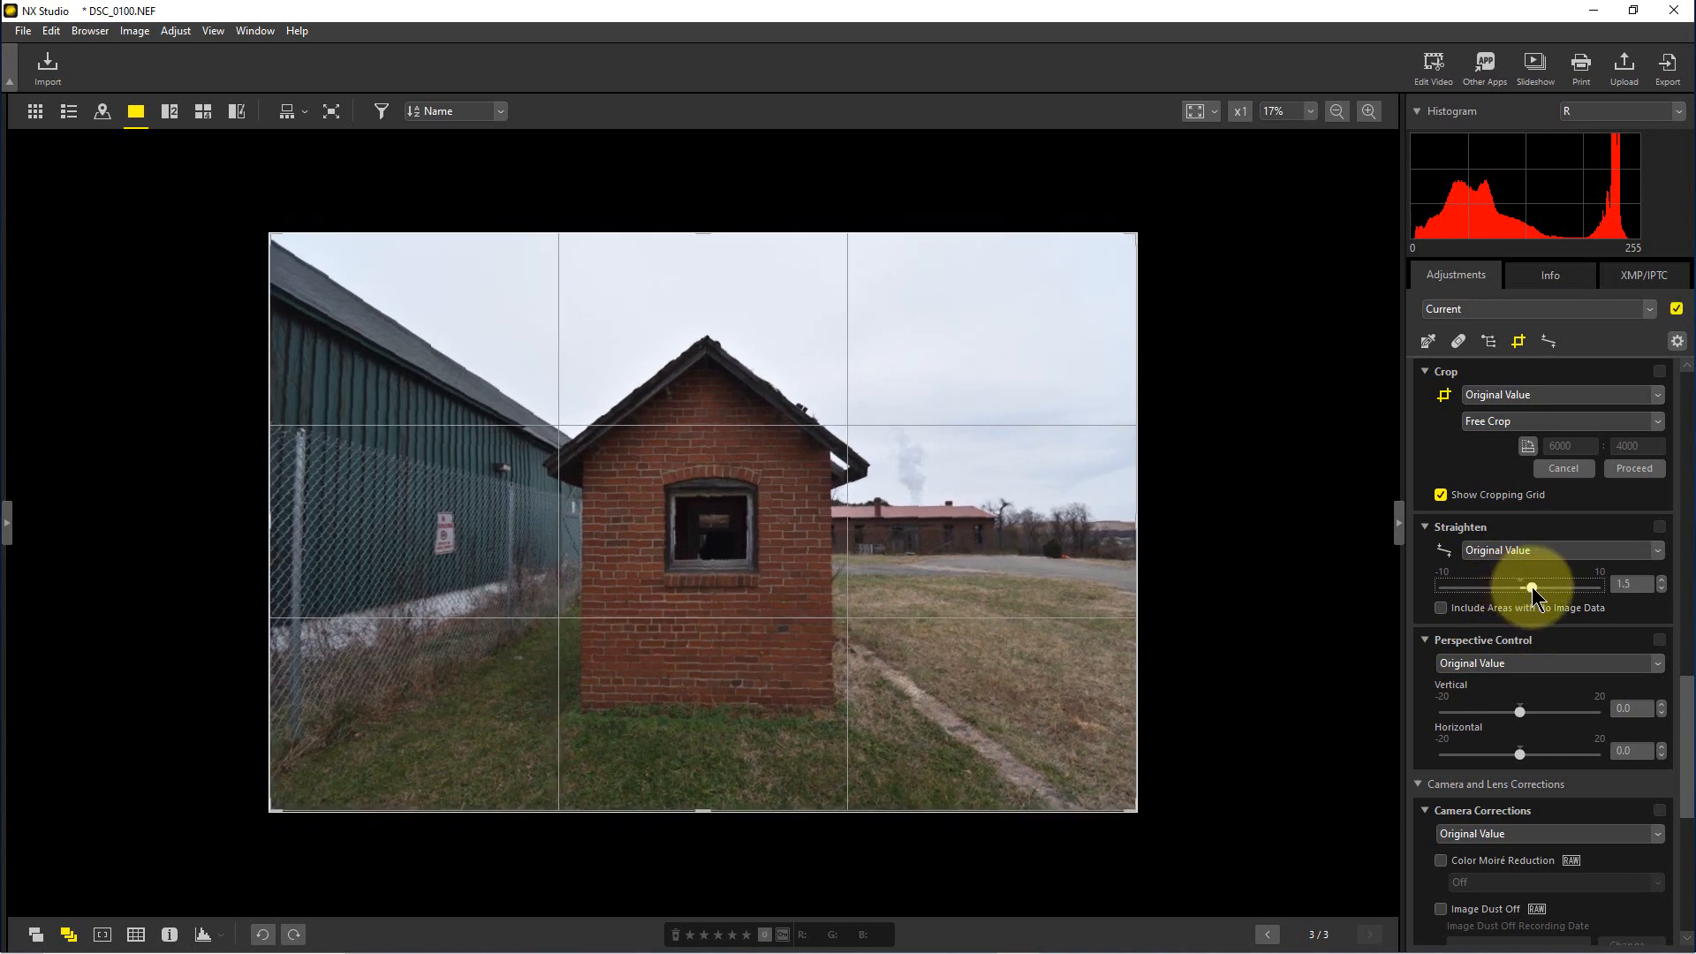
pyautogui.moveTo(1528, 584); pyautogui.dragTo(1535, 585)
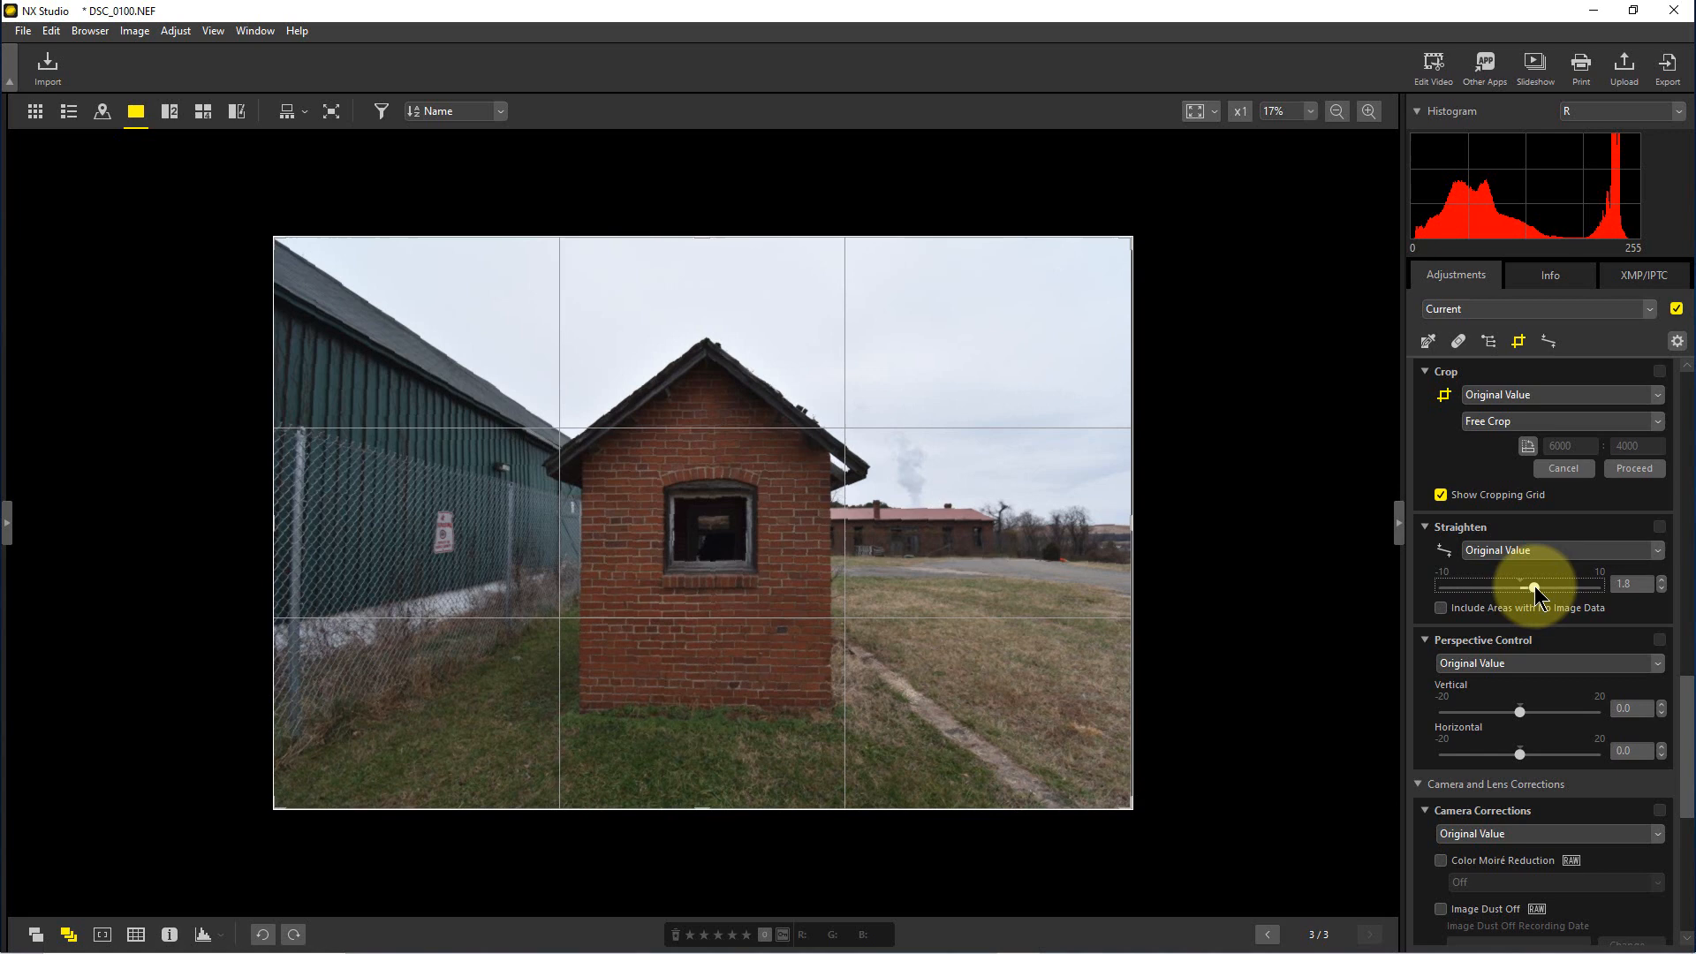
pyautogui.moveTo(1535, 585); pyautogui.dragTo(1530, 585)
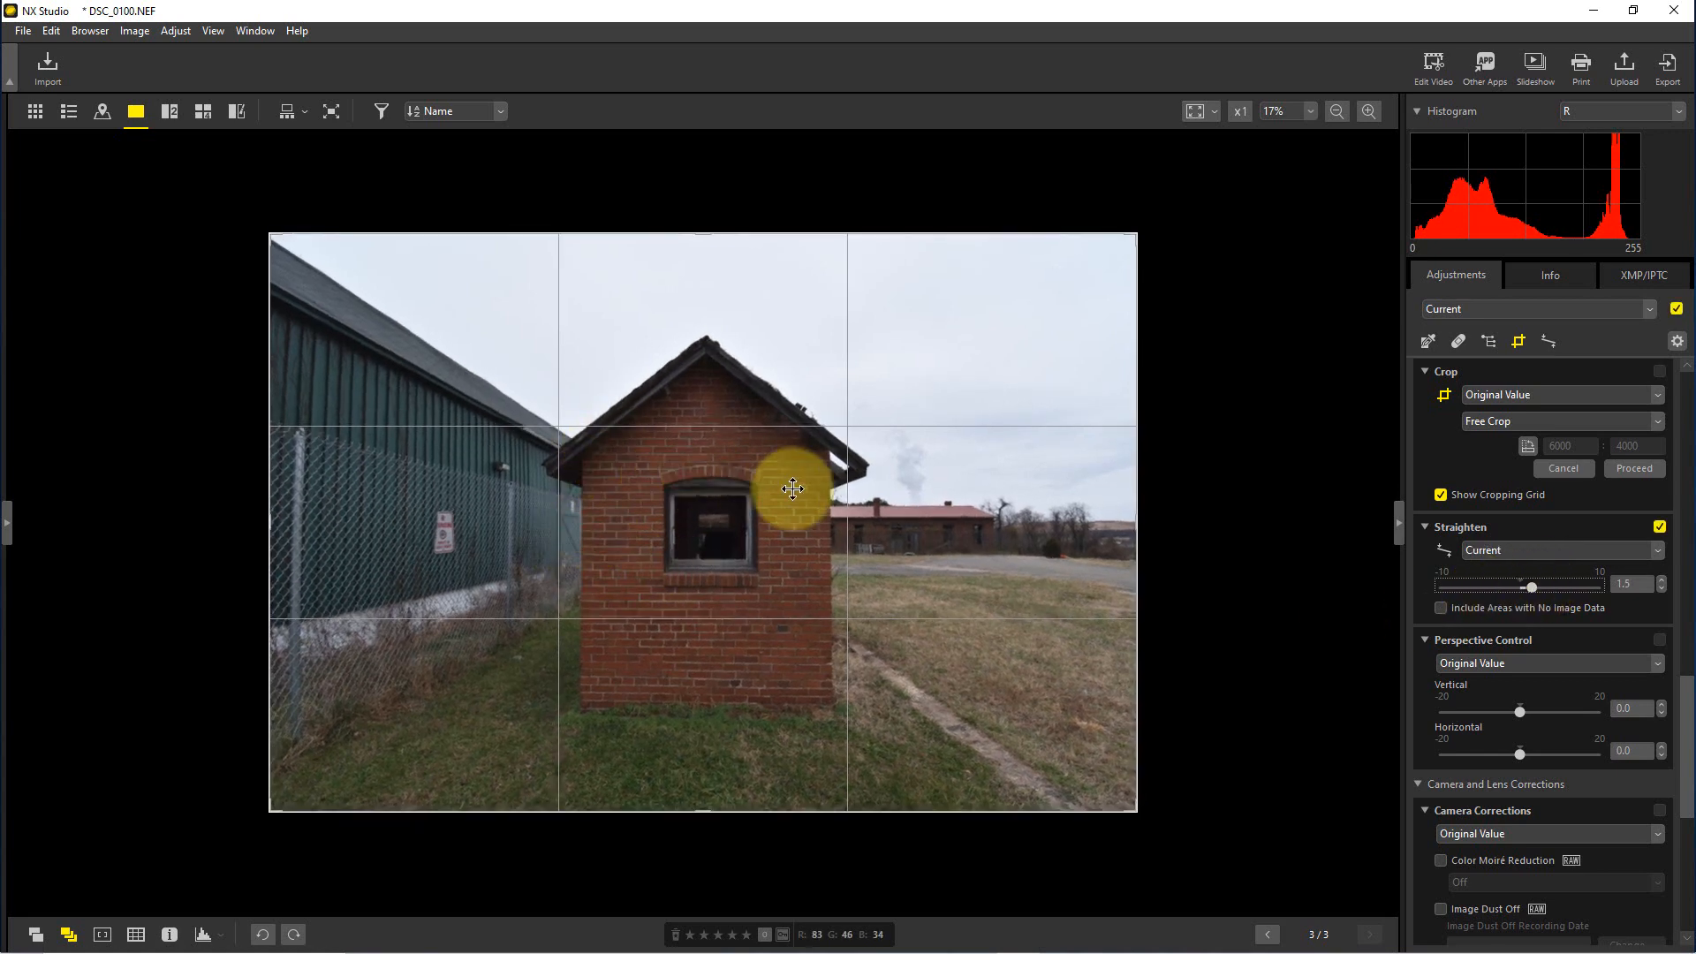
pyautogui.moveTo(687, 707)
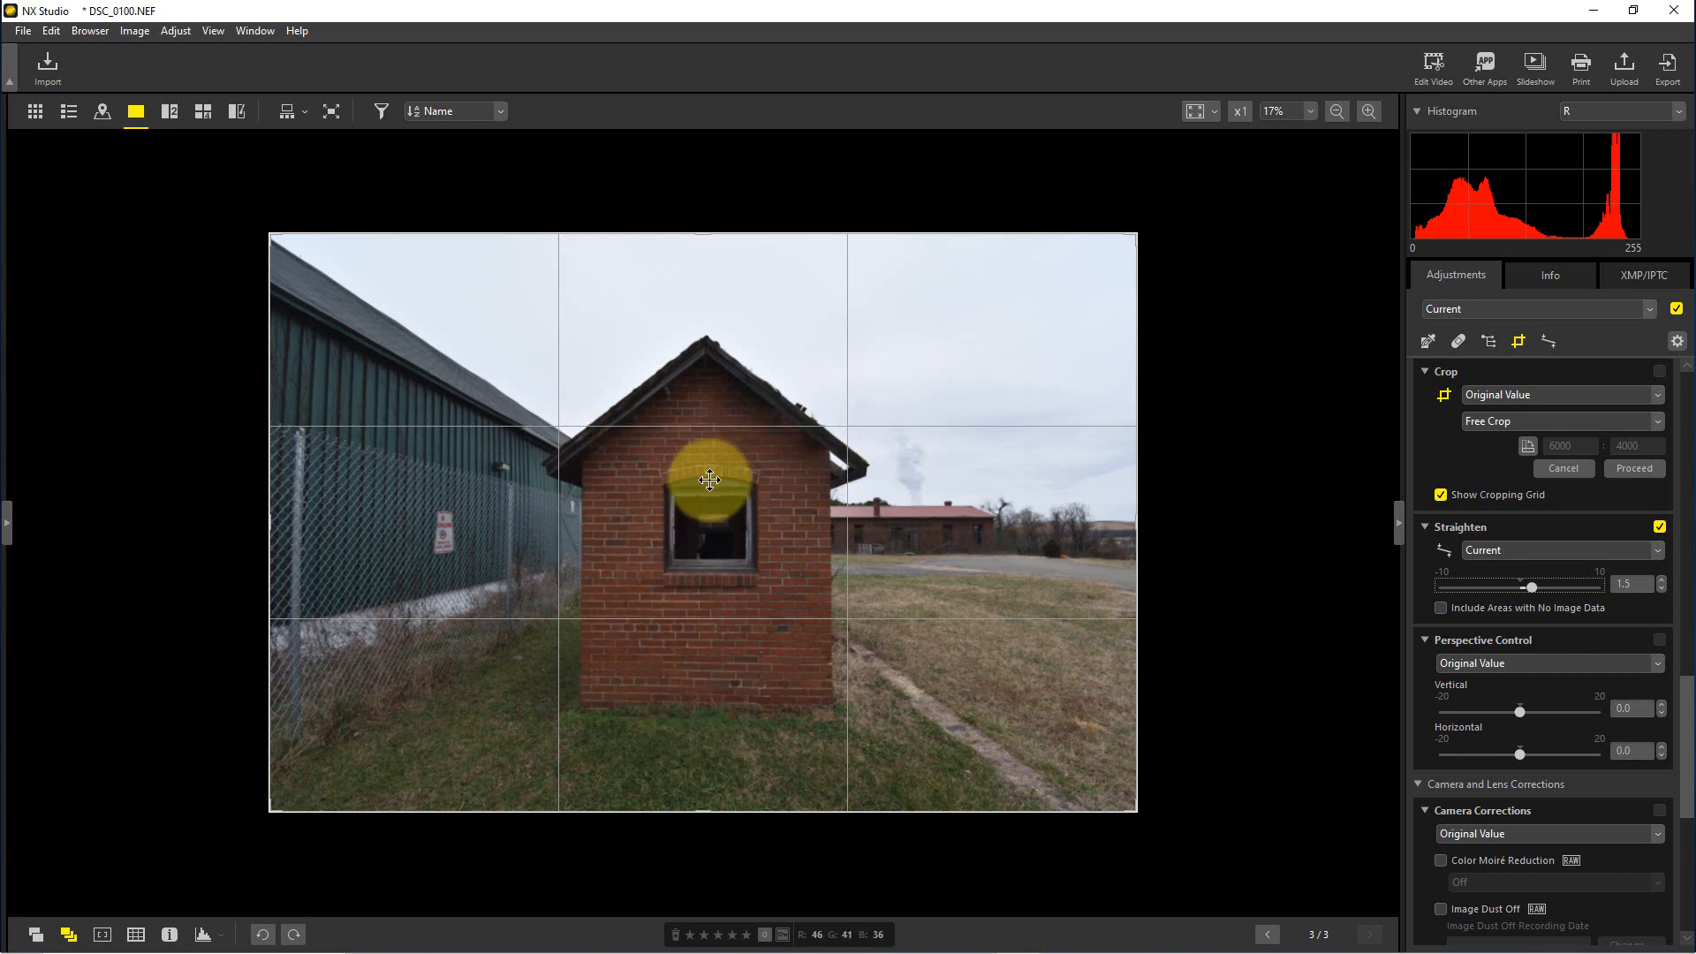
pyautogui.moveTo(760, 705)
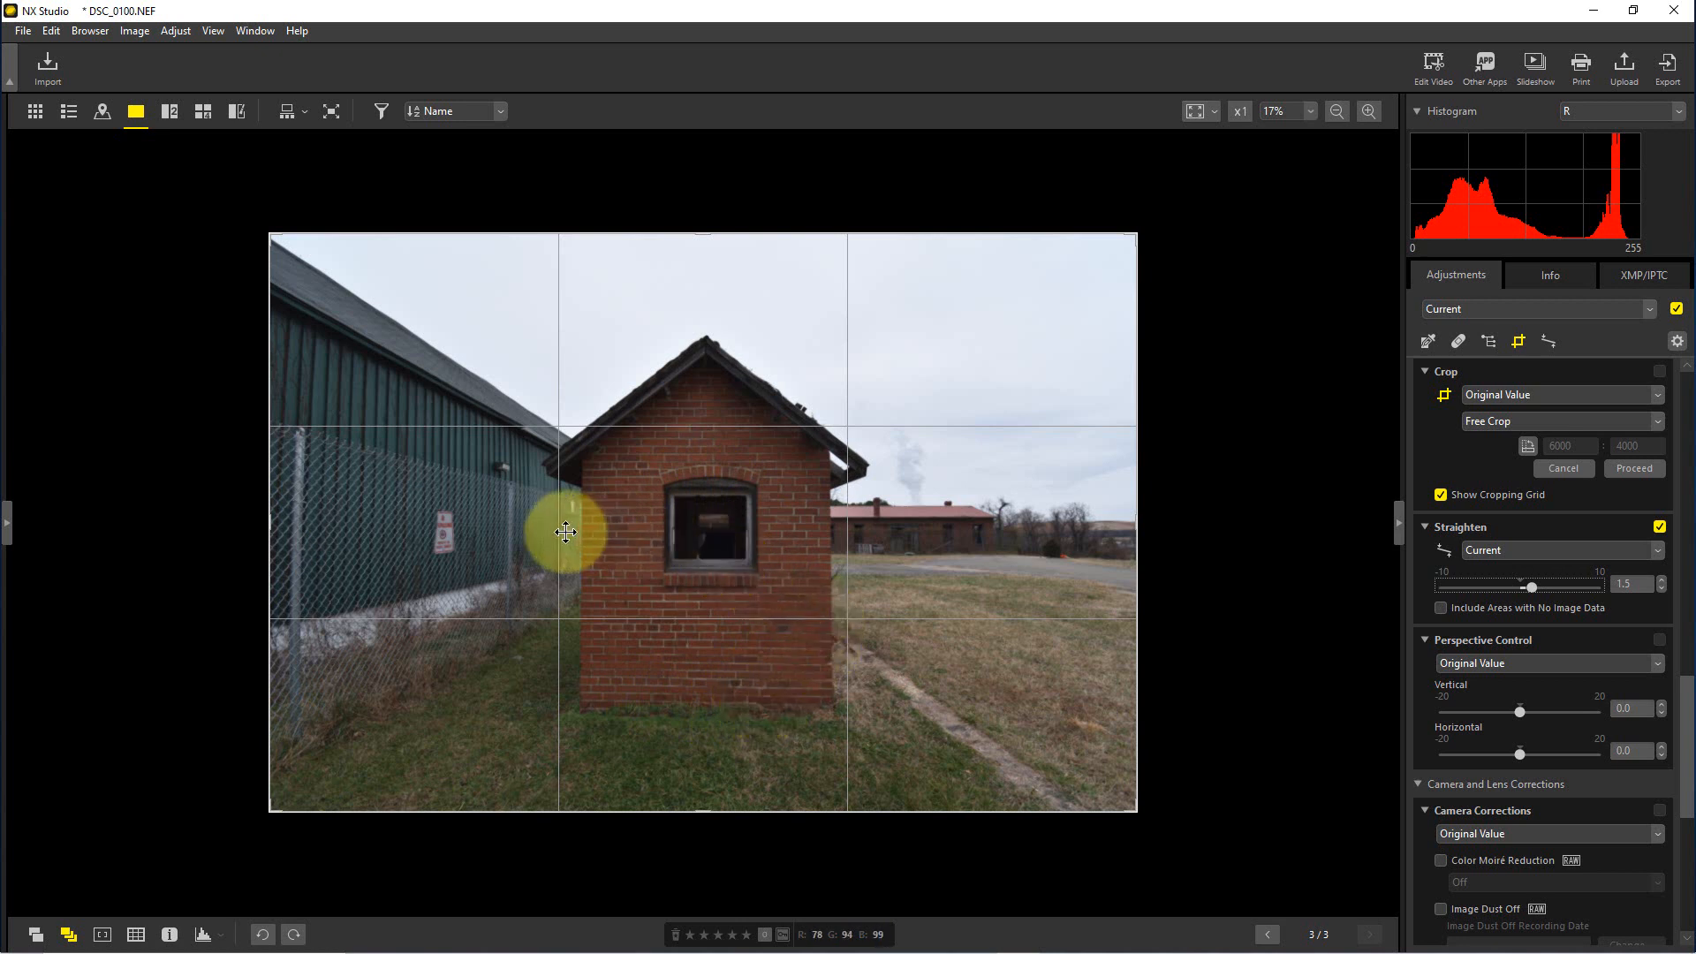
pyautogui.moveTo(1381, 632)
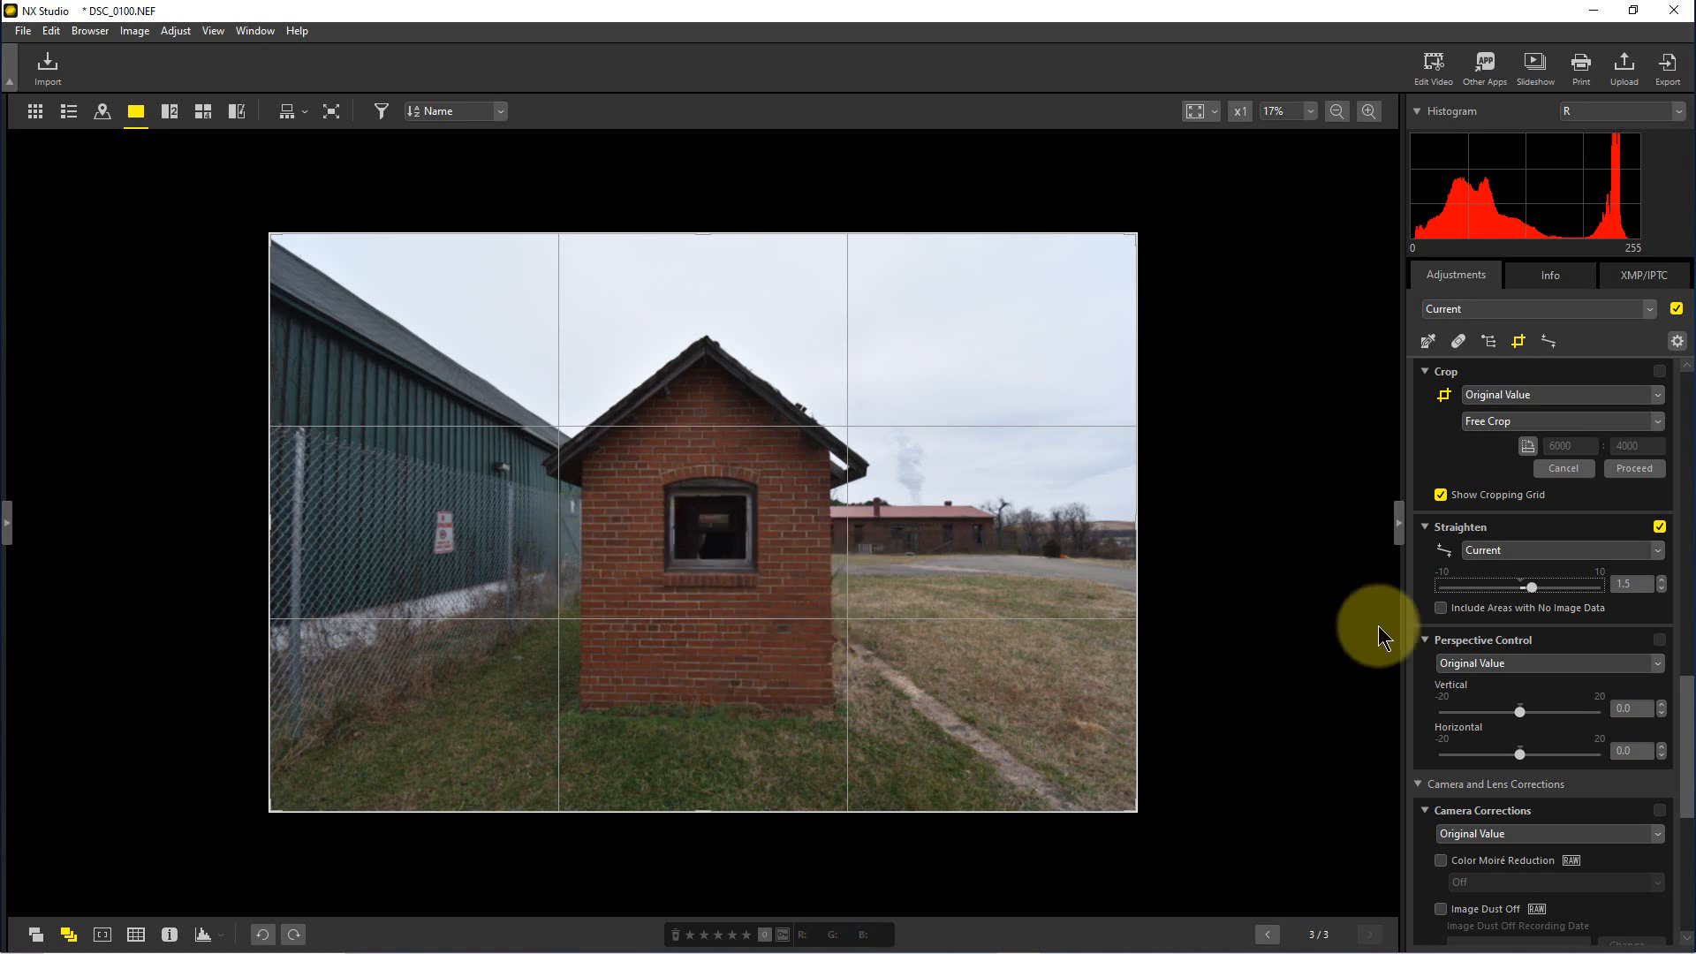
pyautogui.moveTo(802, 498)
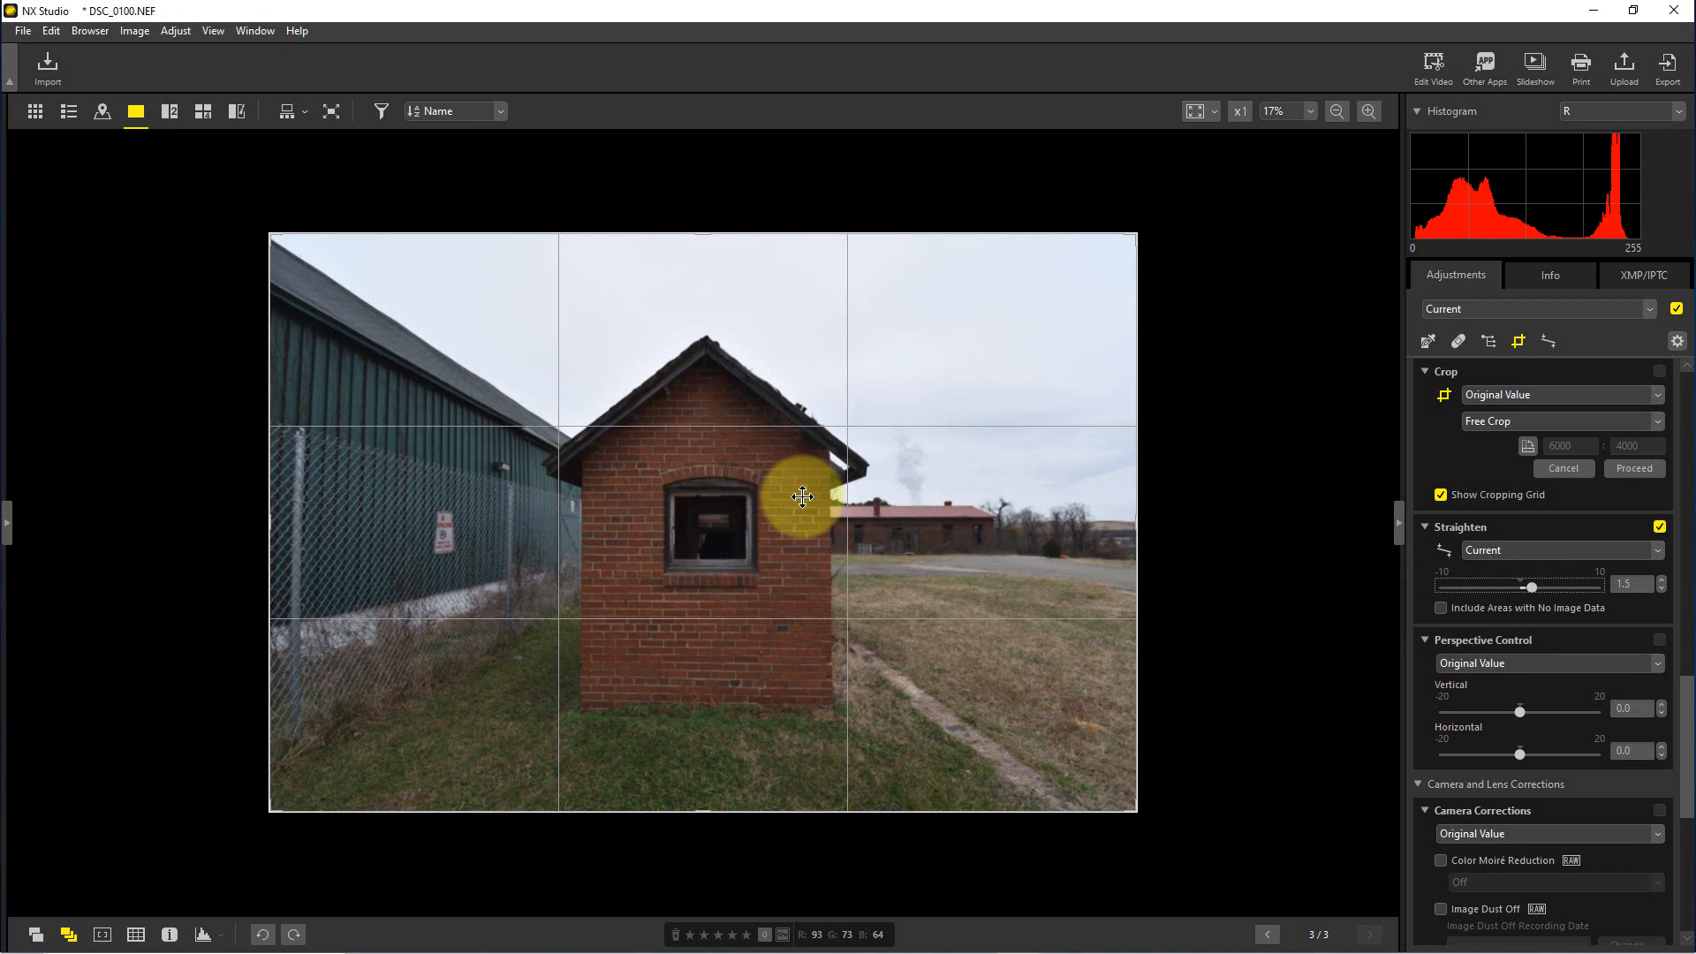
pyautogui.moveTo(837, 620)
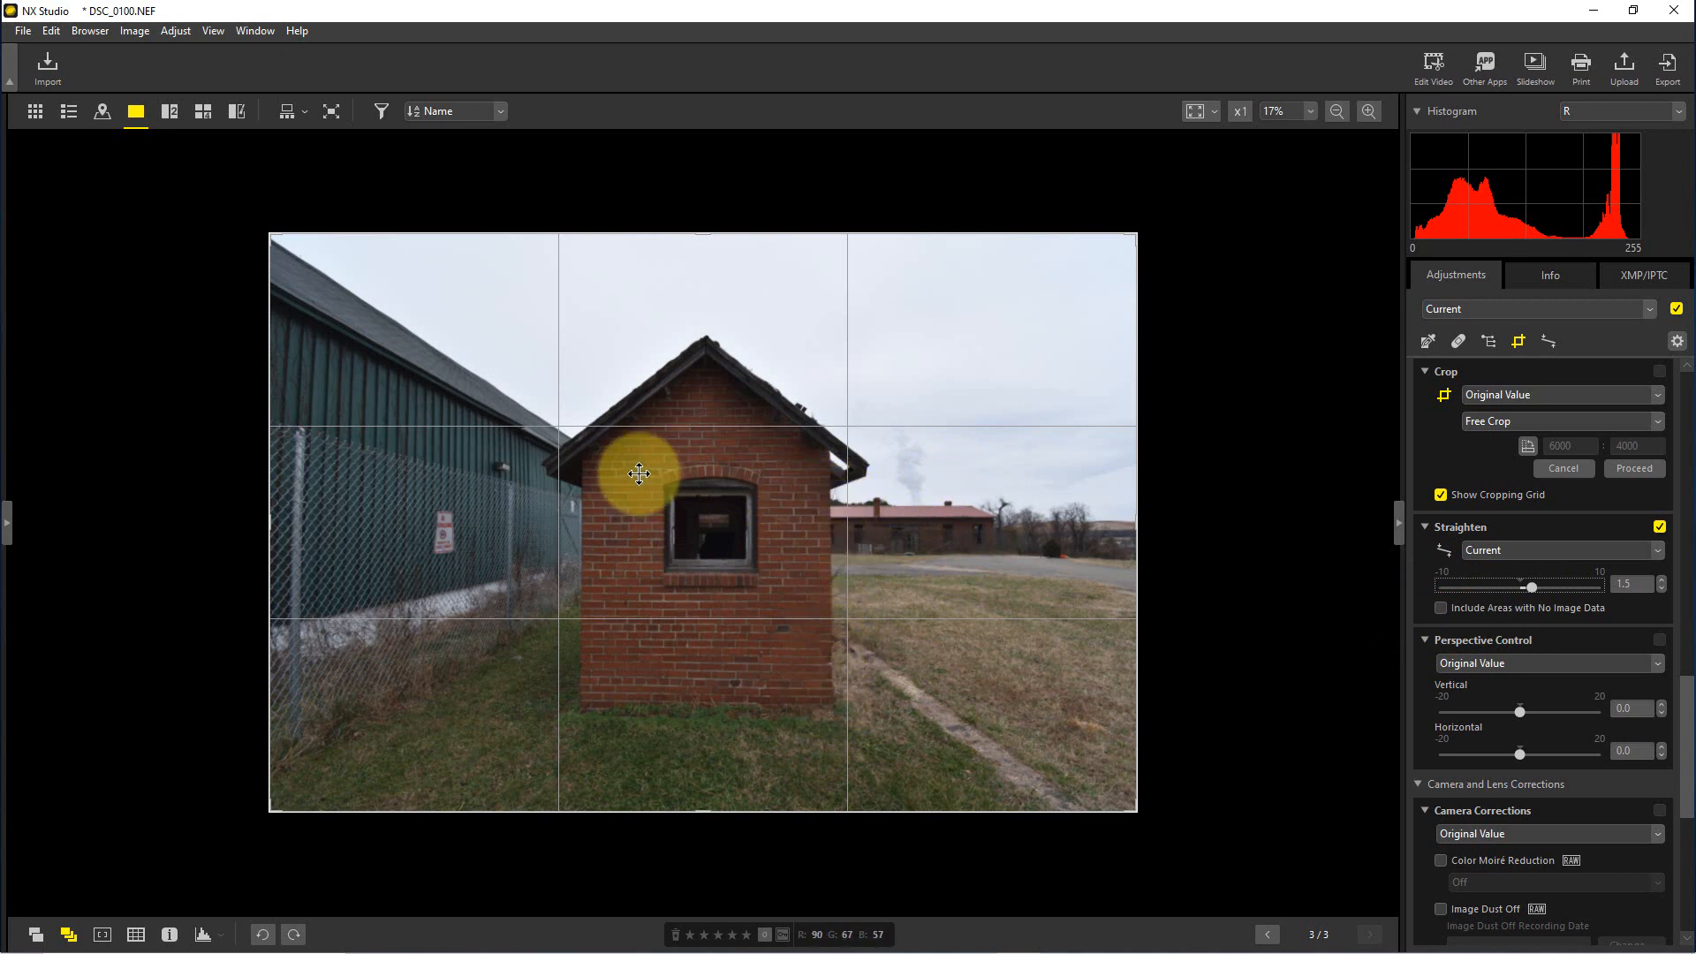
pyautogui.moveTo(850, 598)
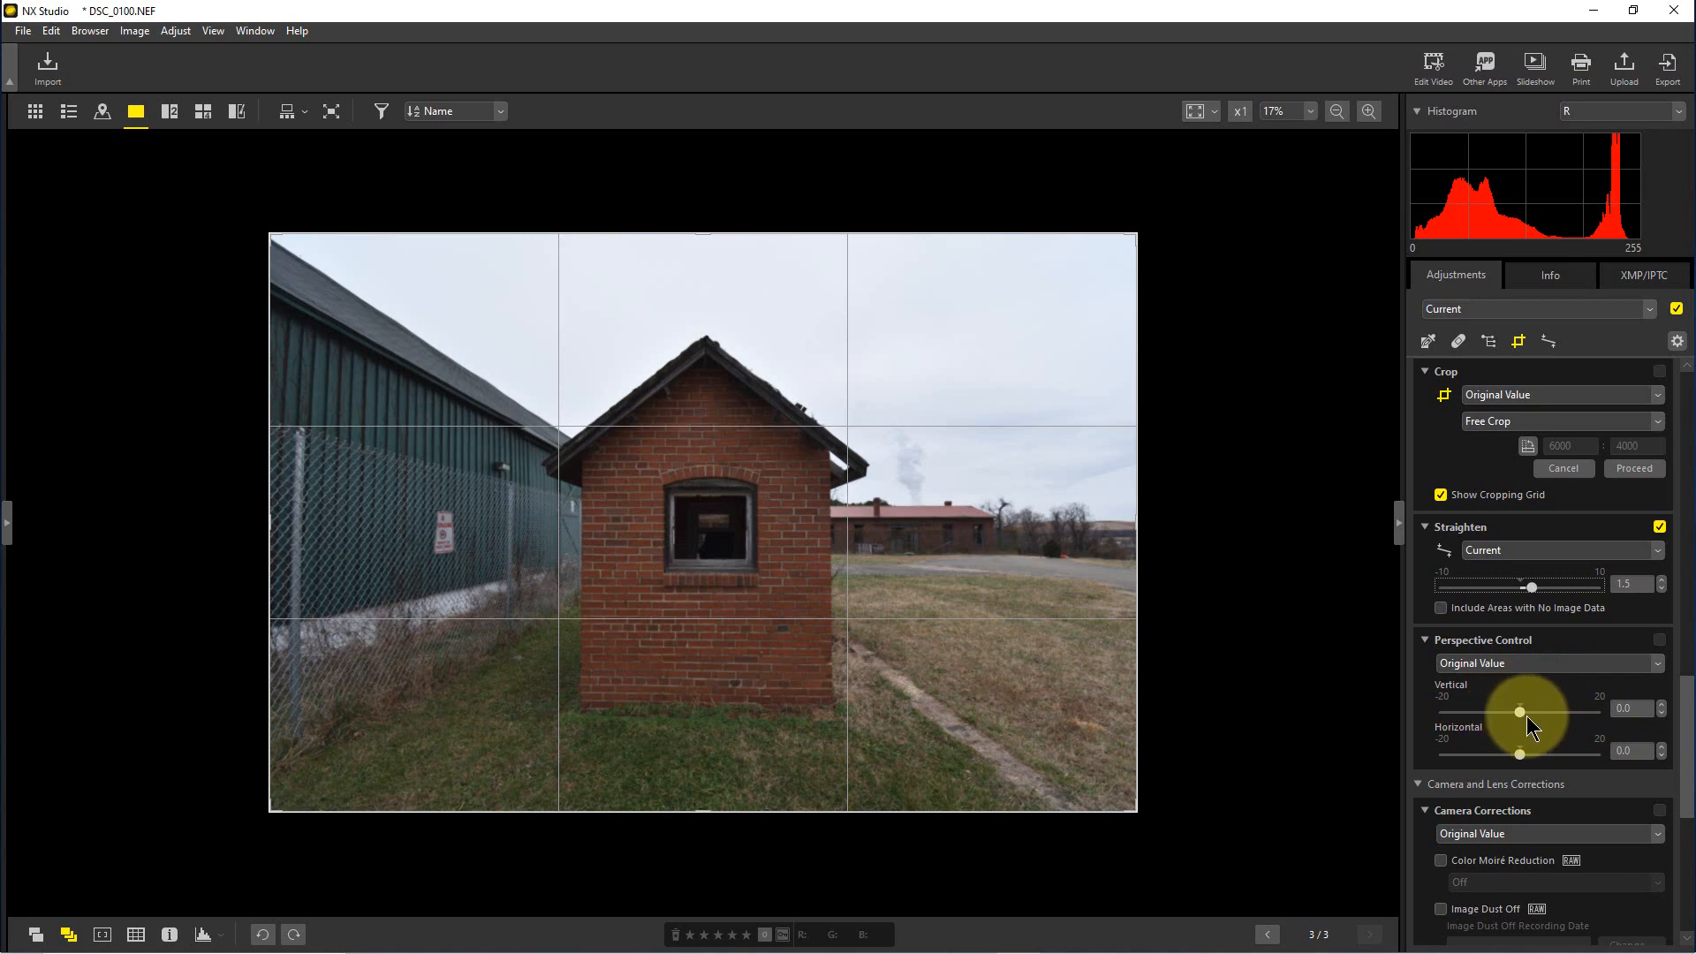
# Step: Set Vertical Perspective Control to 3.2, keeping Straighten at 1.5, so the walls lean less
pyautogui.moveTo(1519, 712); pyautogui.dragTo(1573, 712)
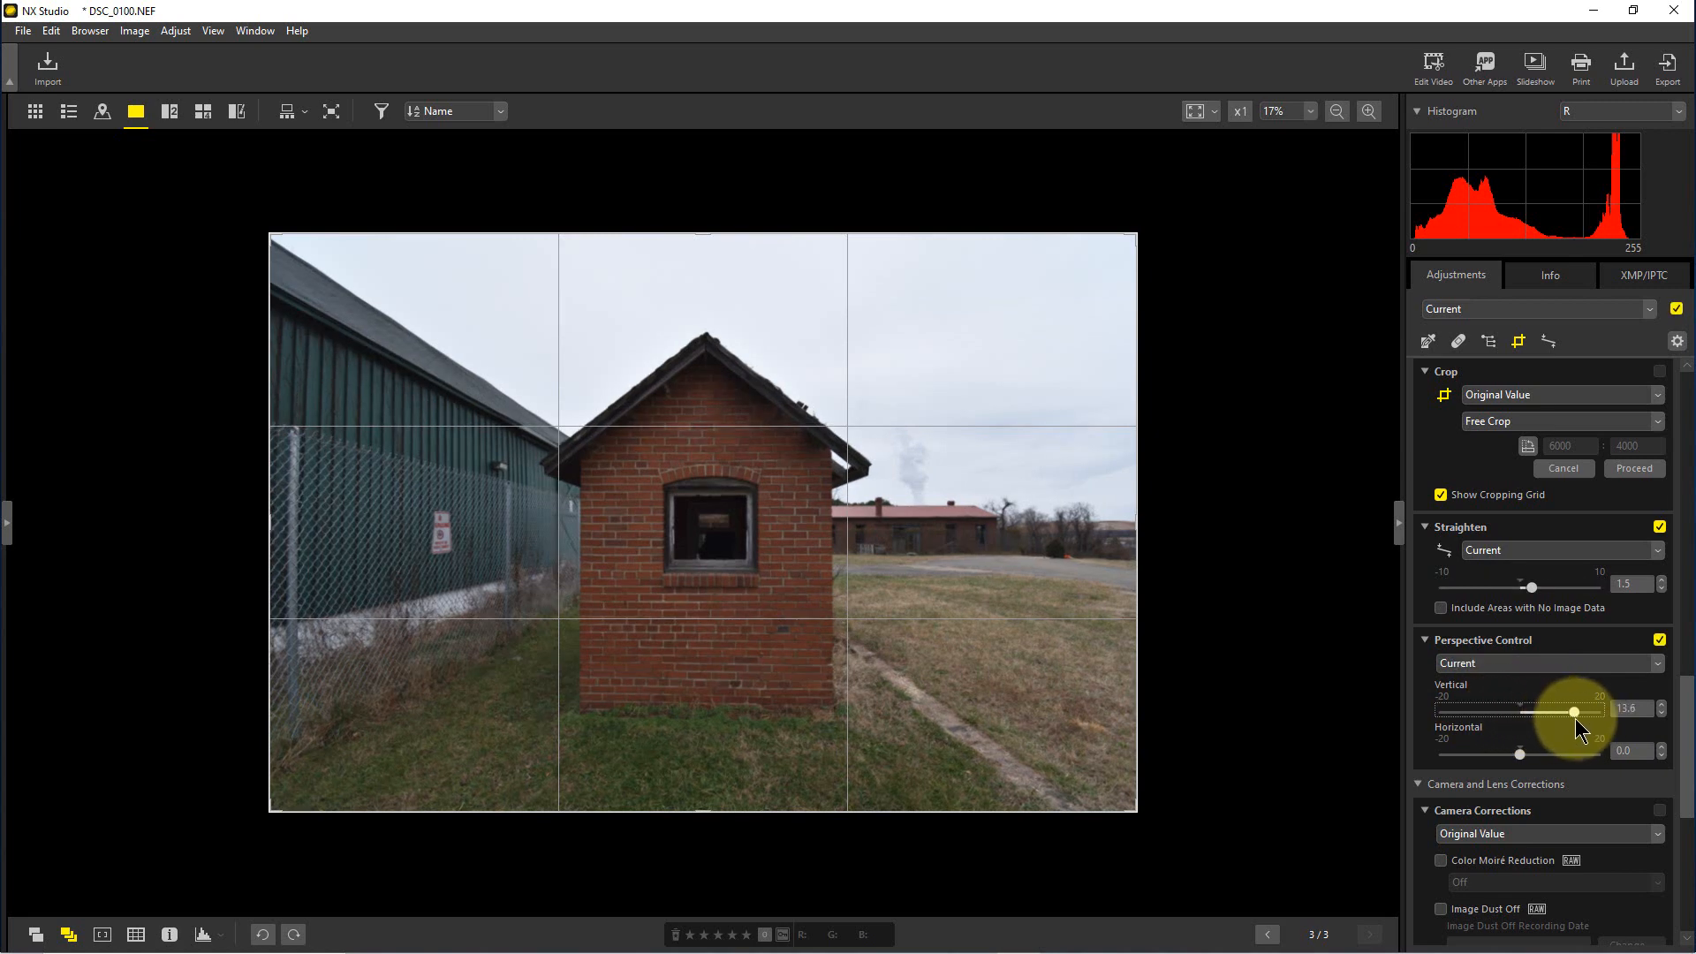
pyautogui.moveTo(1574, 712); pyautogui.dragTo(1590, 711)
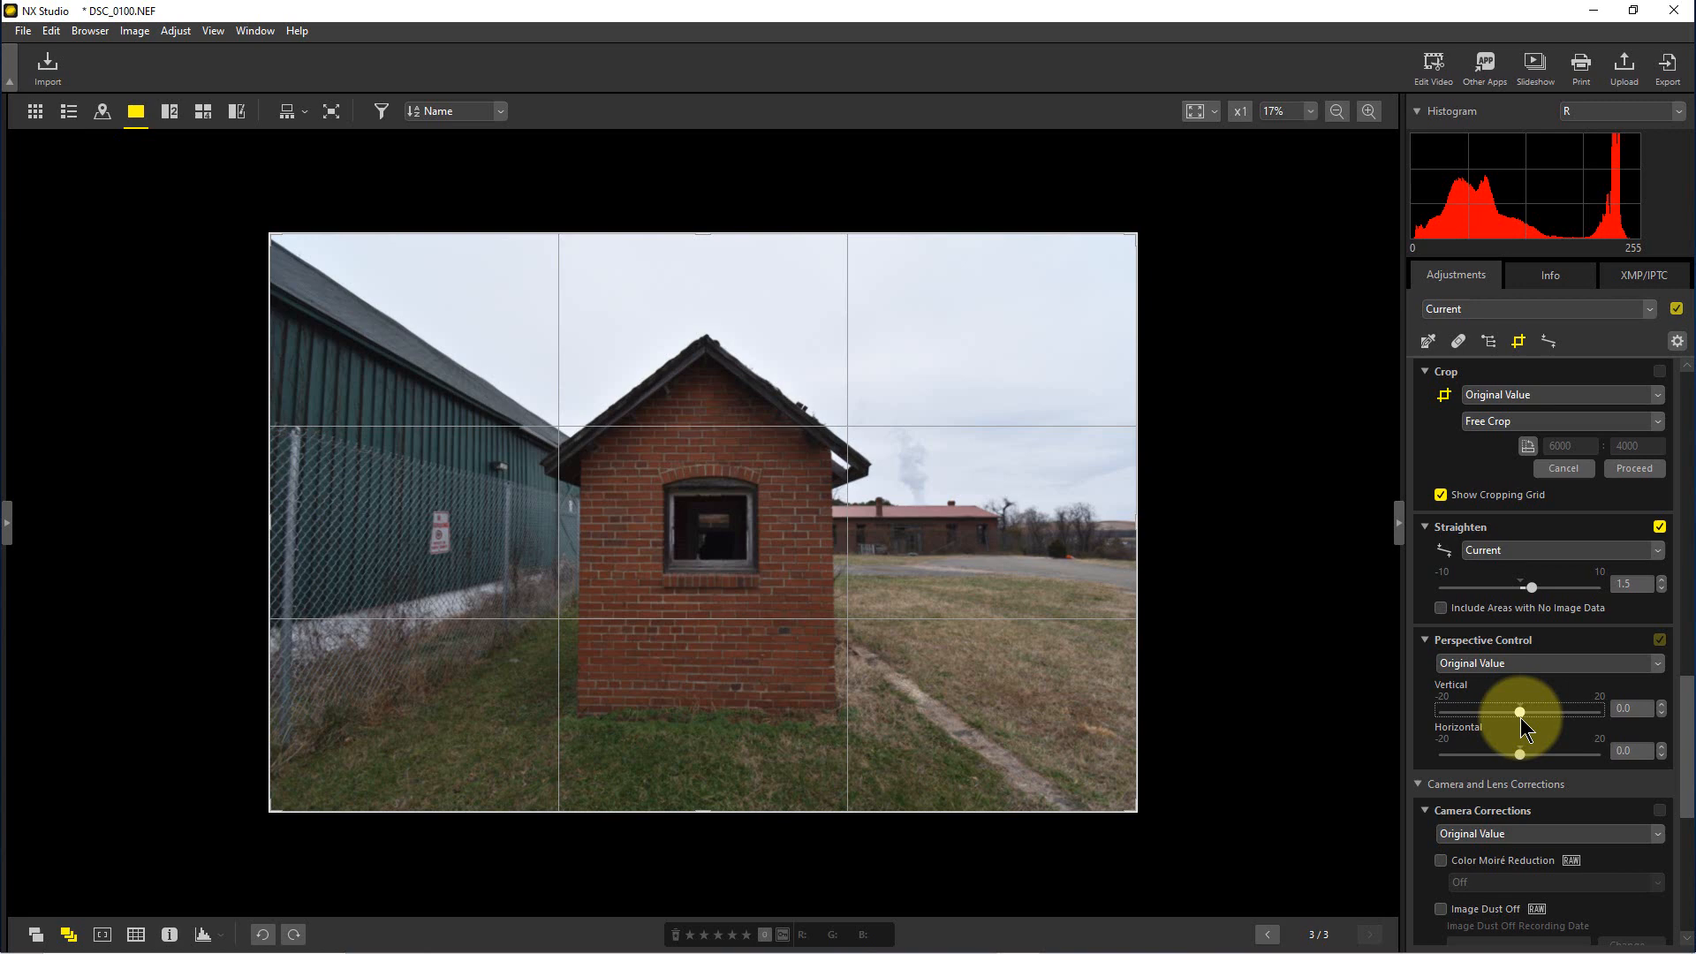
pyautogui.moveTo(1487, 708); pyautogui.dragTo(1491, 708)
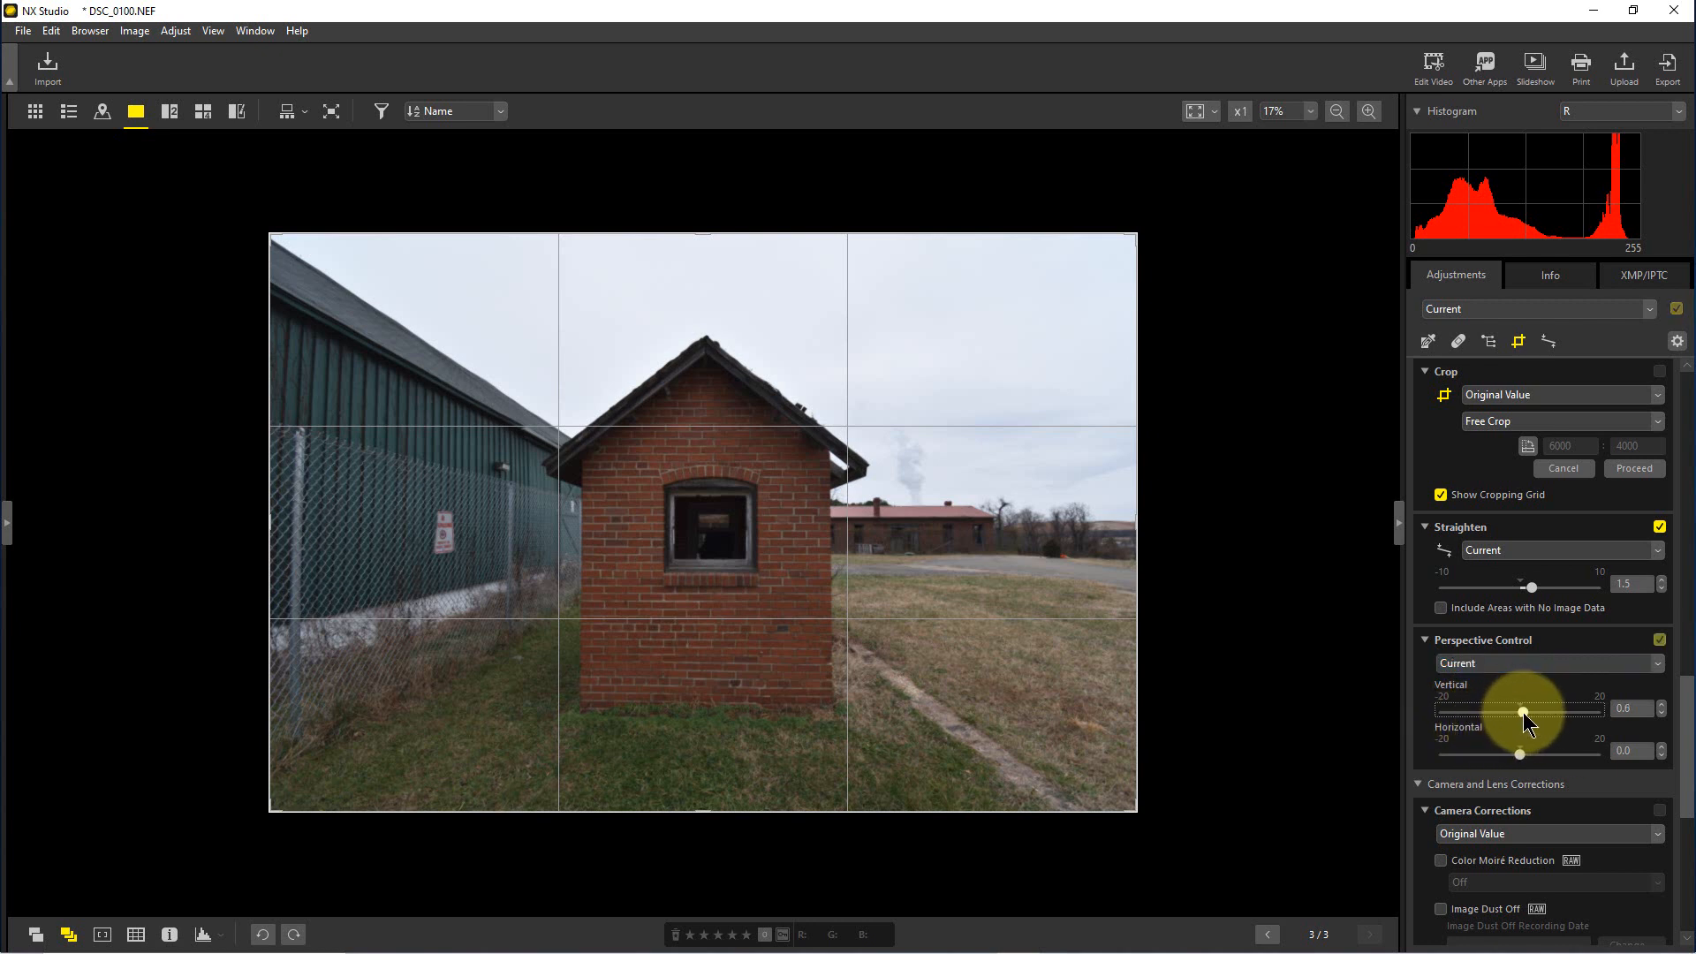
pyautogui.moveTo(1531, 710); pyautogui.dragTo(1532, 710)
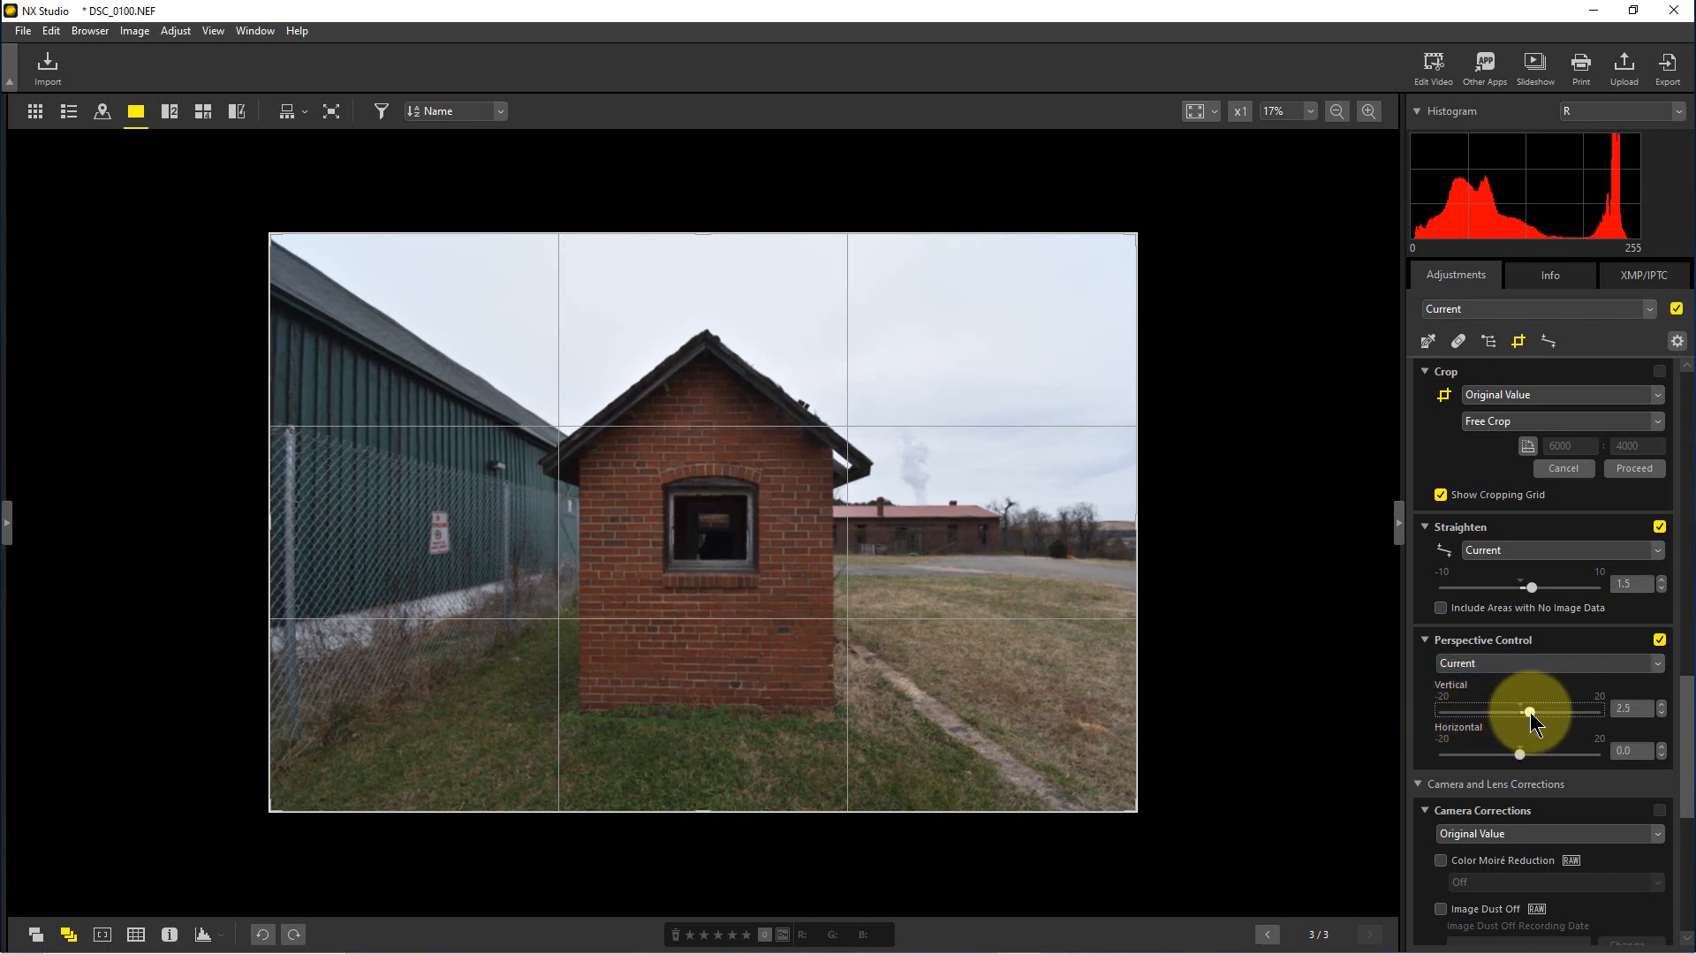
pyautogui.moveTo(1534, 710); pyautogui.dragTo(1530, 710)
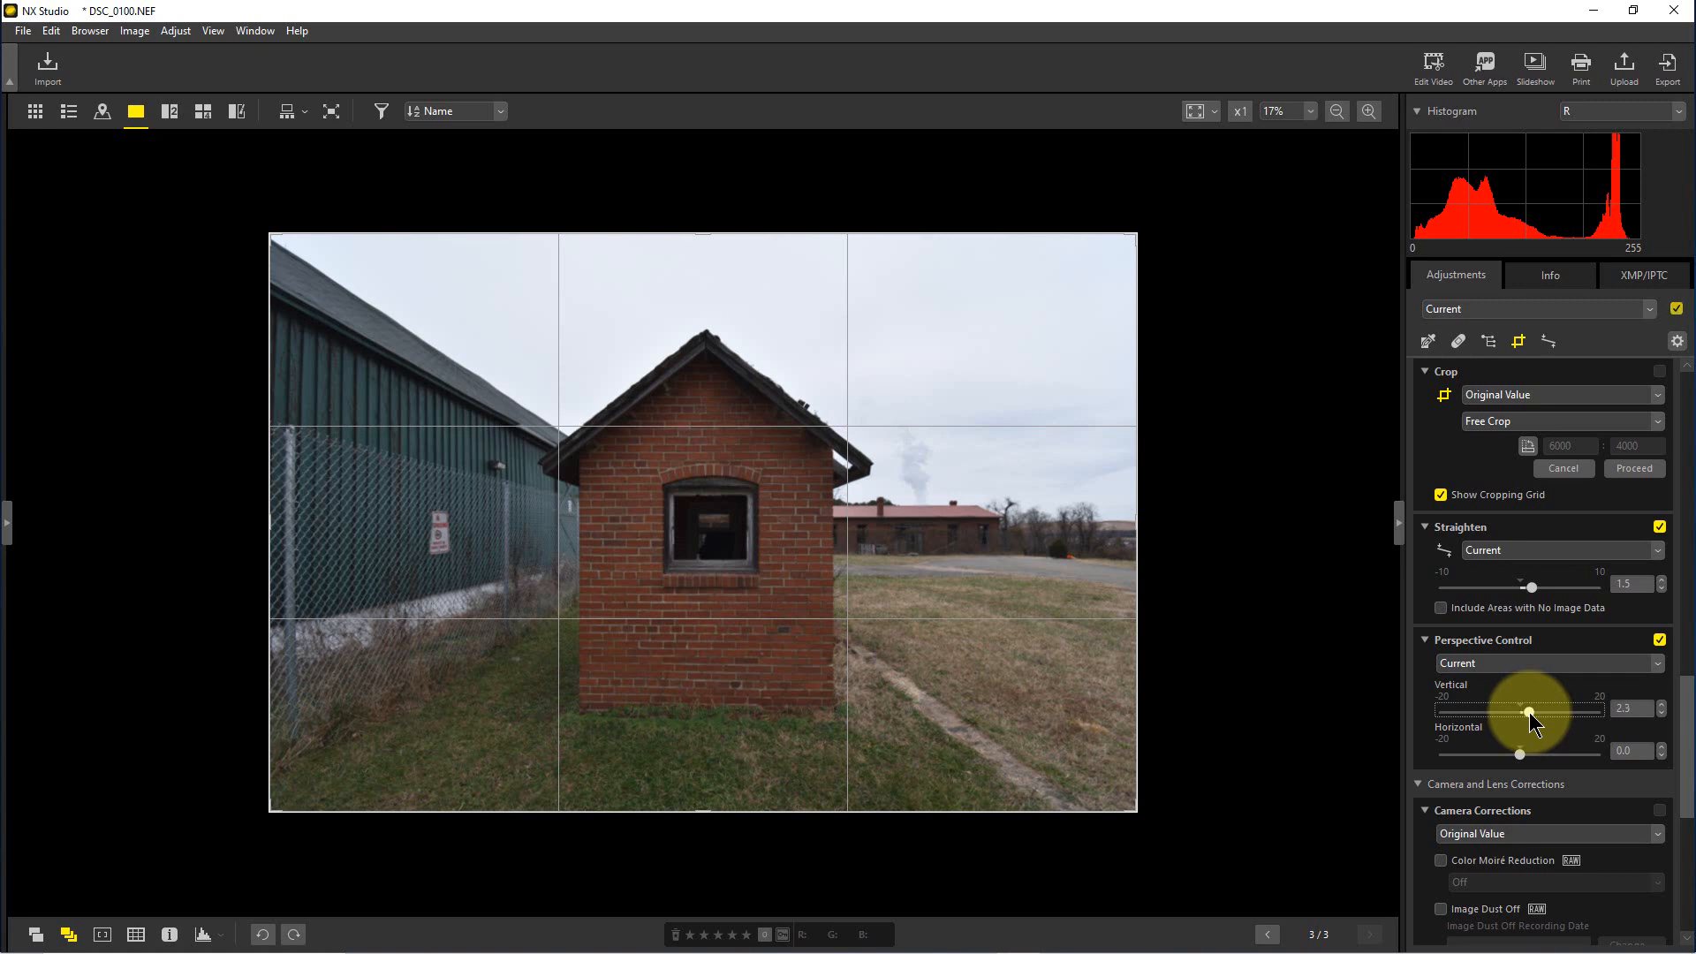
pyautogui.moveTo(1526, 708); pyautogui.dragTo(1532, 708)
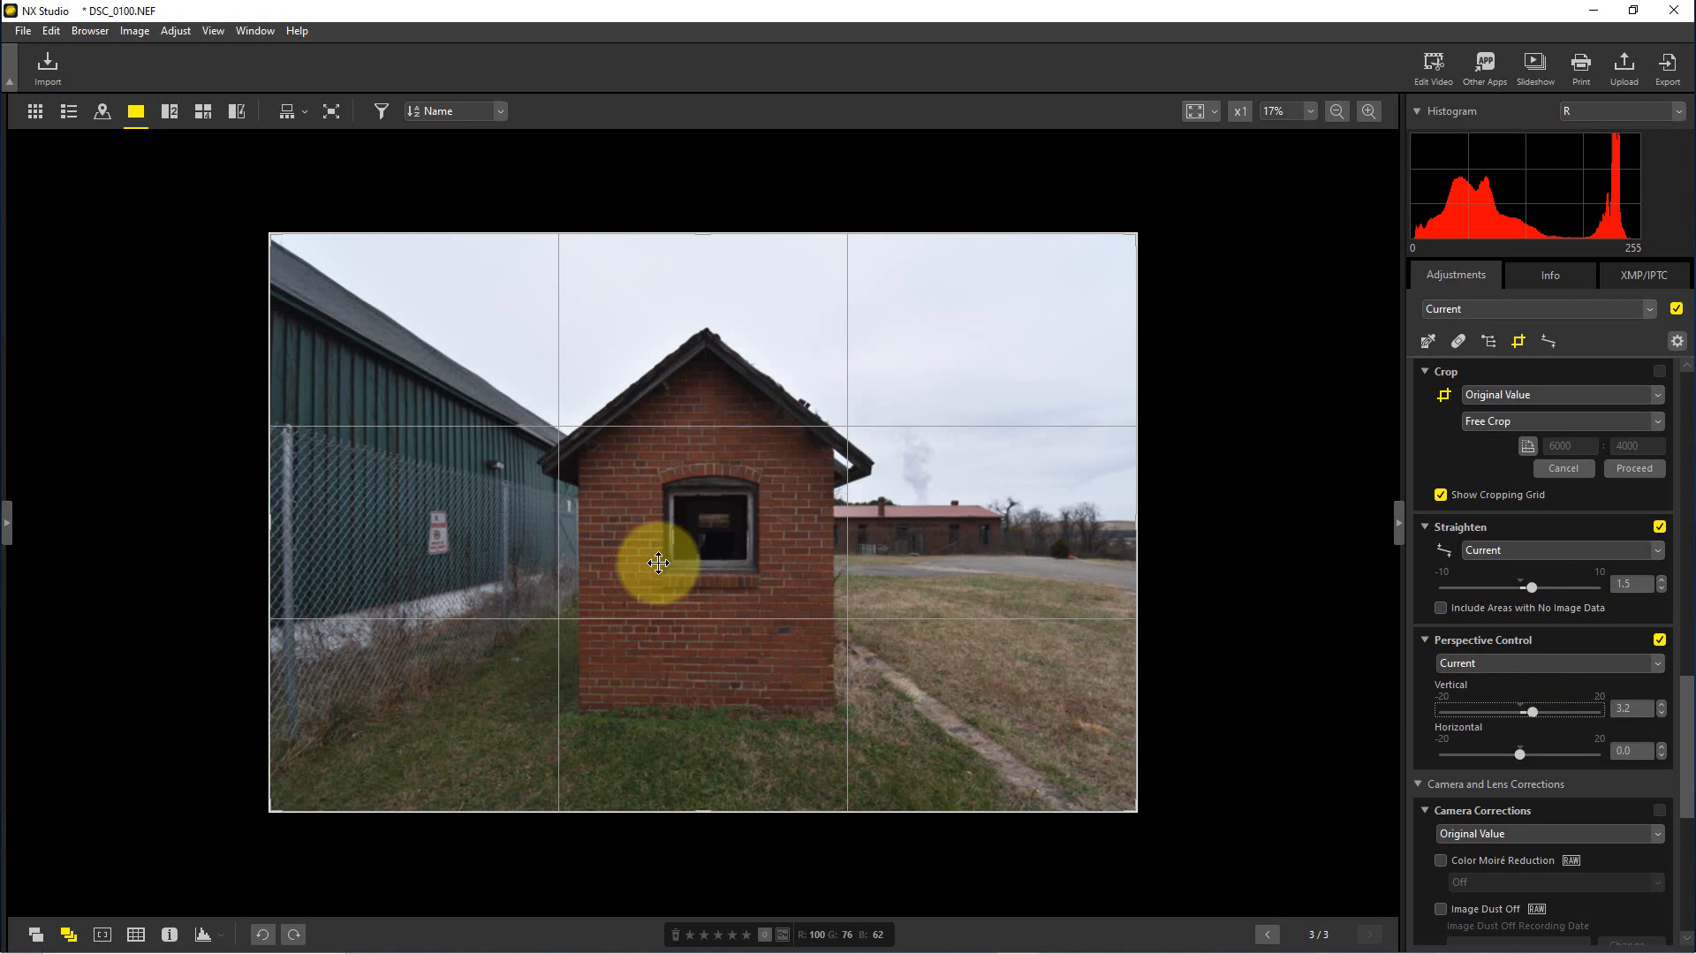
pyautogui.moveTo(1529, 586)
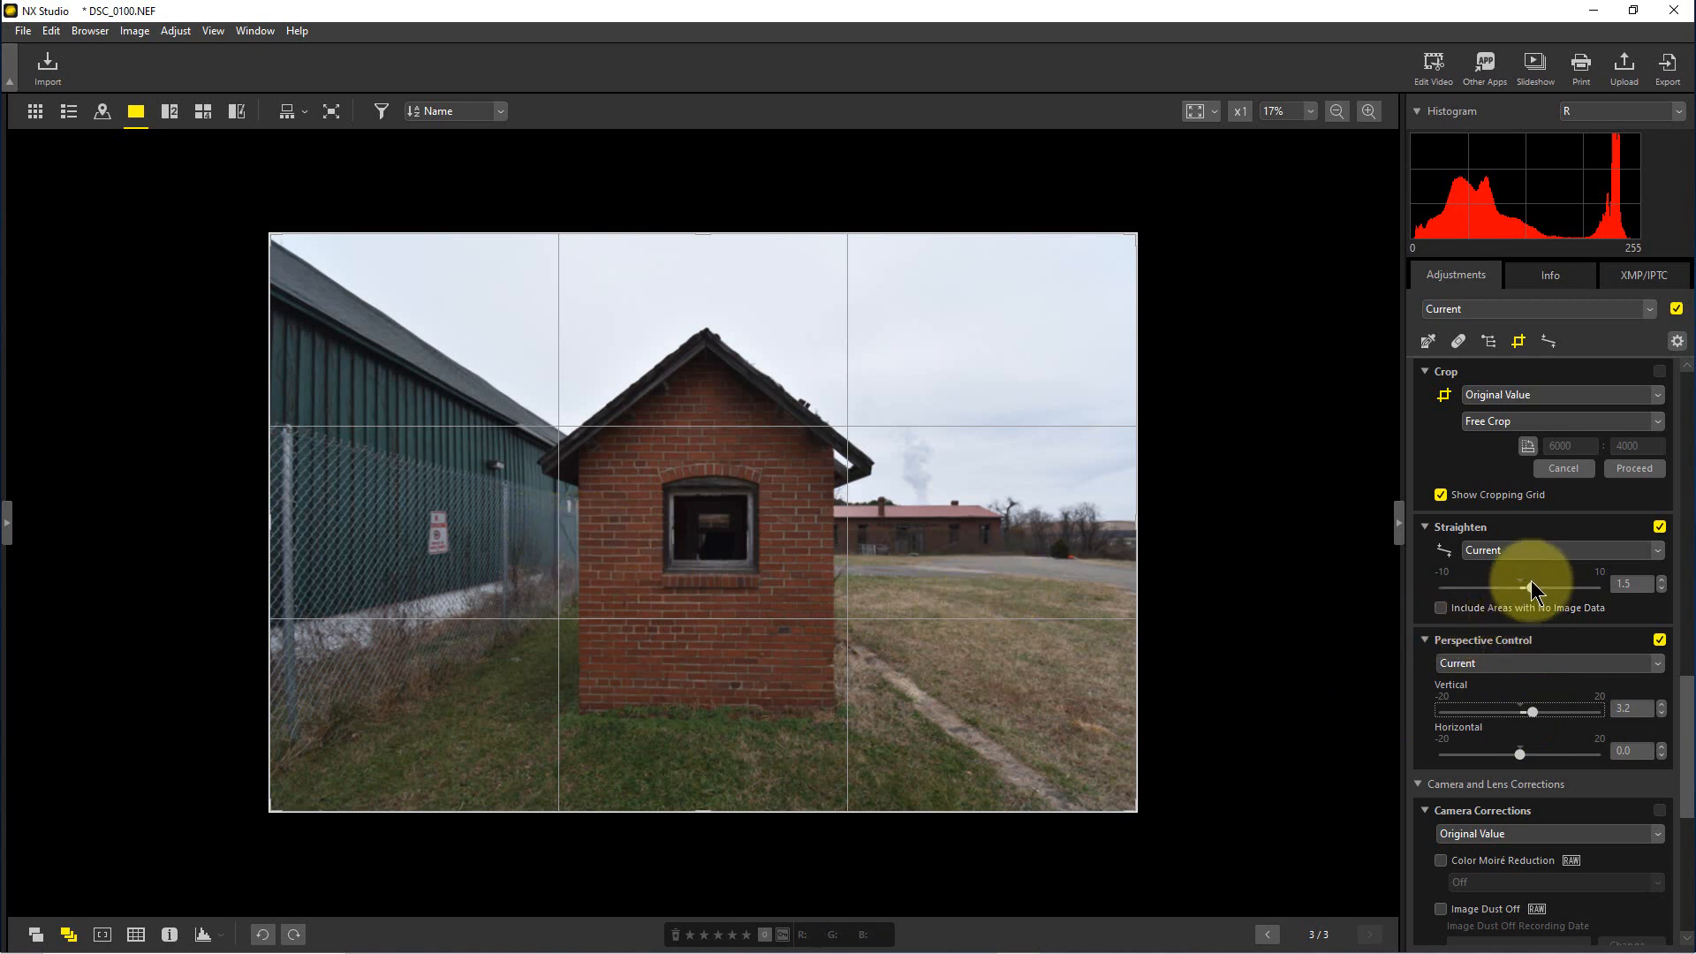
pyautogui.moveTo(1529, 604)
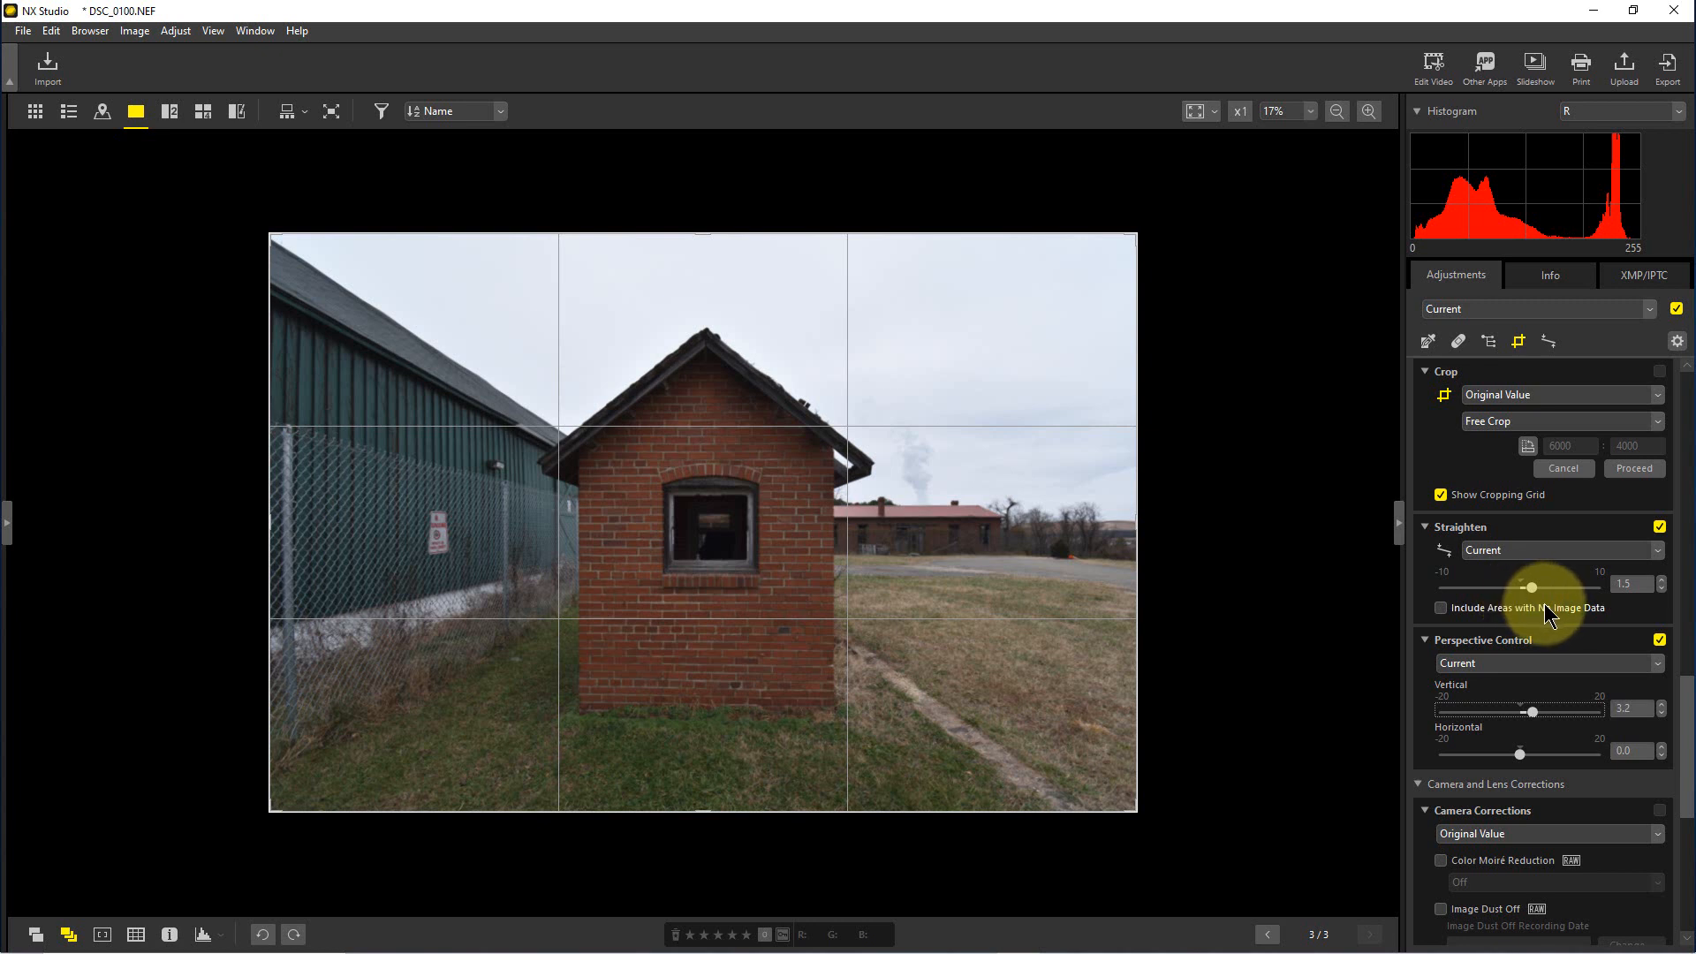
pyautogui.moveTo(866, 573)
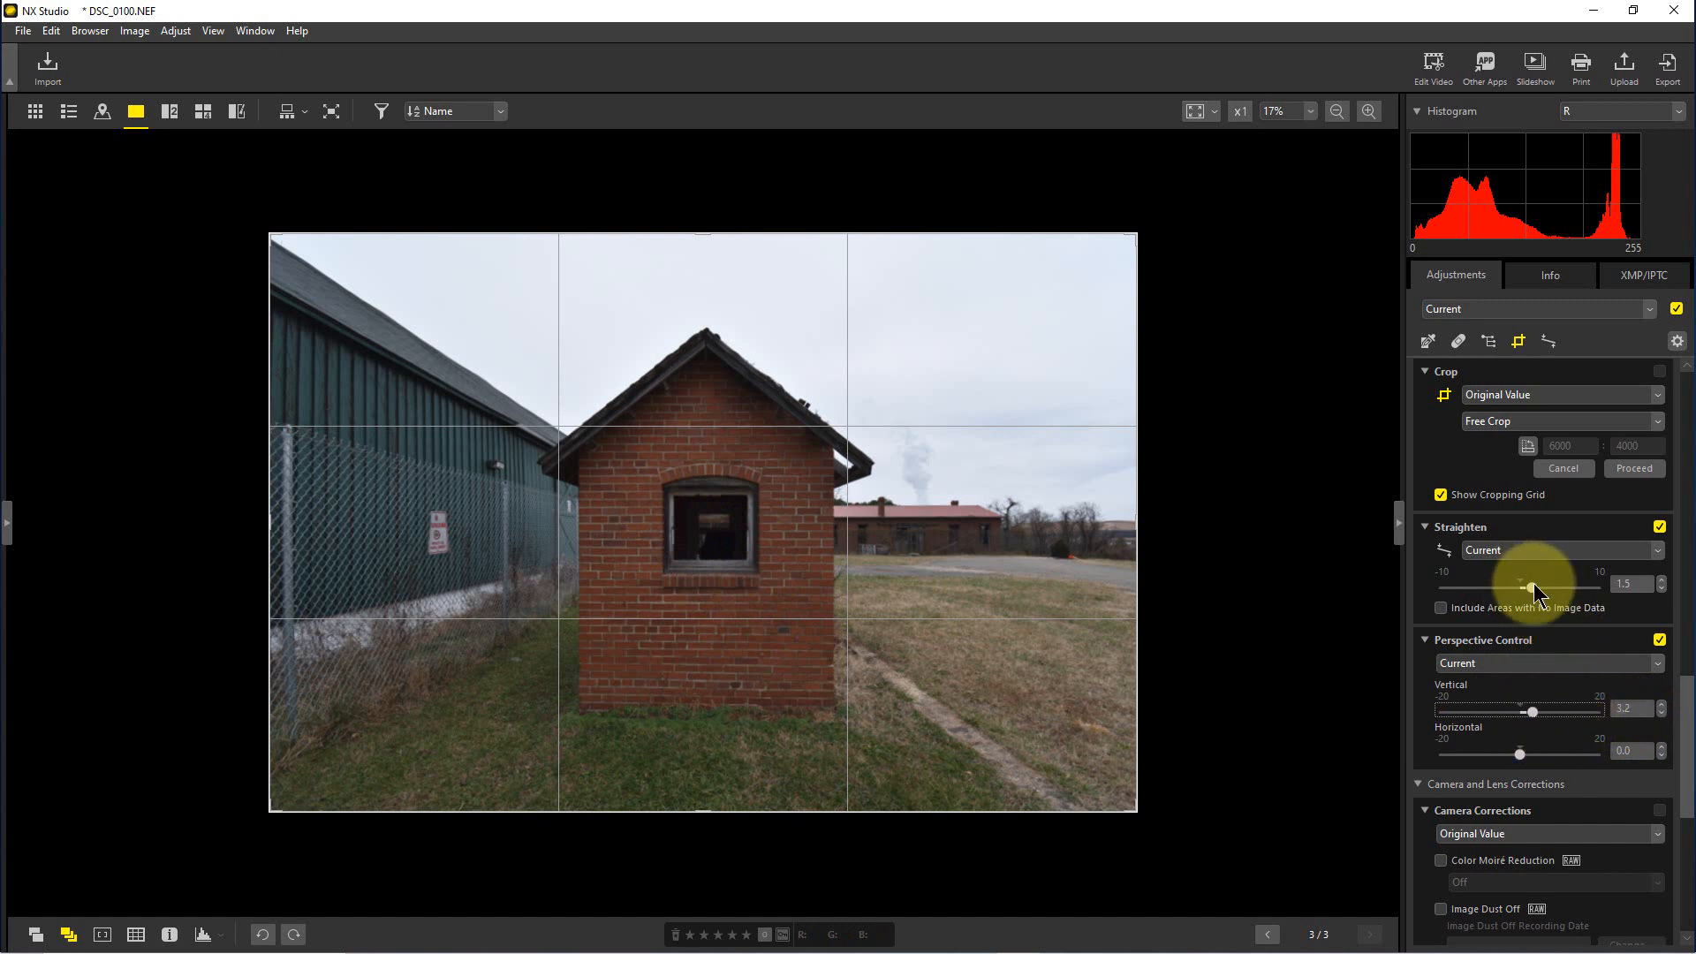
pyautogui.moveTo(1534, 712)
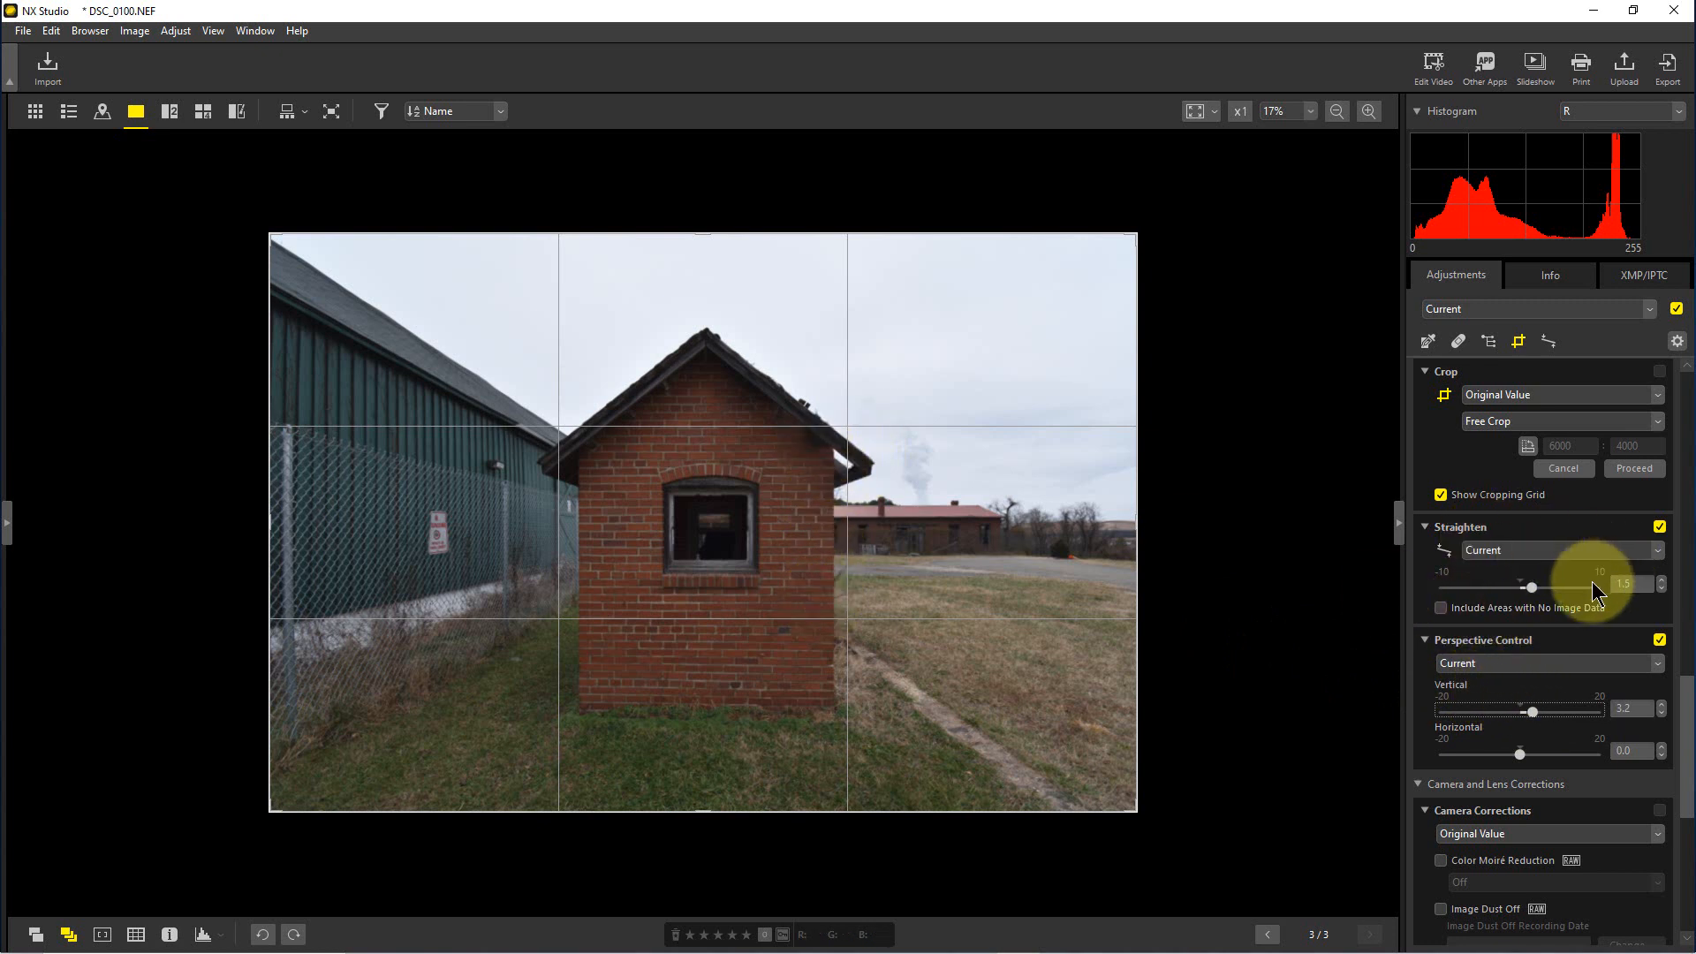
pyautogui.moveTo(1304, 534)
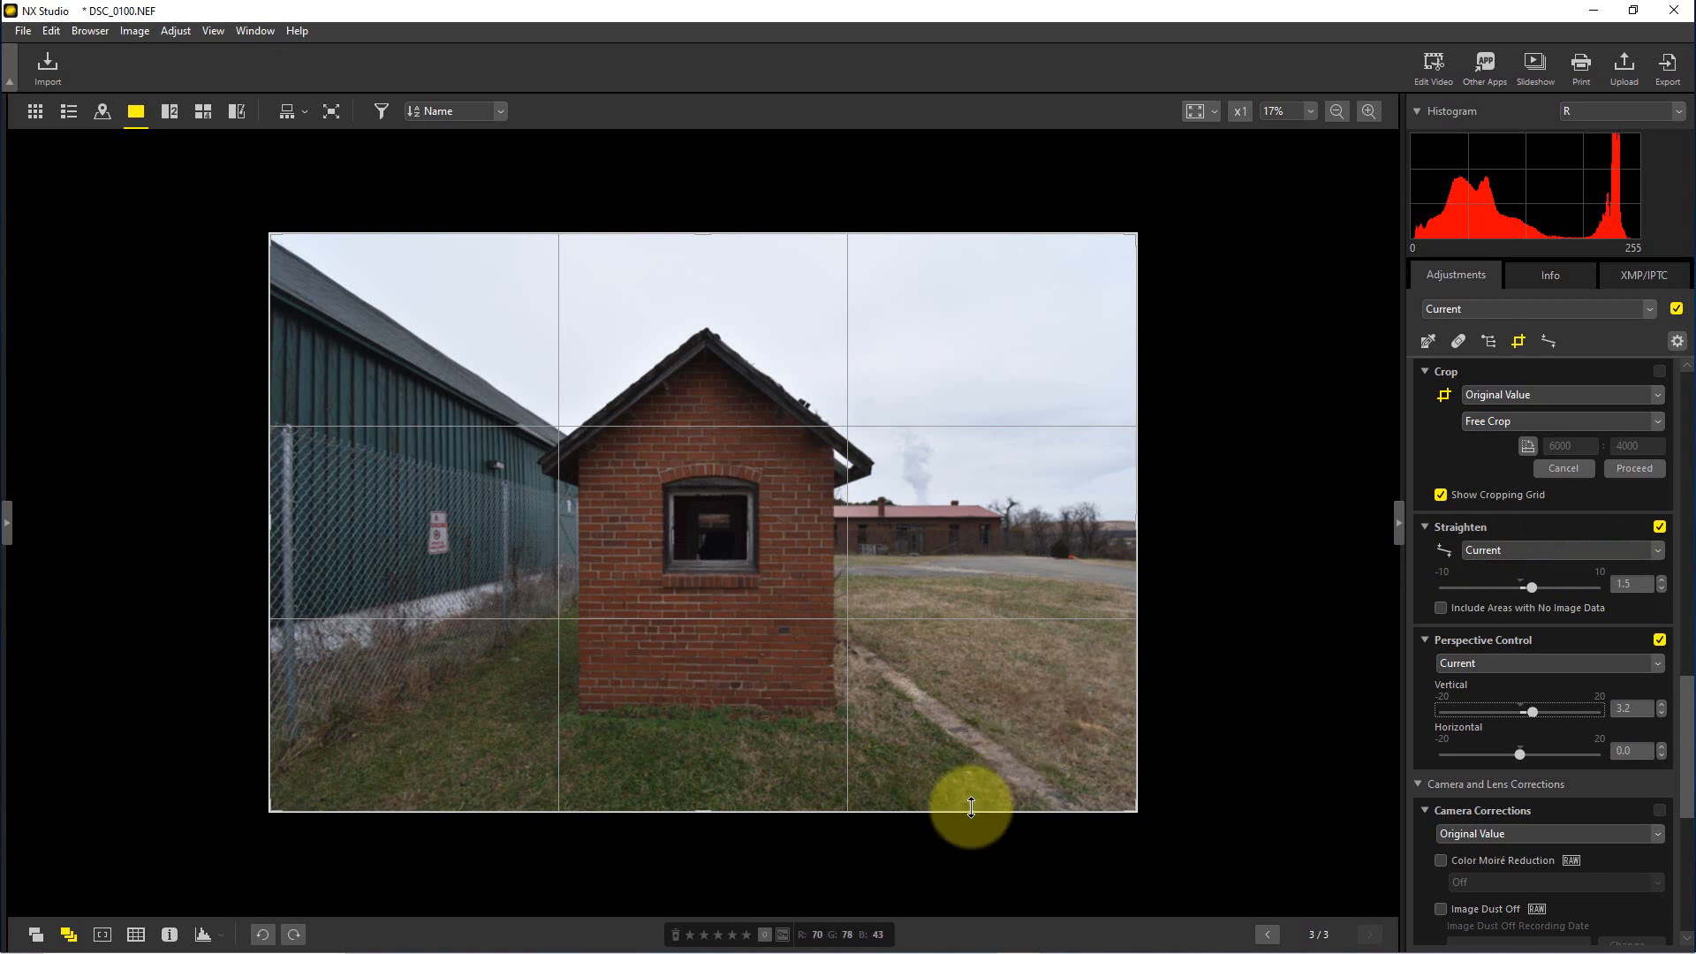
pyautogui.moveTo(768, 721)
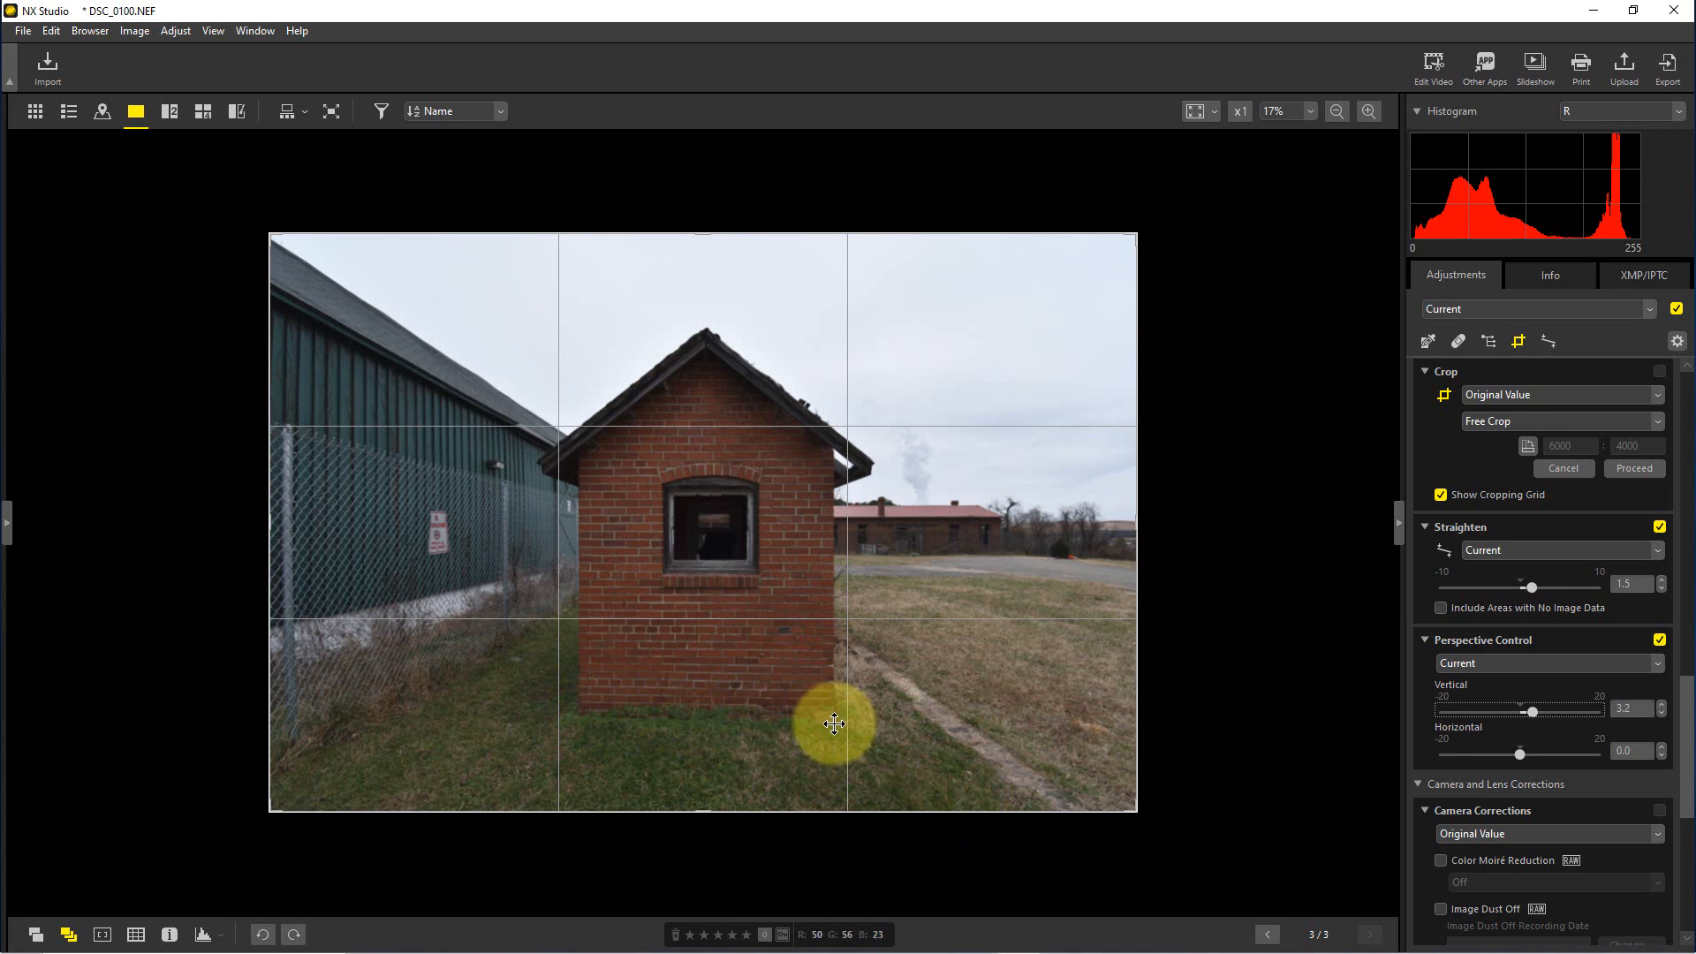
pyautogui.moveTo(810, 724)
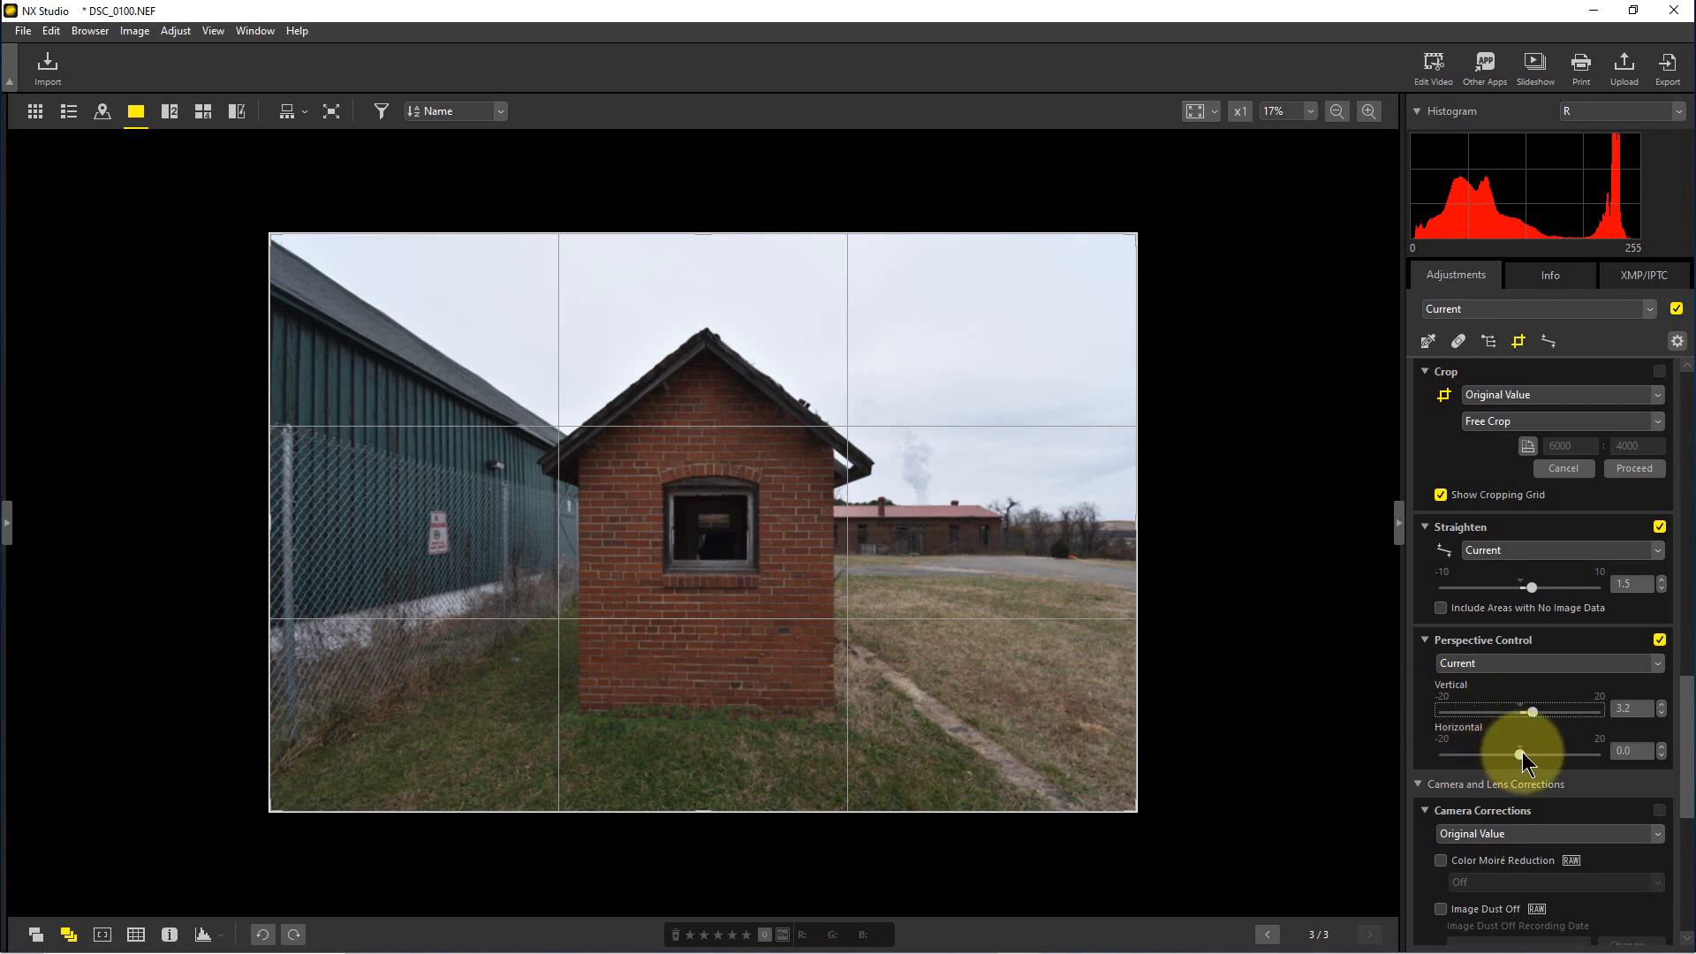
# Step: Test Horizontal correction at 20 and -20, then reset Perspective Control to Original Value
pyautogui.moveTo(1493, 751); pyautogui.dragTo(1541, 750)
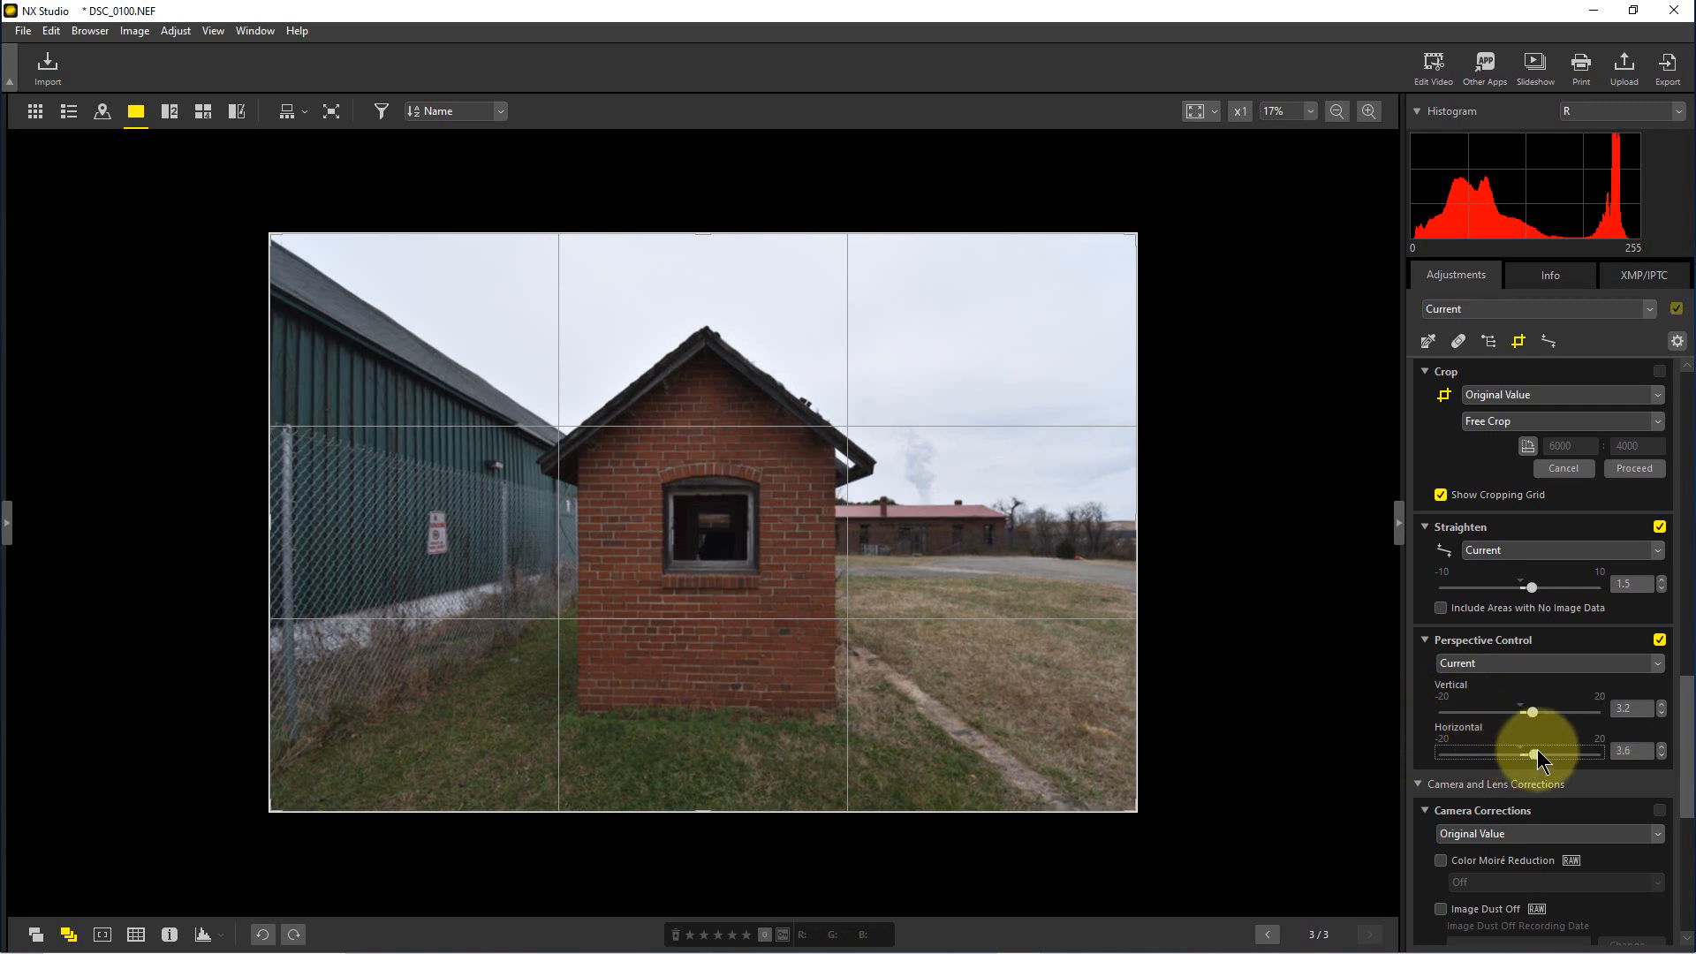
pyautogui.moveTo(1541, 753); pyautogui.dragTo(1547, 752)
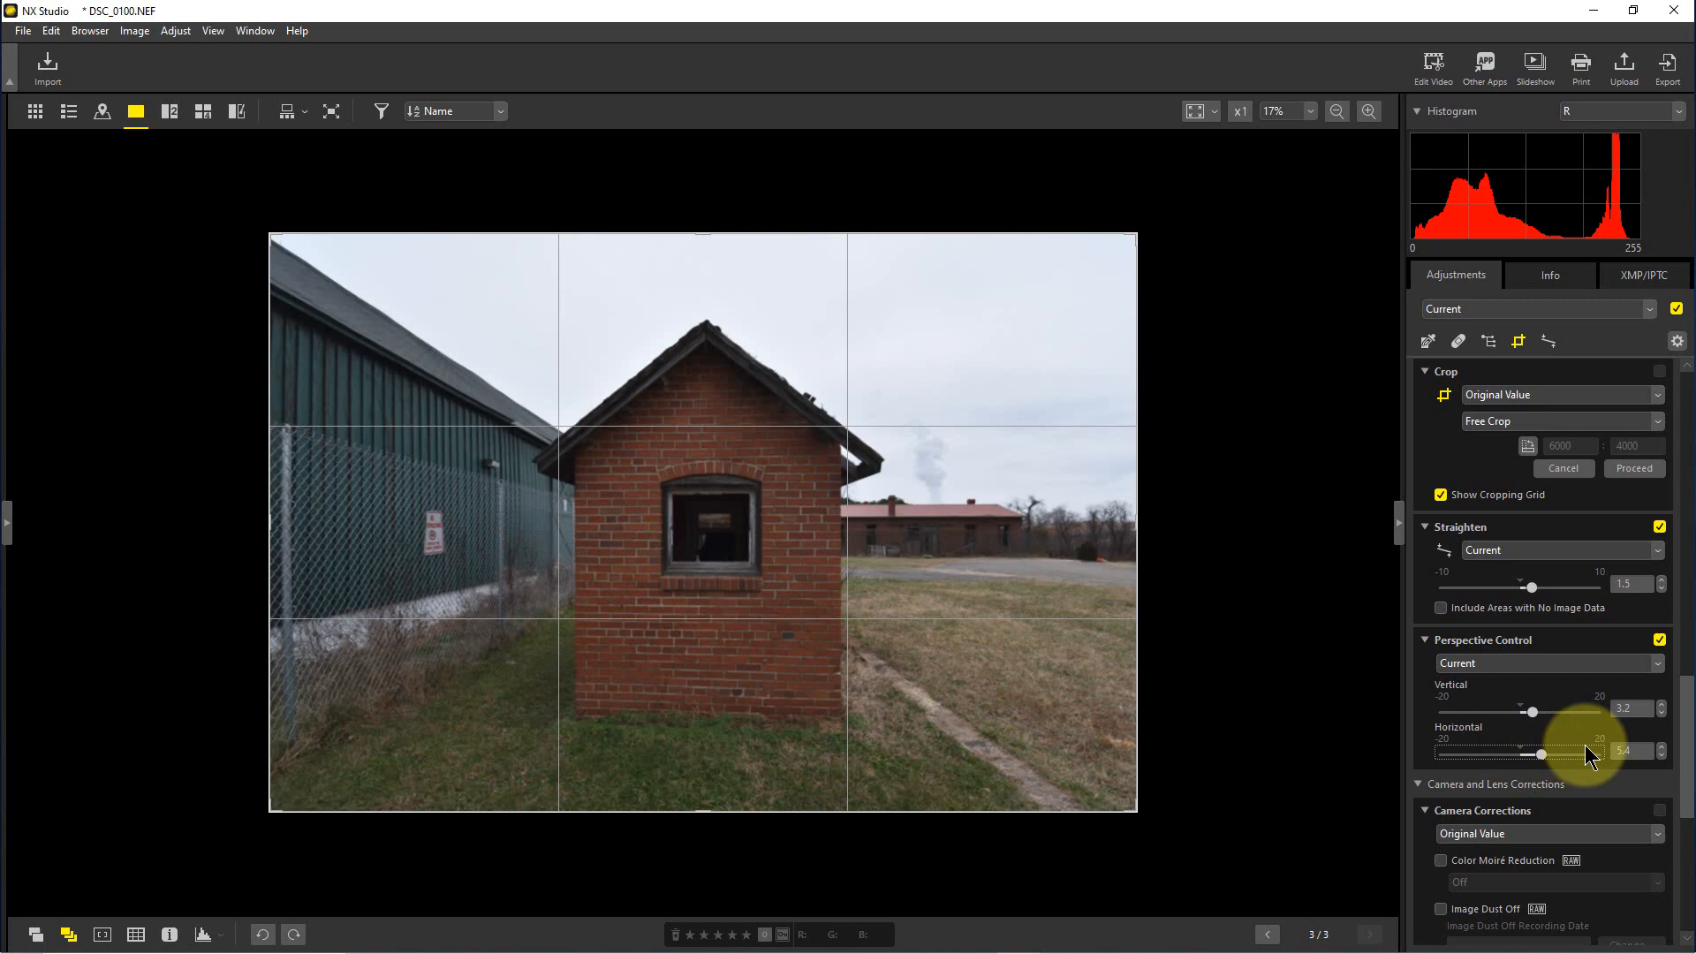
pyautogui.moveTo(1541, 754); pyautogui.dragTo(1601, 754)
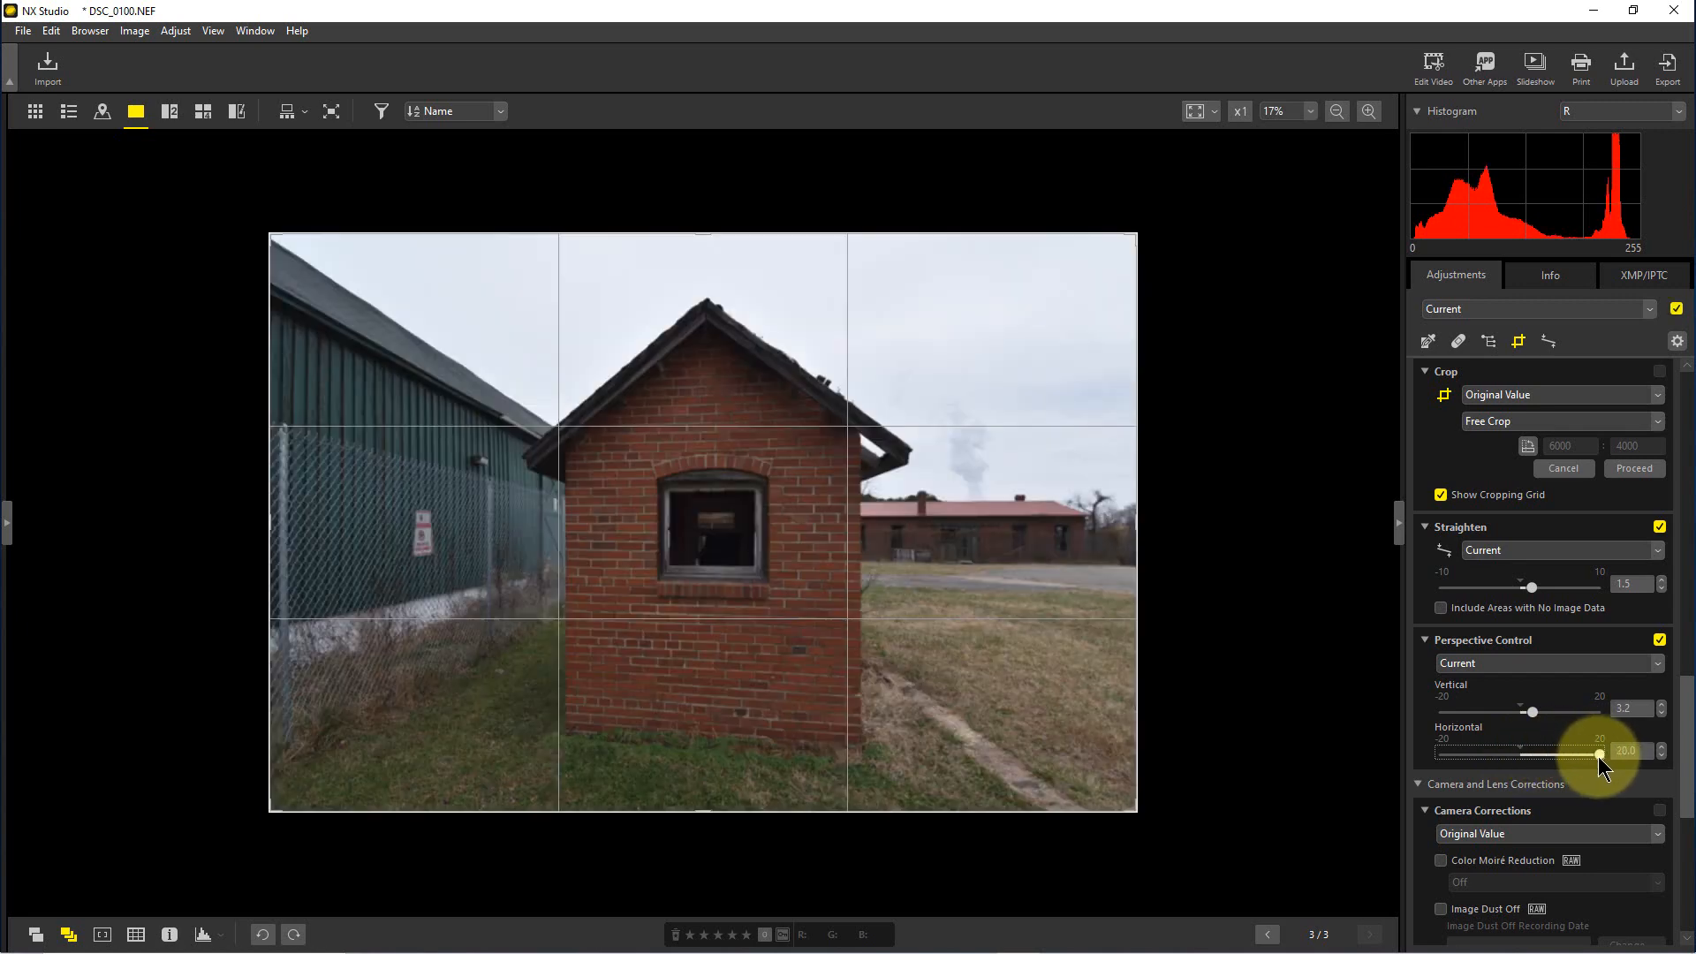
pyautogui.moveTo(1600, 754); pyautogui.dragTo(1440, 754)
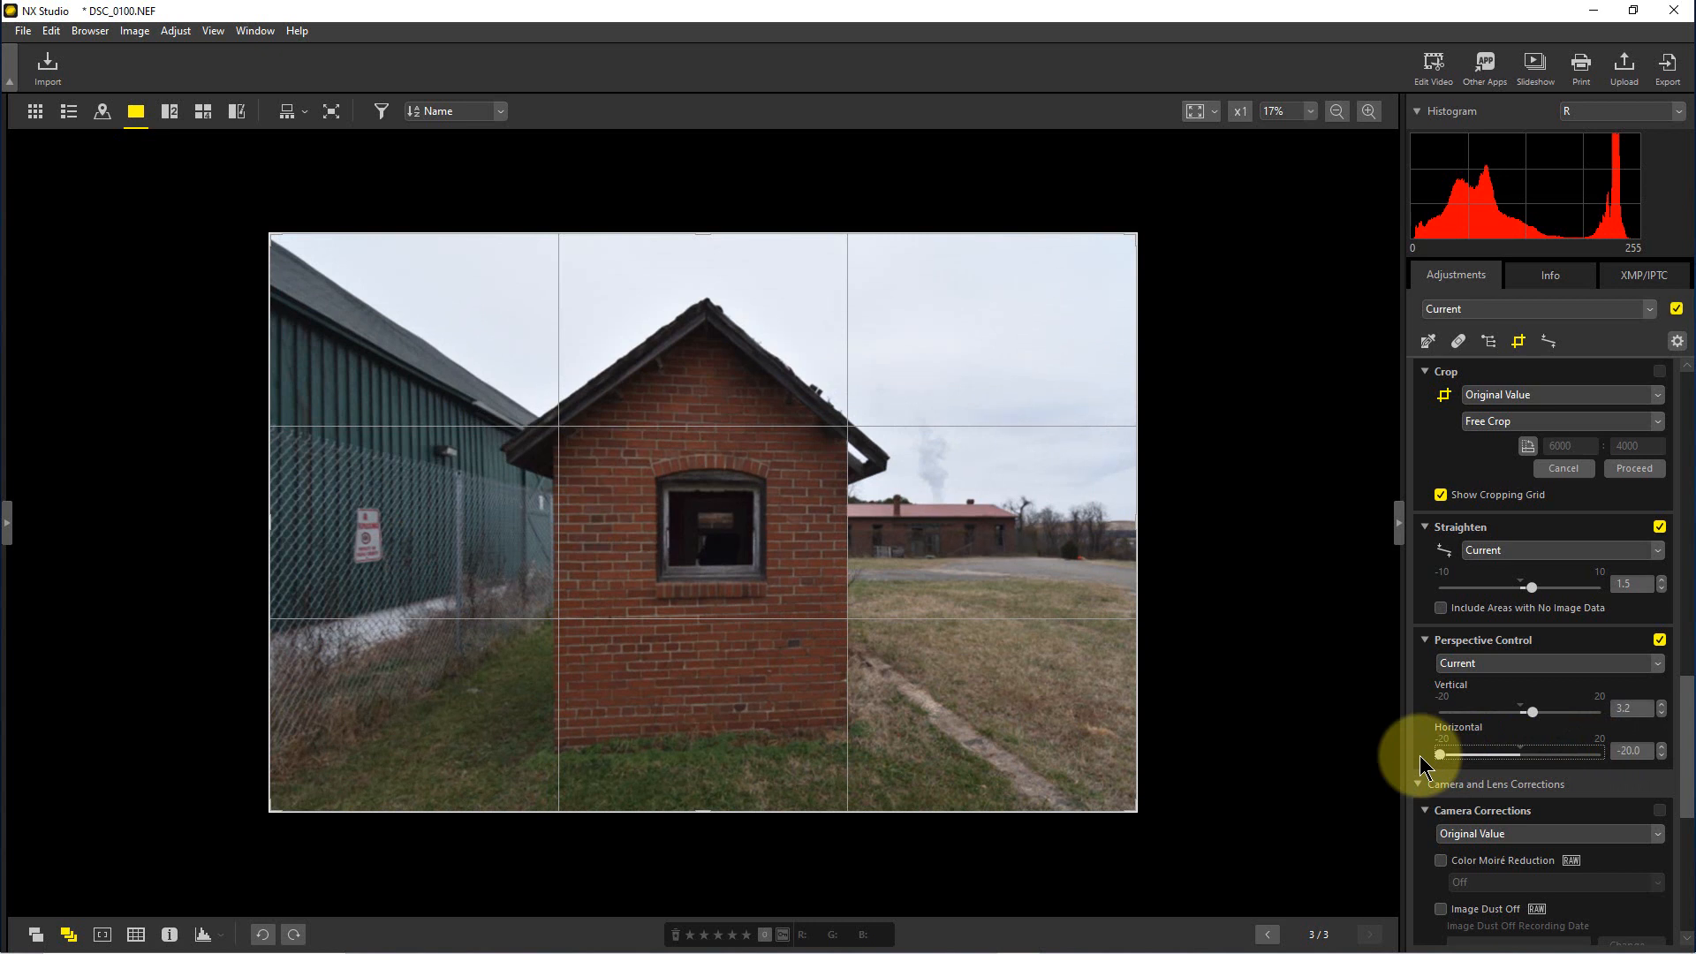
pyautogui.moveTo(1527, 702)
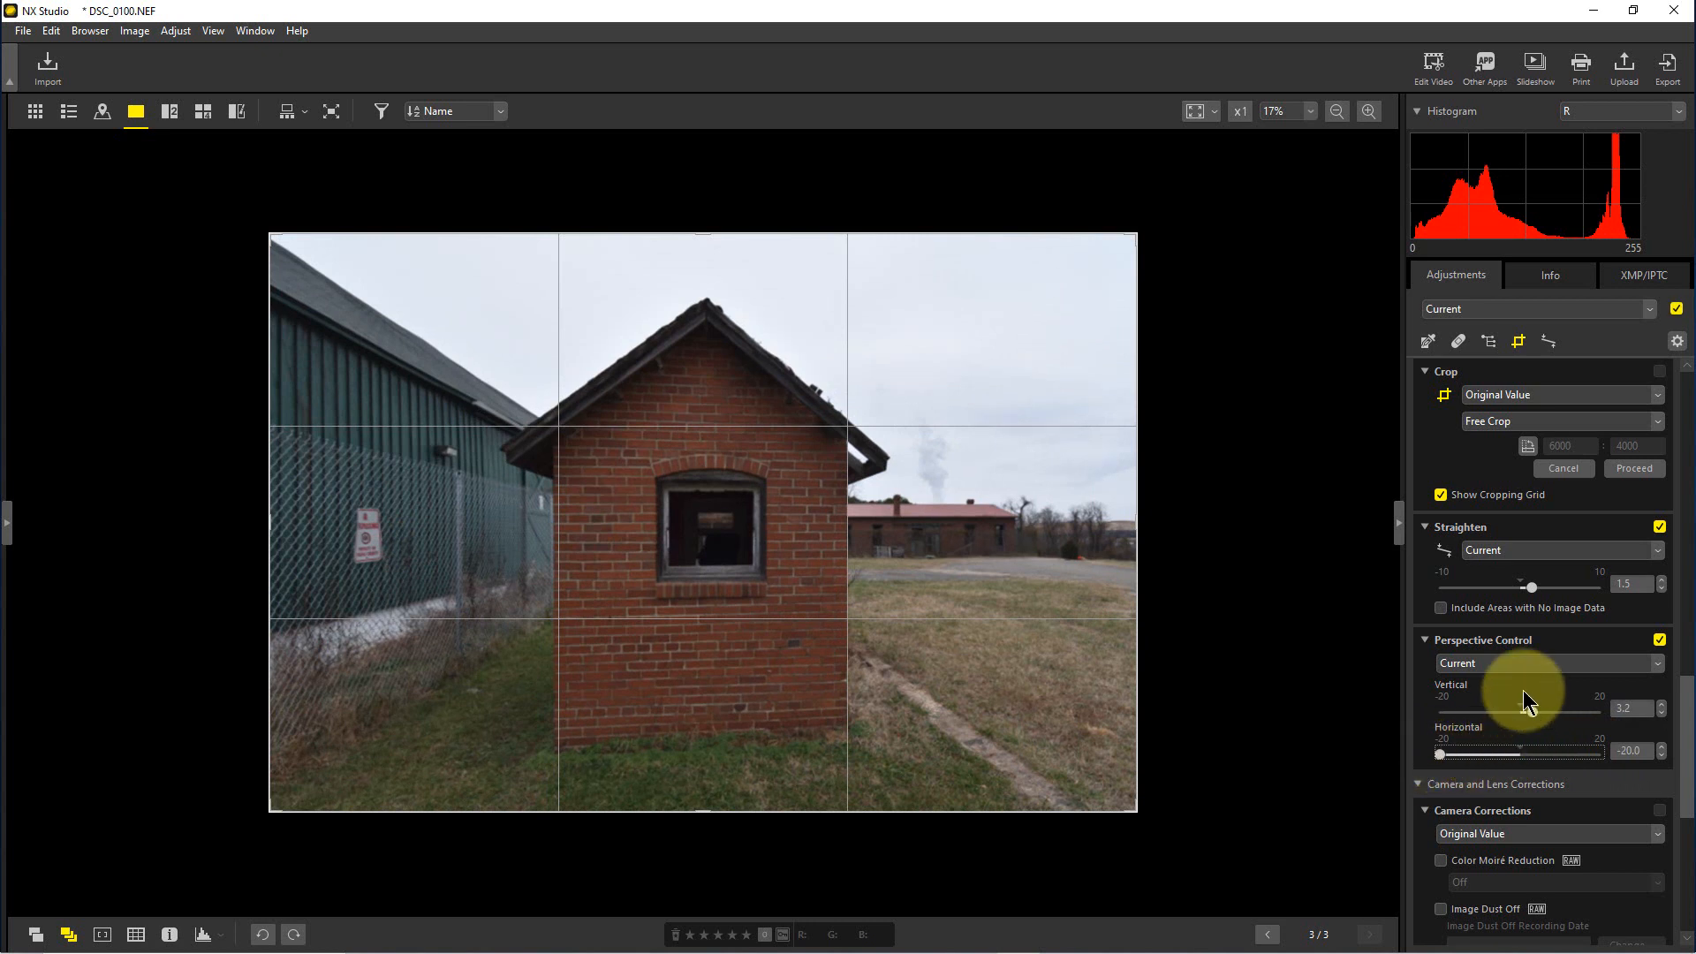
pyautogui.click(1548, 662)
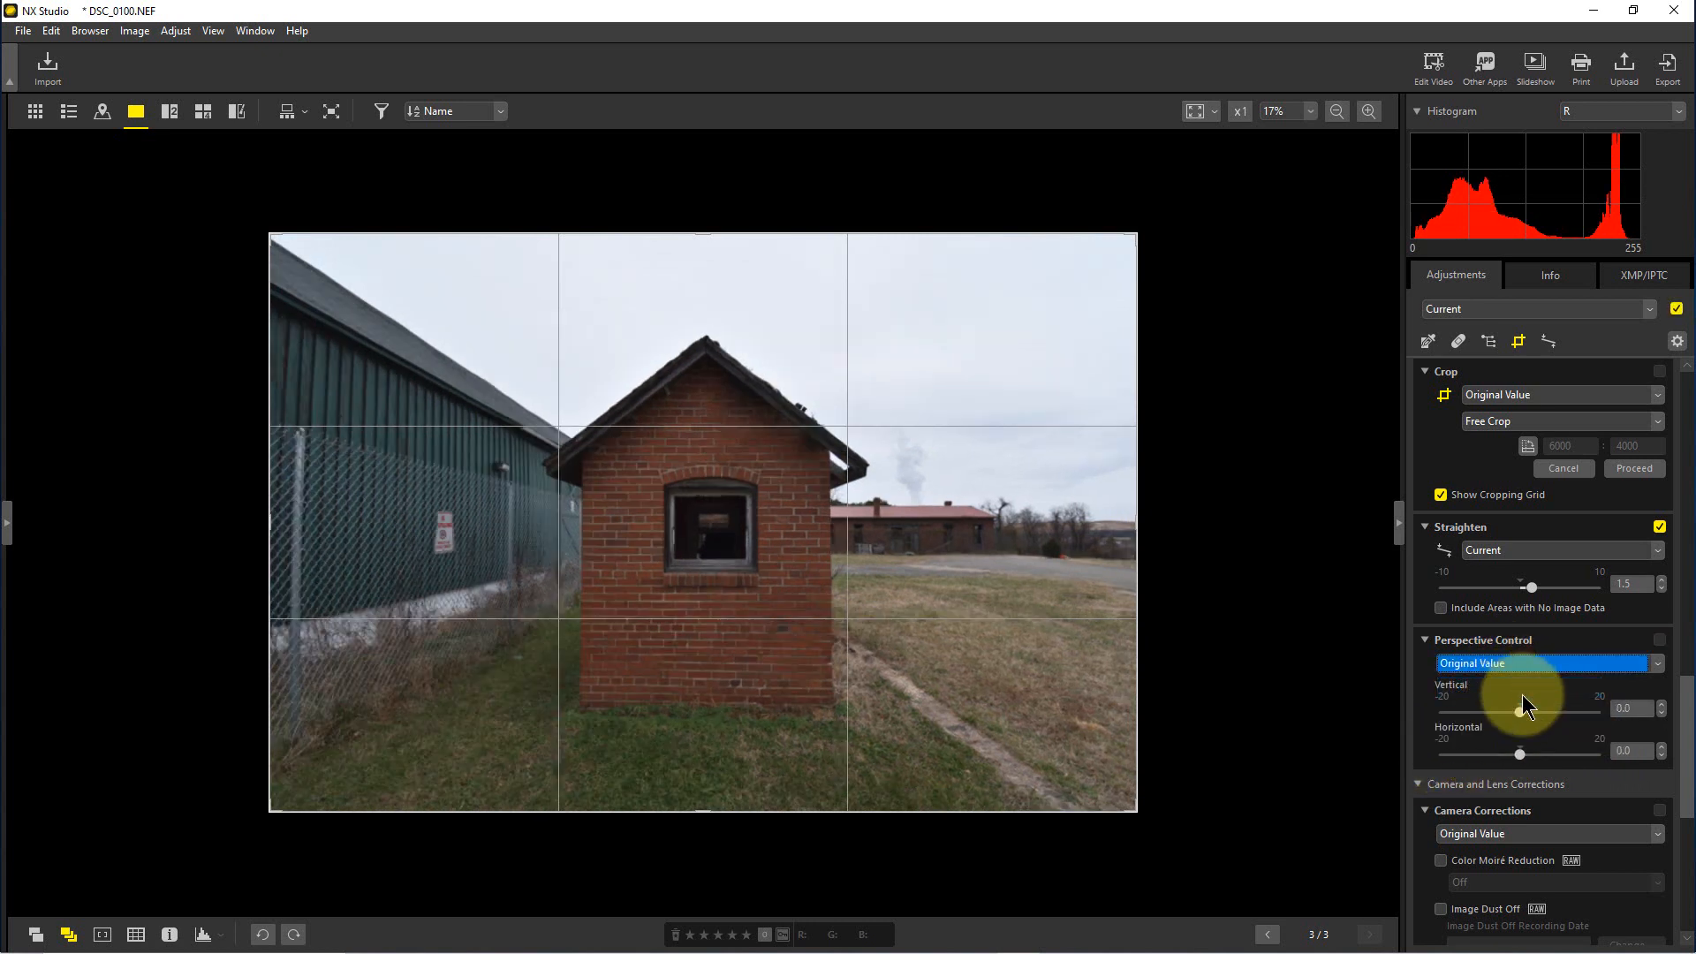
pyautogui.moveTo(825, 750)
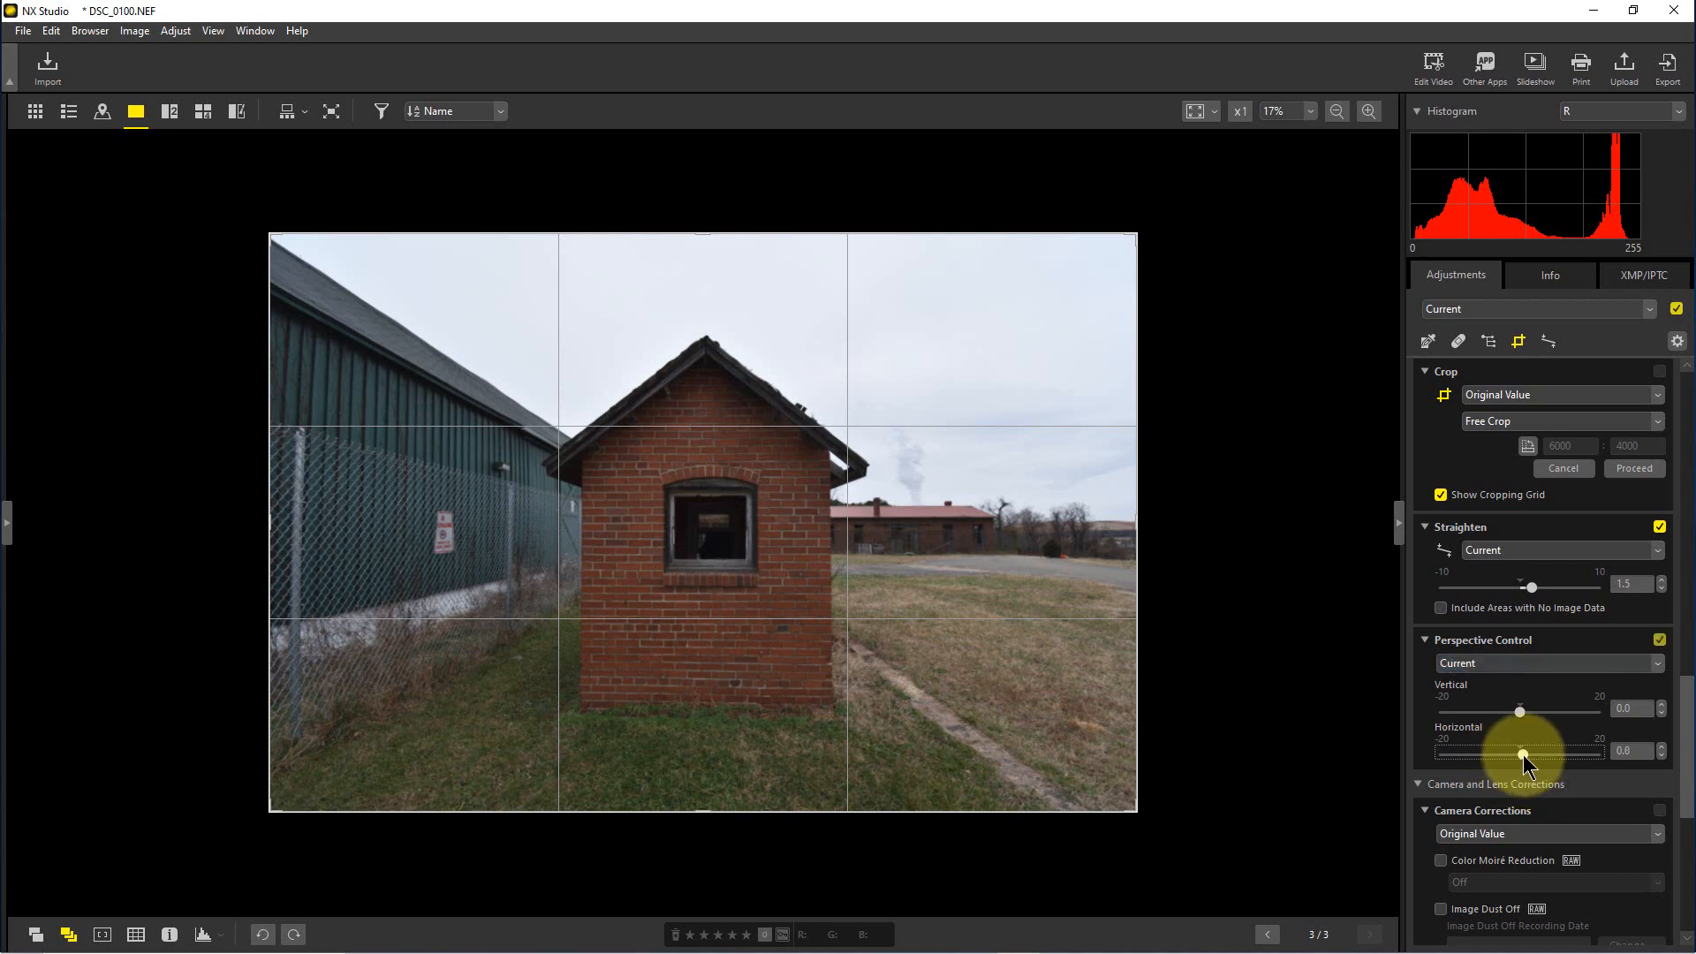
# Step: Set Horizontal Perspective Control to -4.3 with Vertical left at 0.0
pyautogui.moveTo(1524, 750); pyautogui.dragTo(1510, 750)
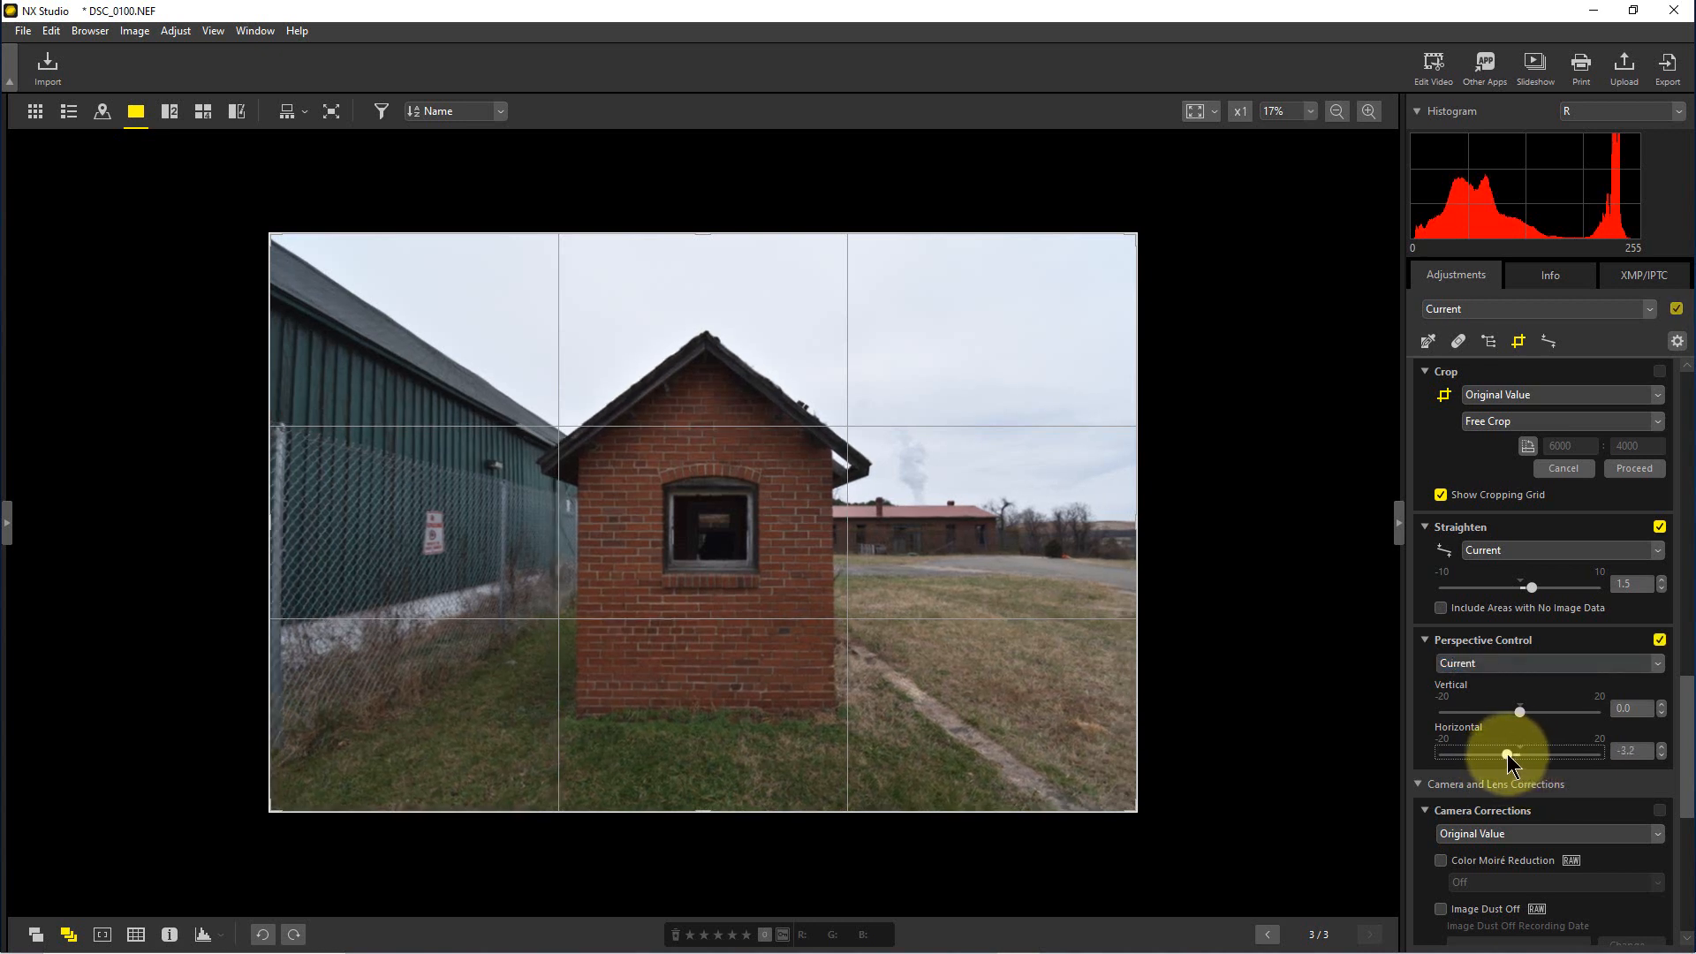
pyautogui.moveTo(1510, 752); pyautogui.dragTo(1503, 752)
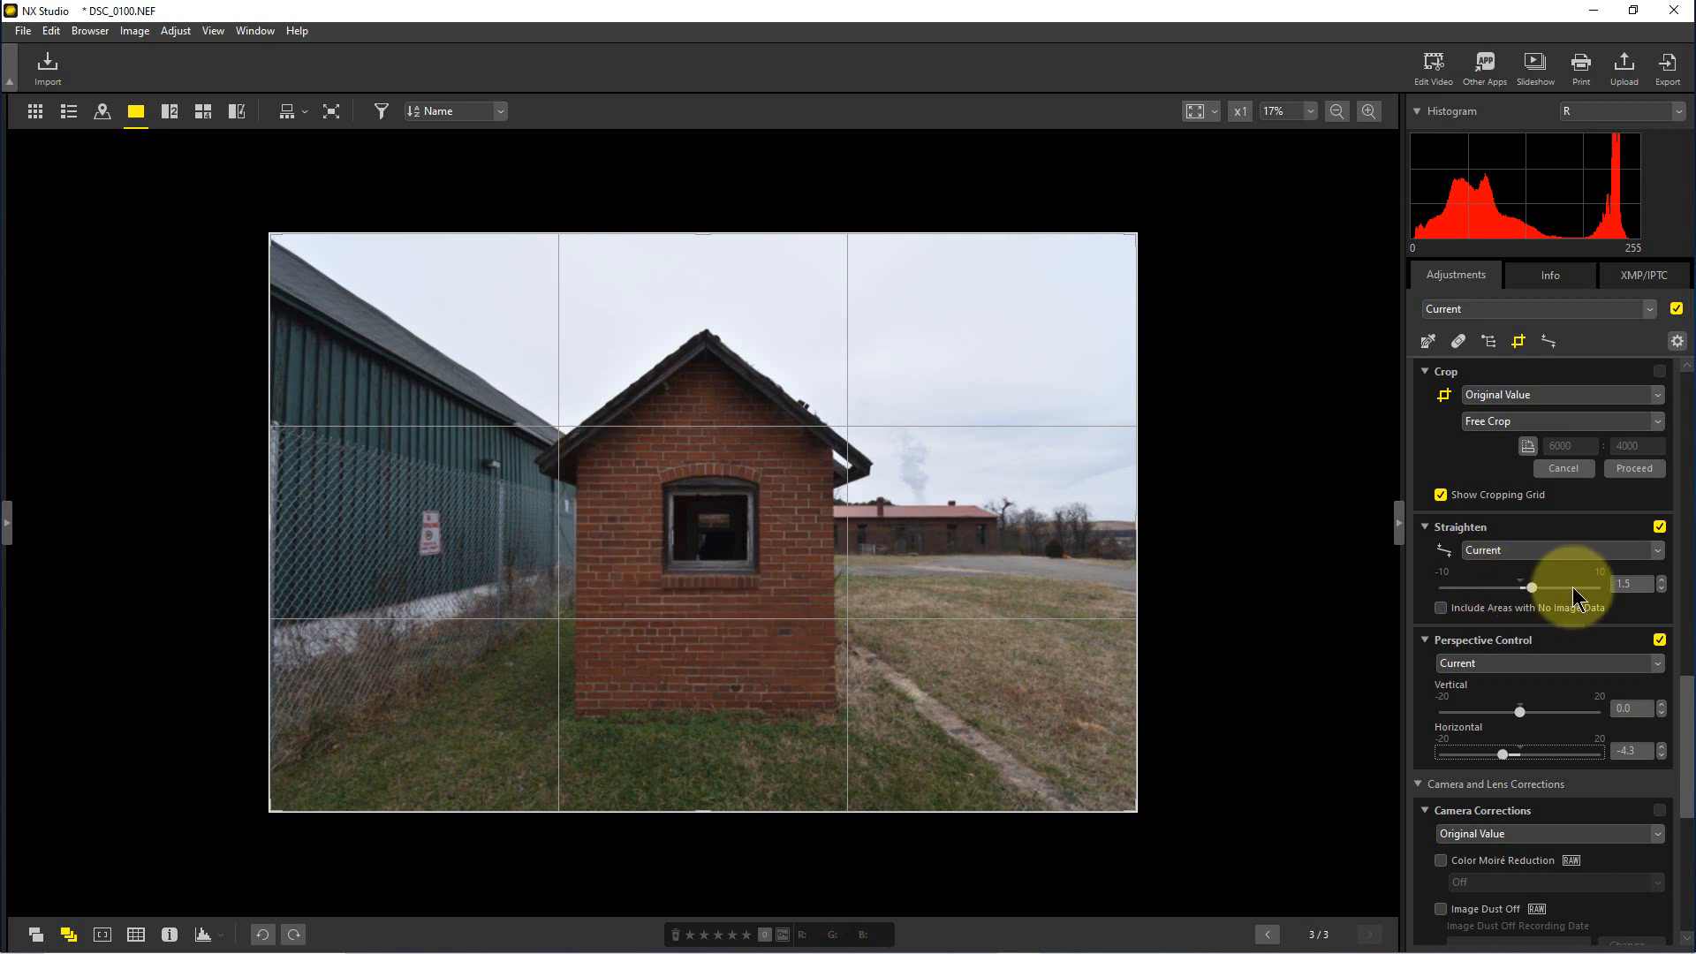
pyautogui.moveTo(1519, 710)
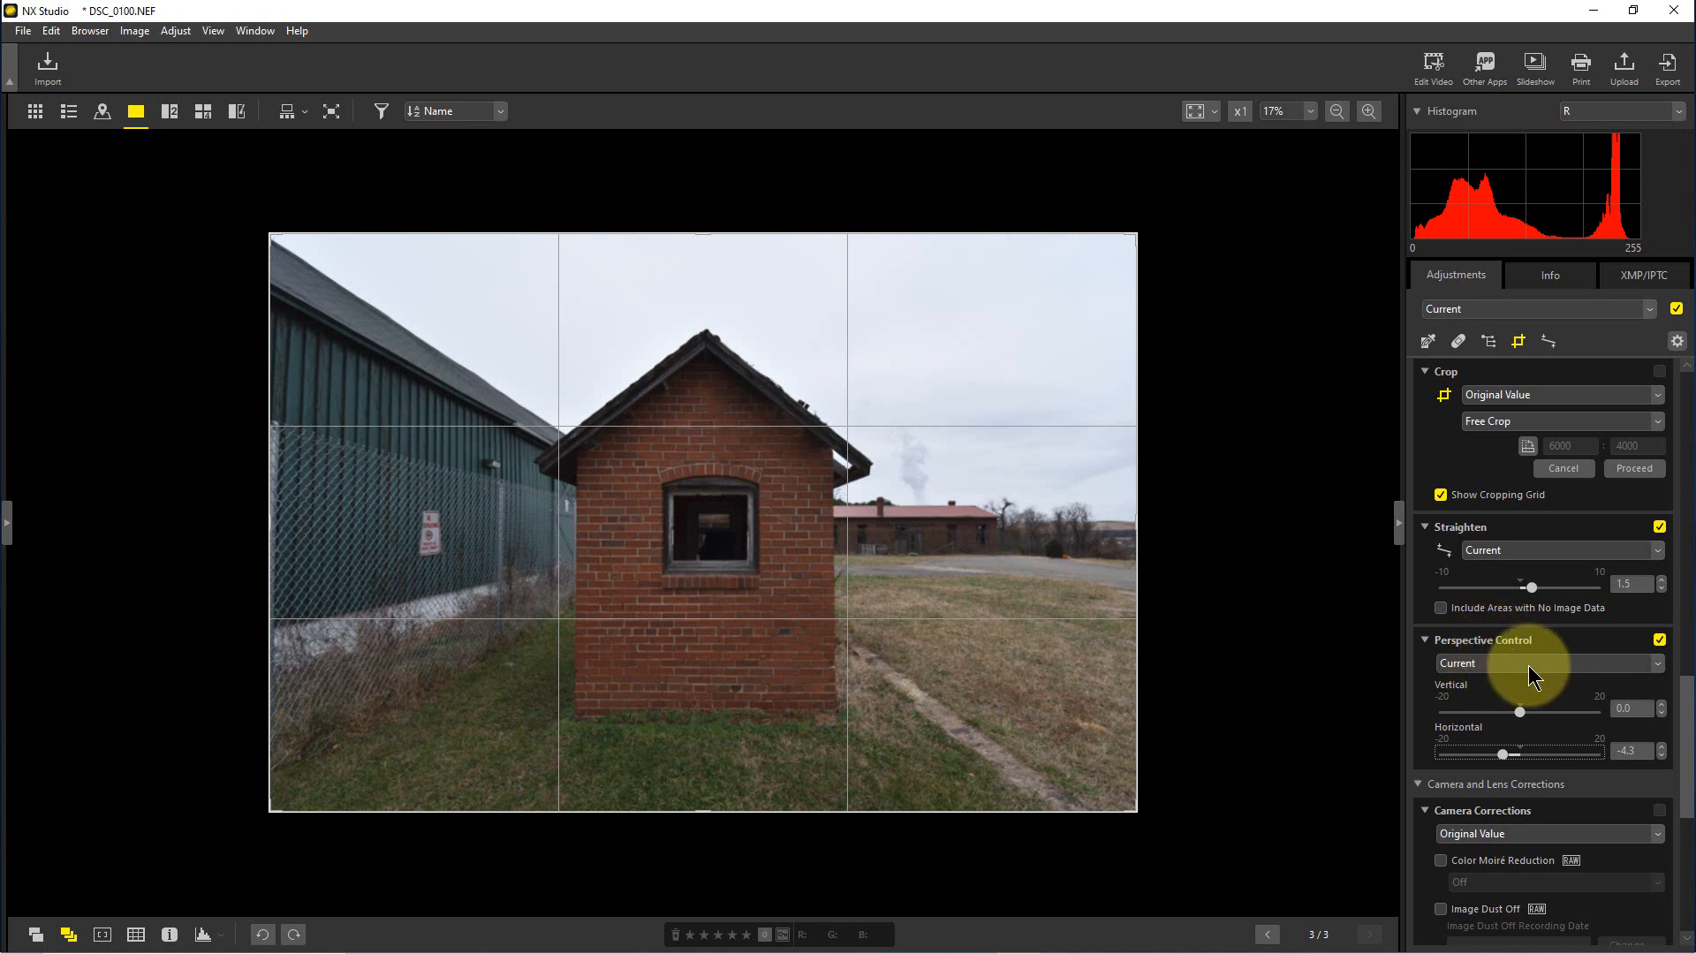
pyautogui.moveTo(1514, 668)
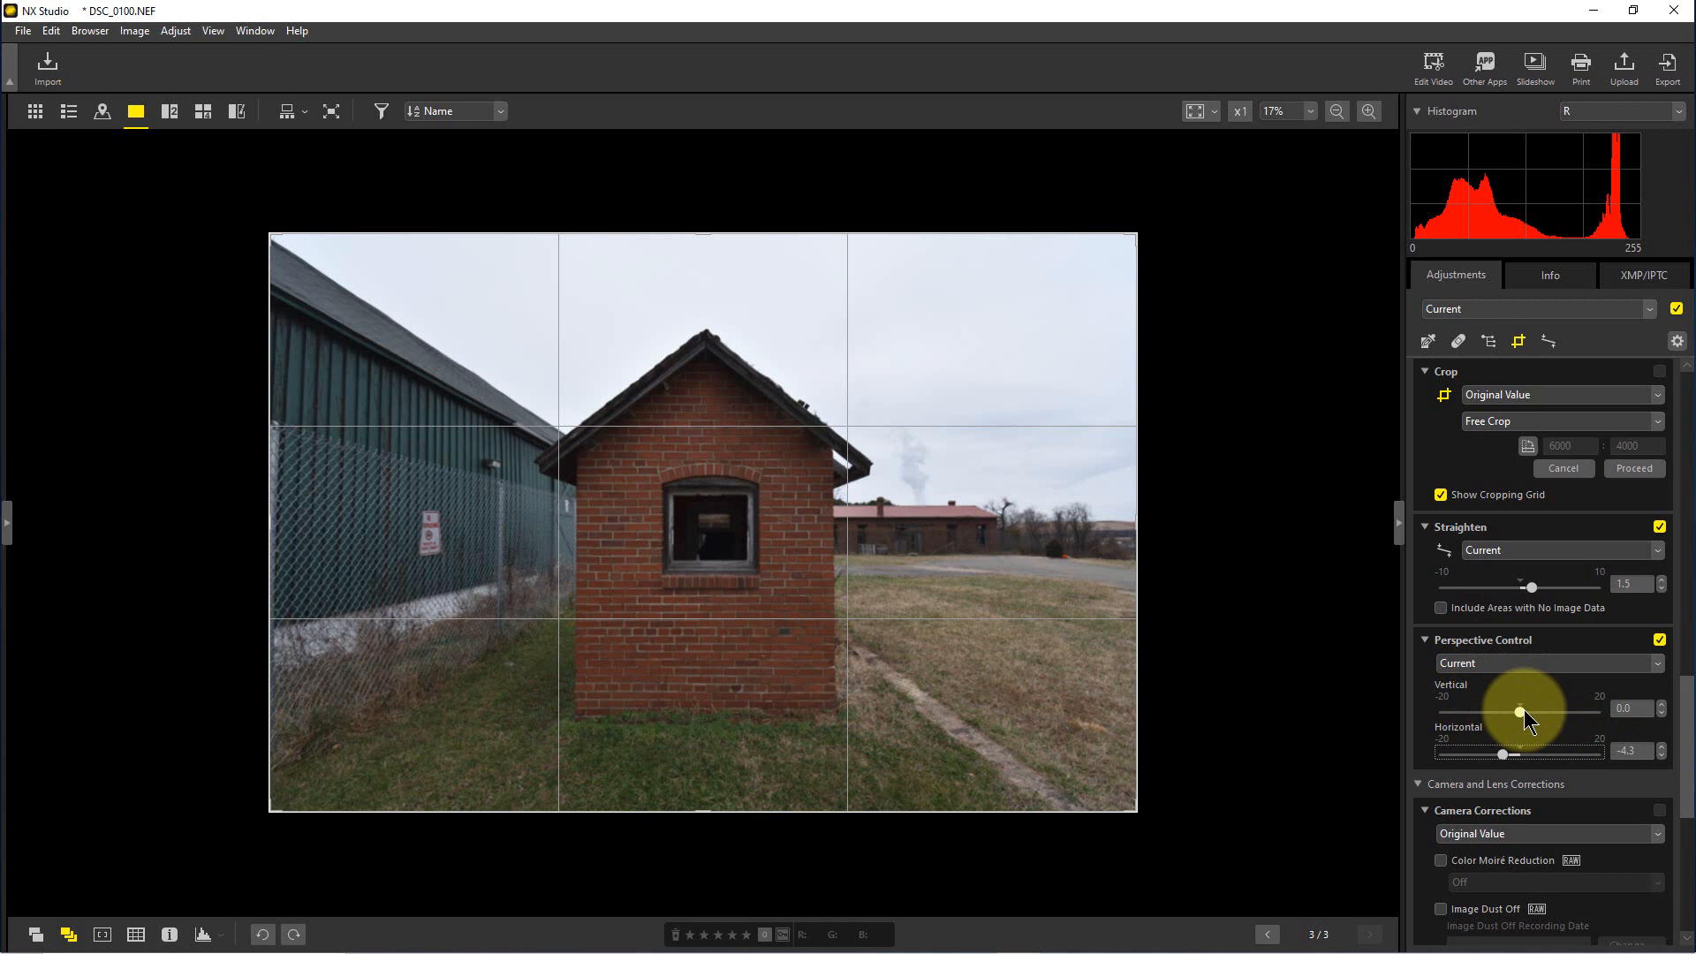
# Step: Set Vertical Perspective Control to about 4.1 alongside Horizontal -4.3 so the shed looks square
pyautogui.moveTo(1531, 708); pyautogui.dragTo(1546, 712)
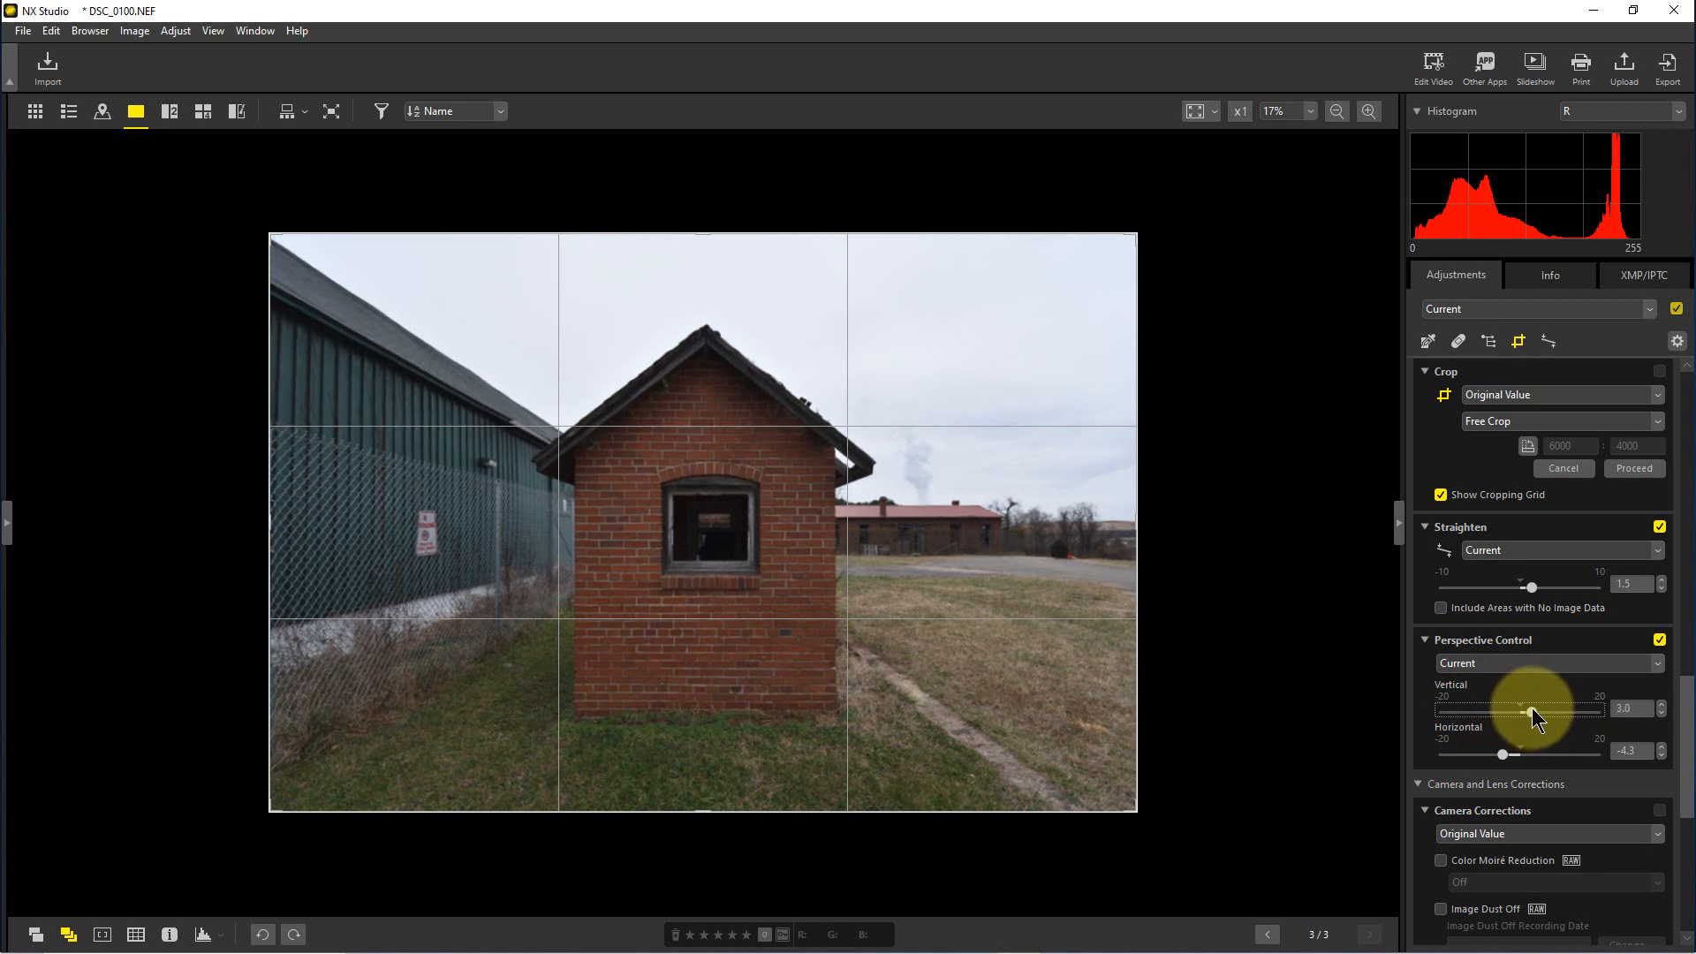
pyautogui.moveTo(1517, 708); pyautogui.dragTo(1525, 708)
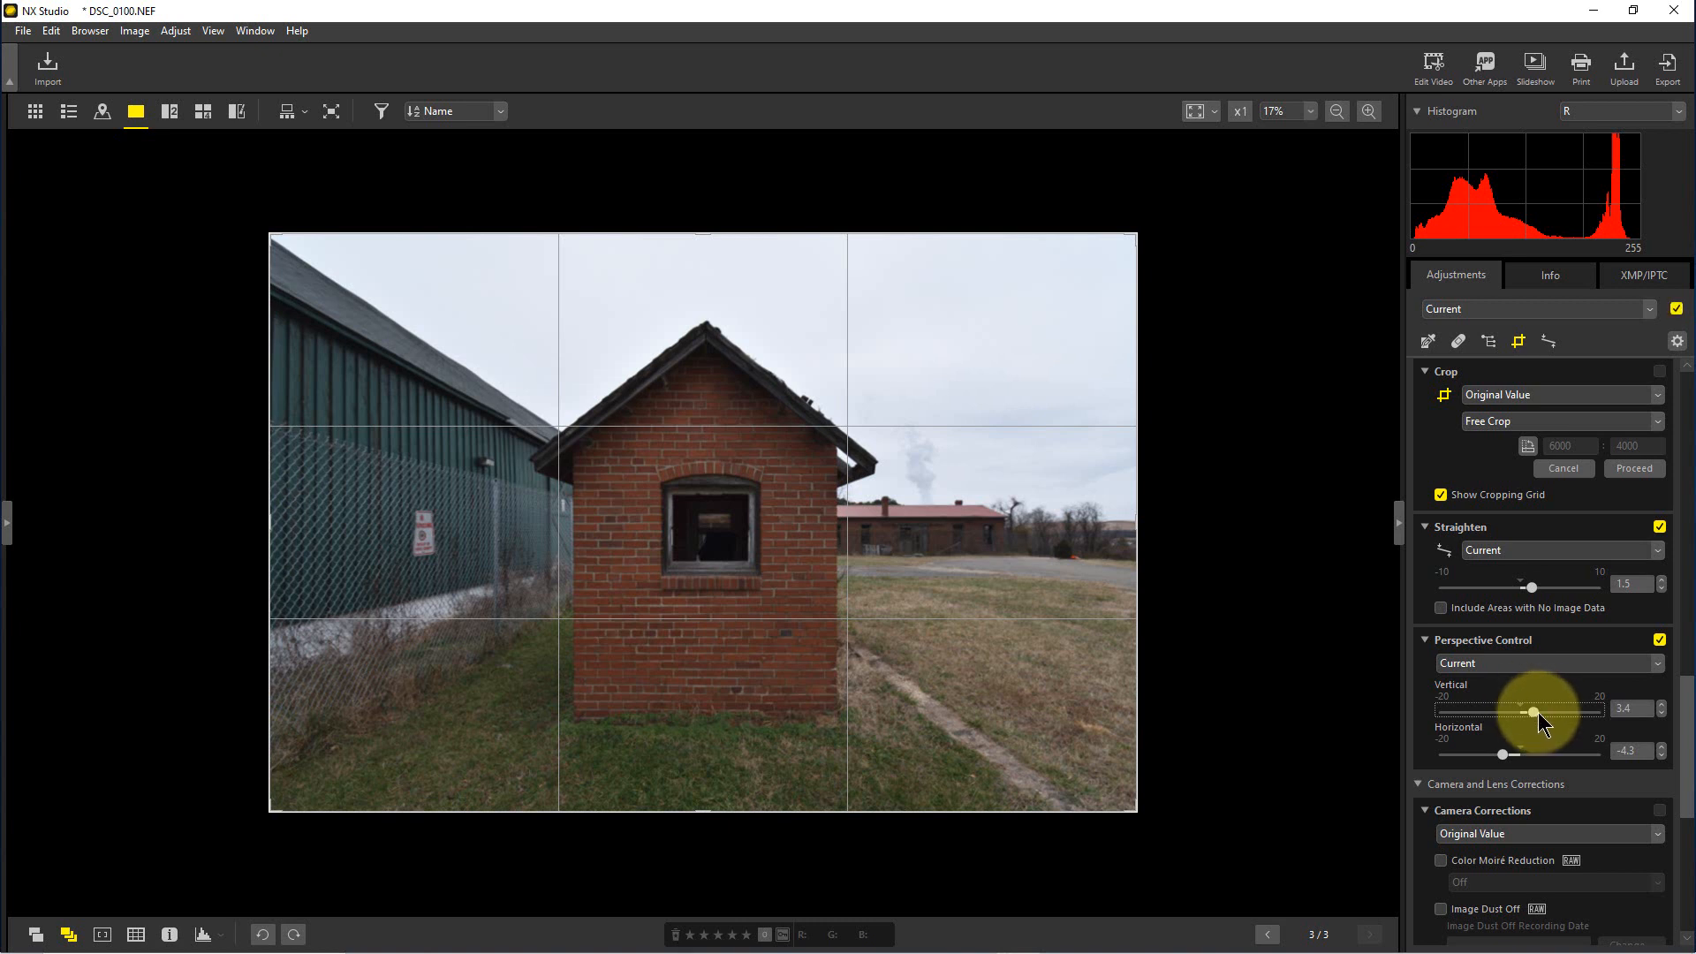
pyautogui.moveTo(1530, 712); pyautogui.dragTo(1535, 712)
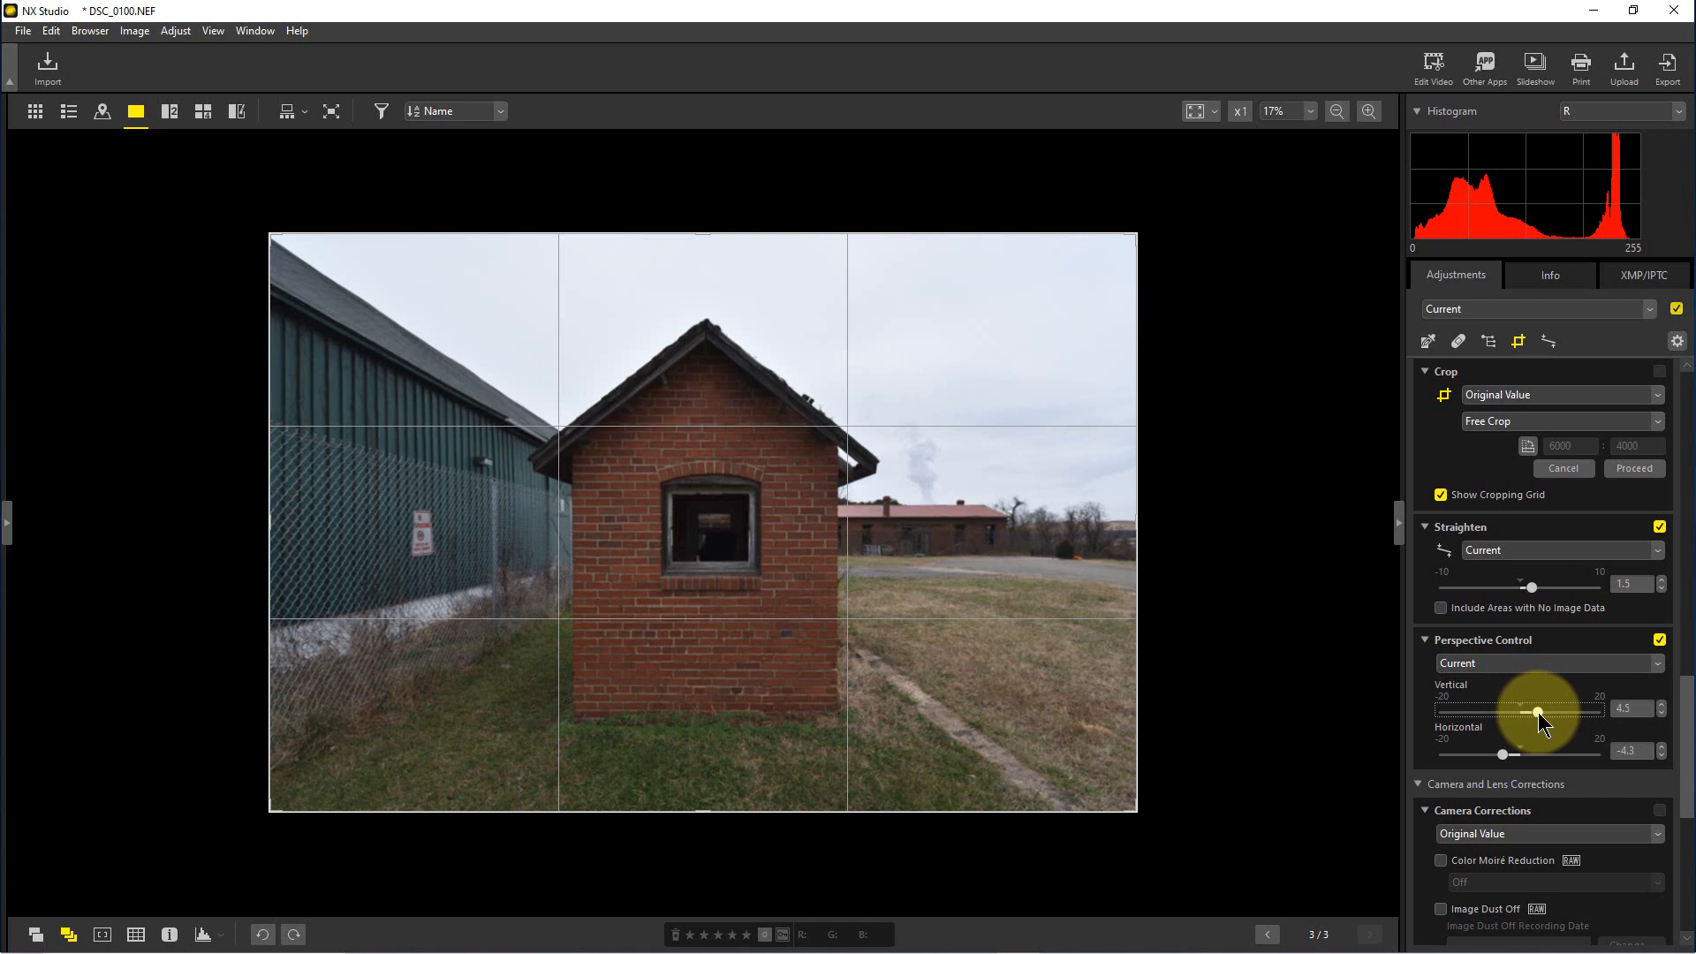
pyautogui.moveTo(1538, 710); pyautogui.dragTo(1534, 710)
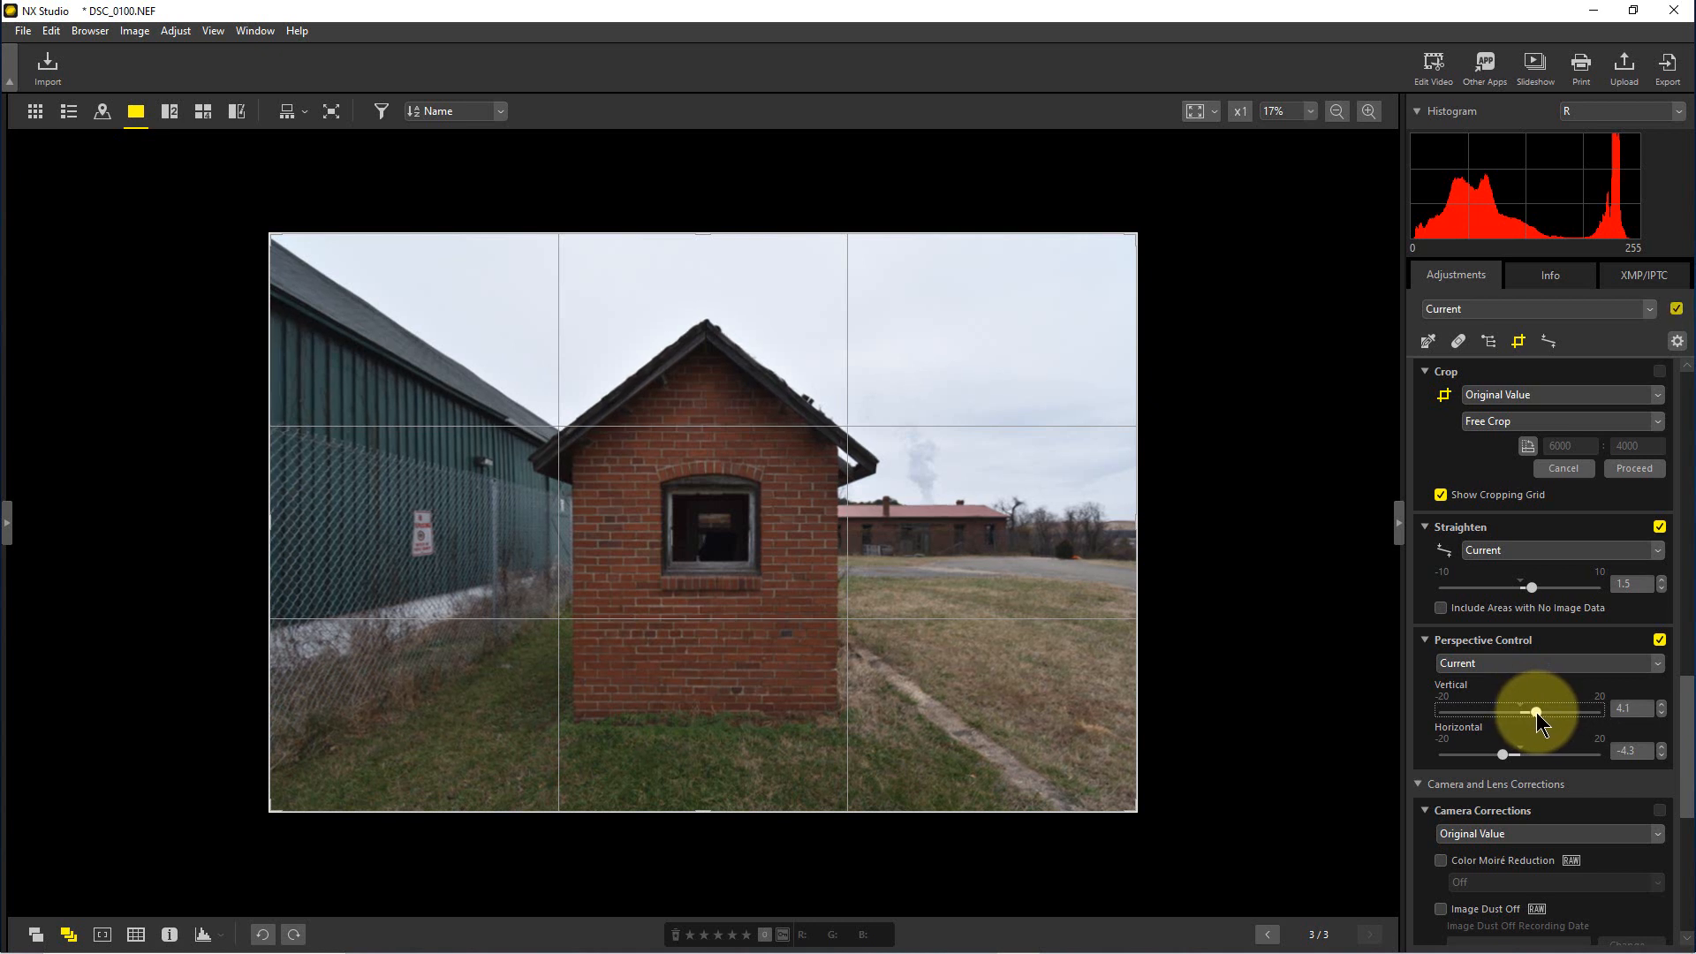